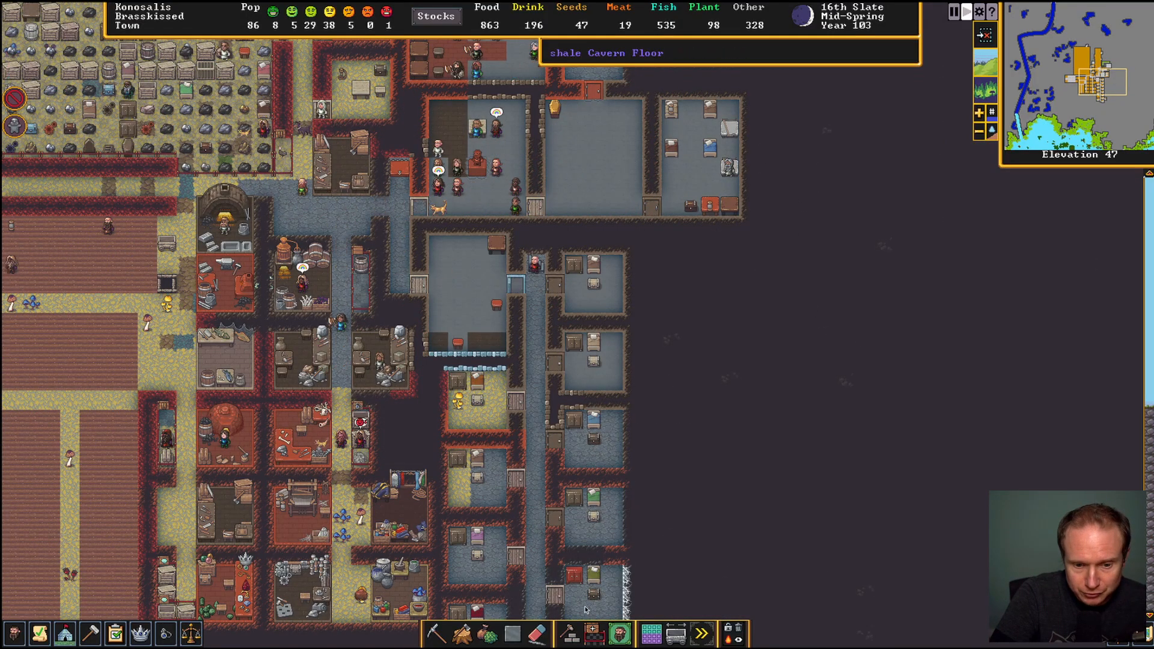
# Select the smooth rough floors and walls designation while viewing the cavern area
pyautogui.click(569, 633)
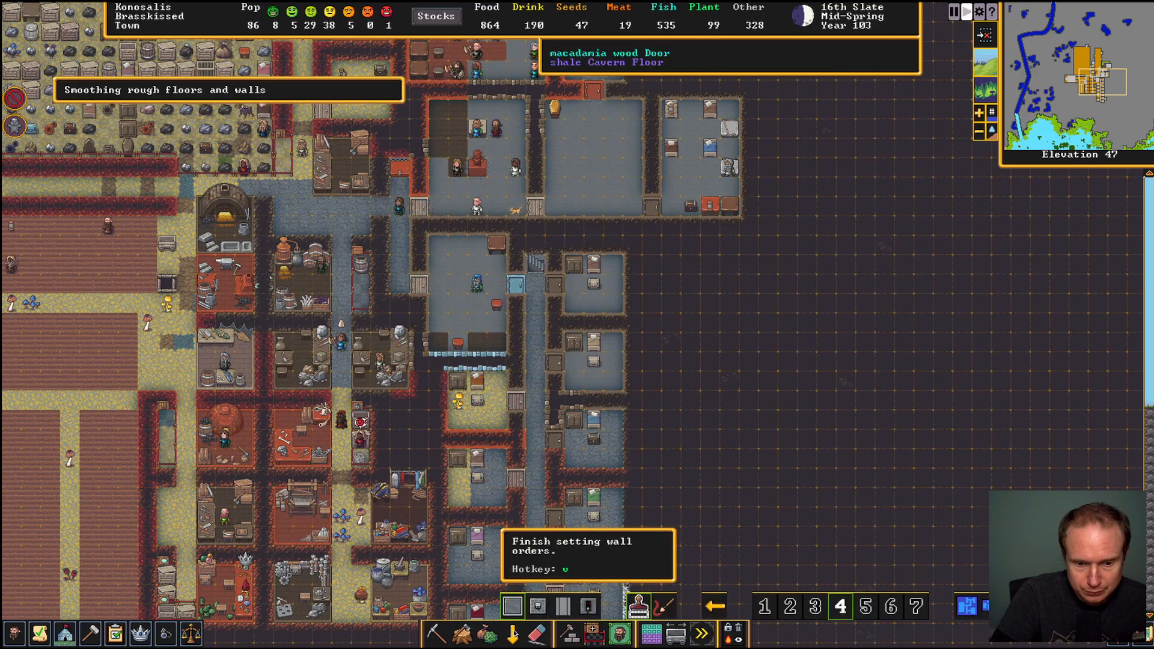
pyautogui.moveTo(568, 609)
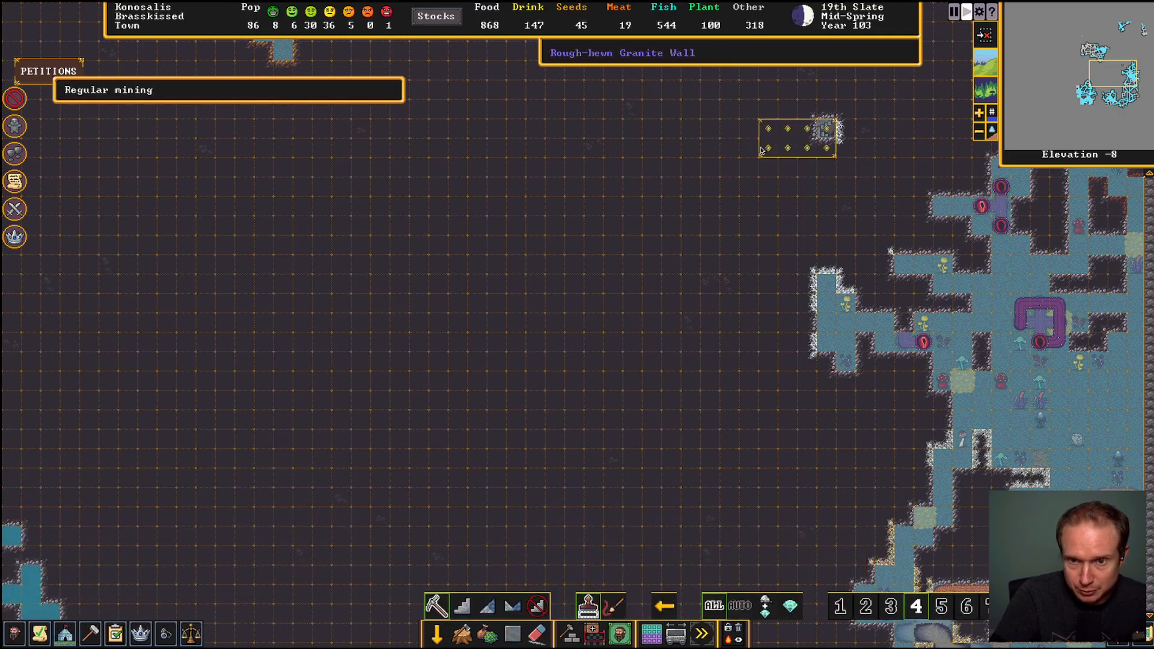
# Designate an L-shaped mining tunnel west then south, and try placing a hatch over it
pyautogui.moveTo(824, 131); pyautogui.dragTo(438, 130)
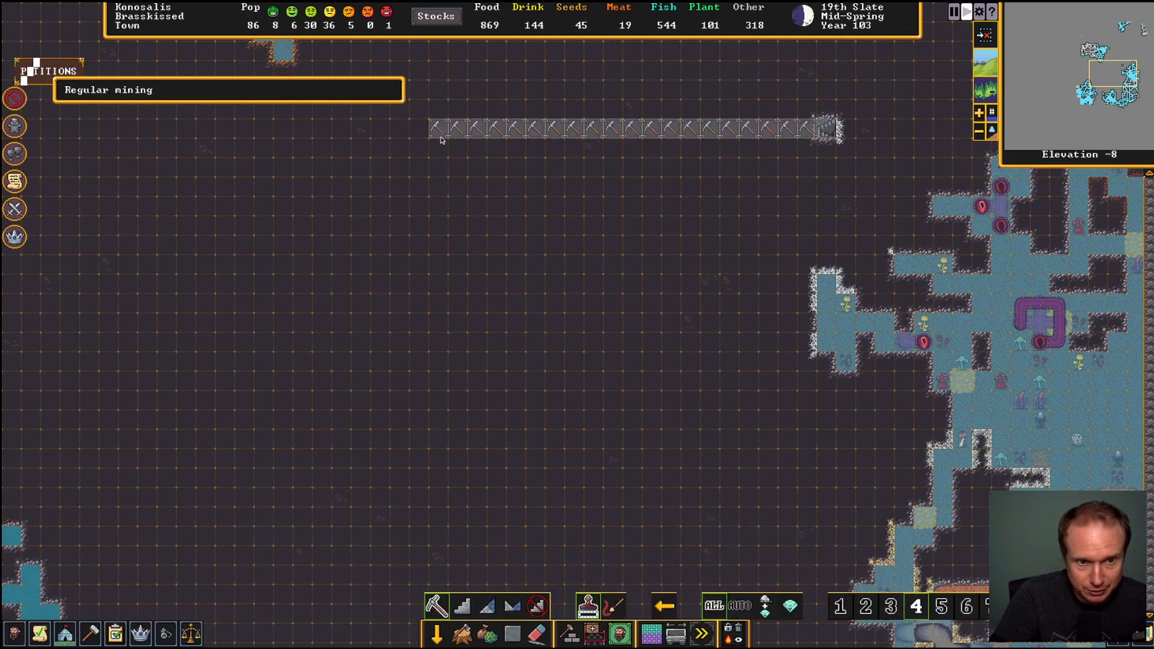
pyautogui.moveTo(599, 161)
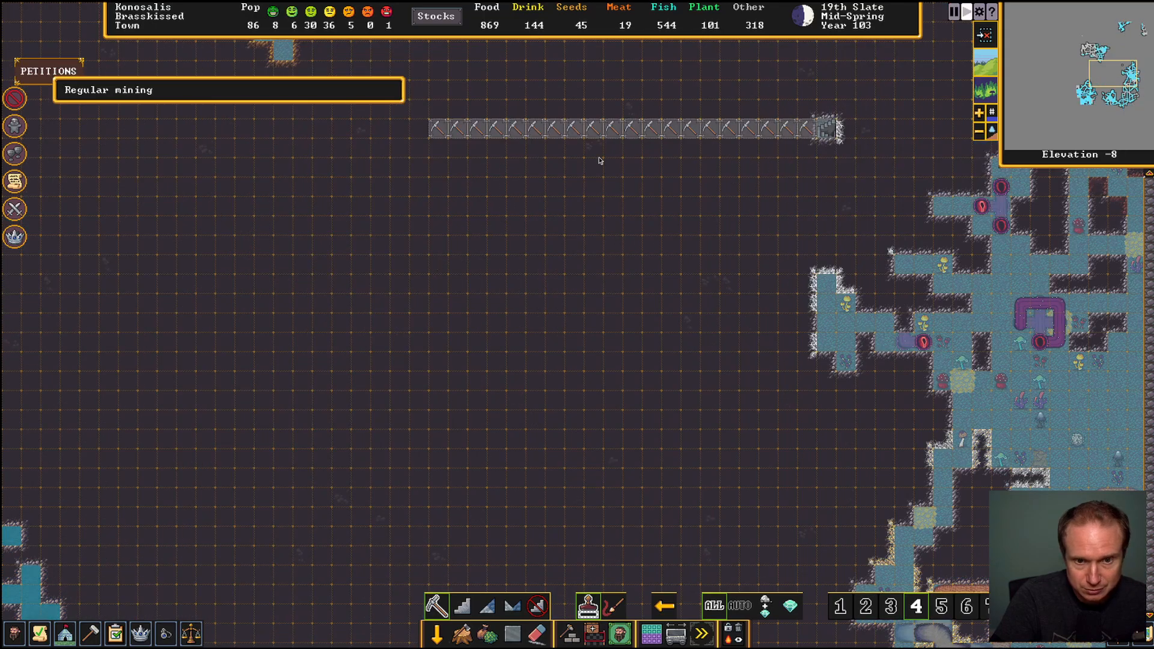
pyautogui.moveTo(611, 144); pyautogui.dragTo(612, 478)
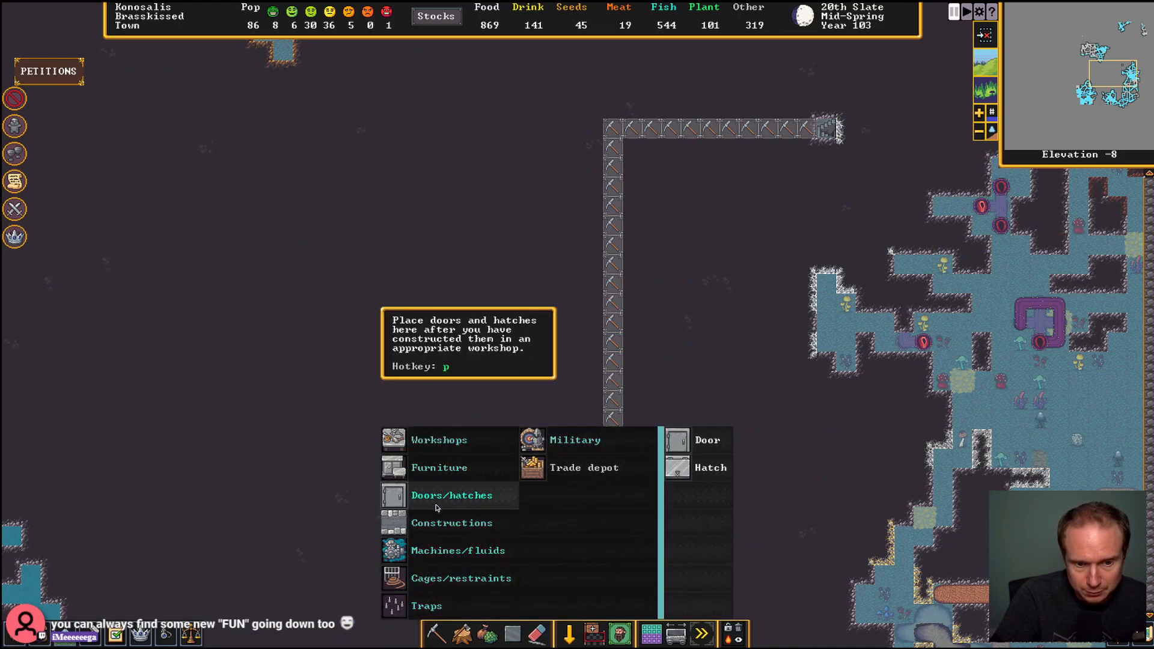
pyautogui.click(700, 468)
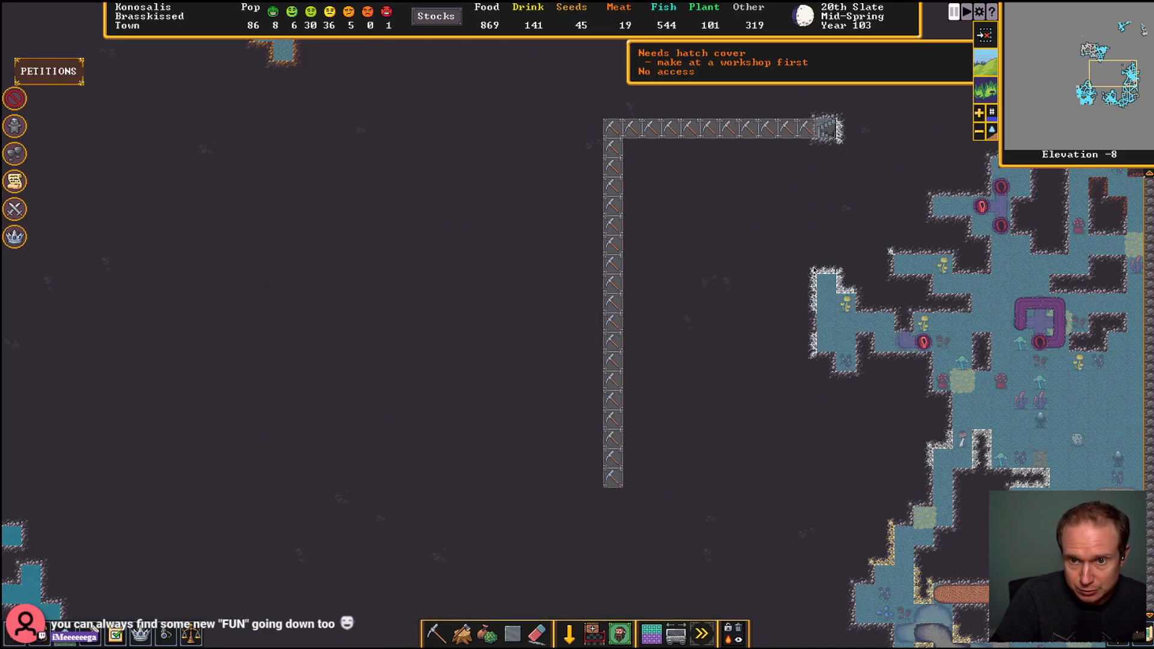
pyautogui.moveTo(774, 255)
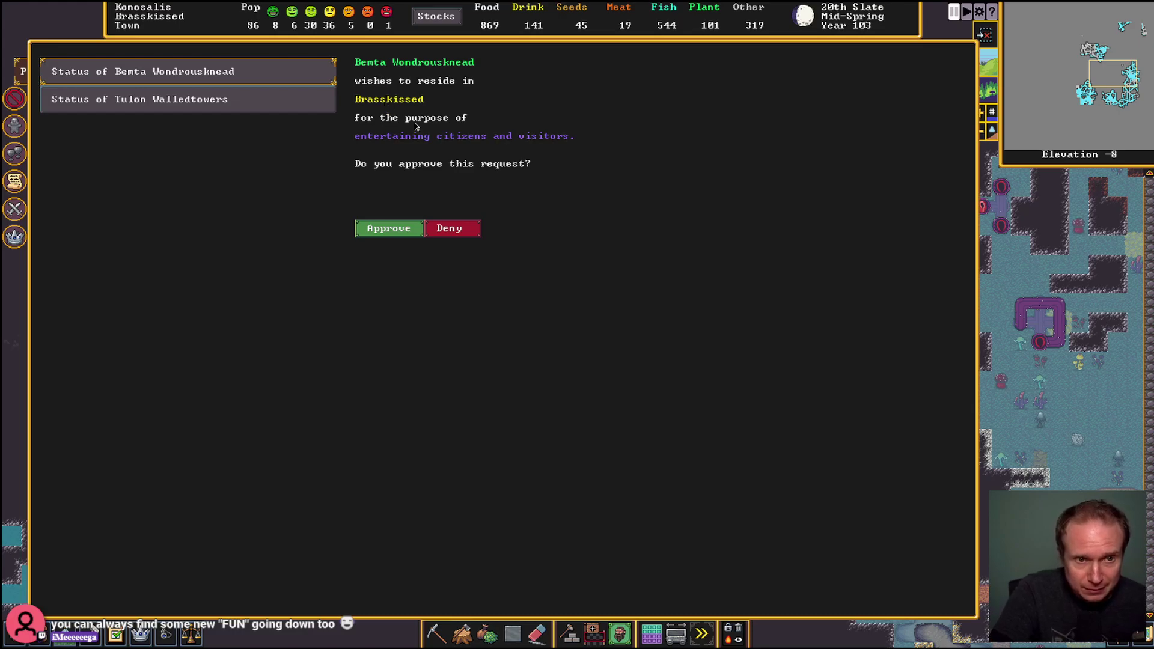
pyautogui.moveTo(456, 133)
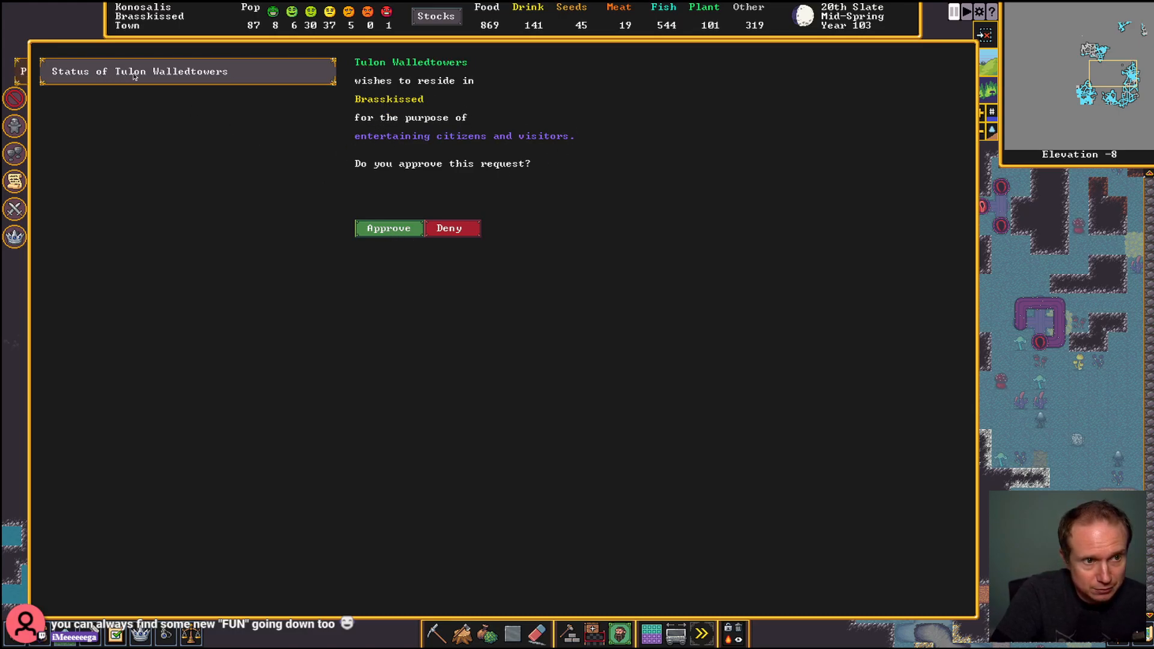
# Approve the second entertainer's residency petition, raising the population to 88
pyautogui.click(388, 228)
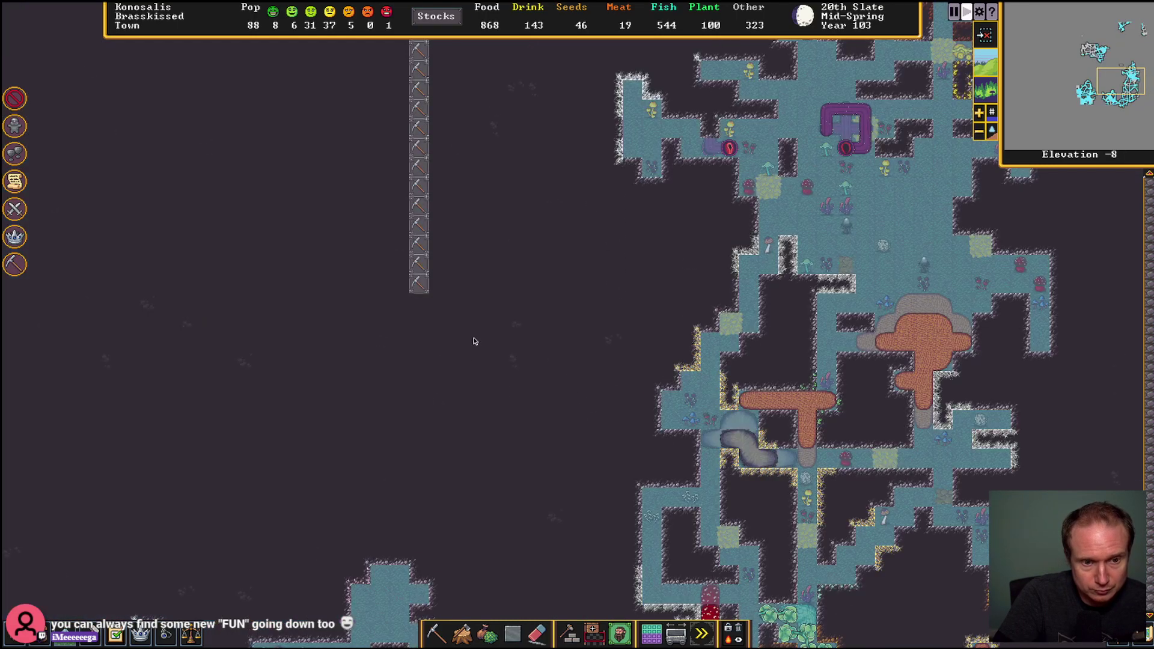
# Start digging orders and descend toward the tunnel's southern end for stair mining
pyautogui.click(579, 635)
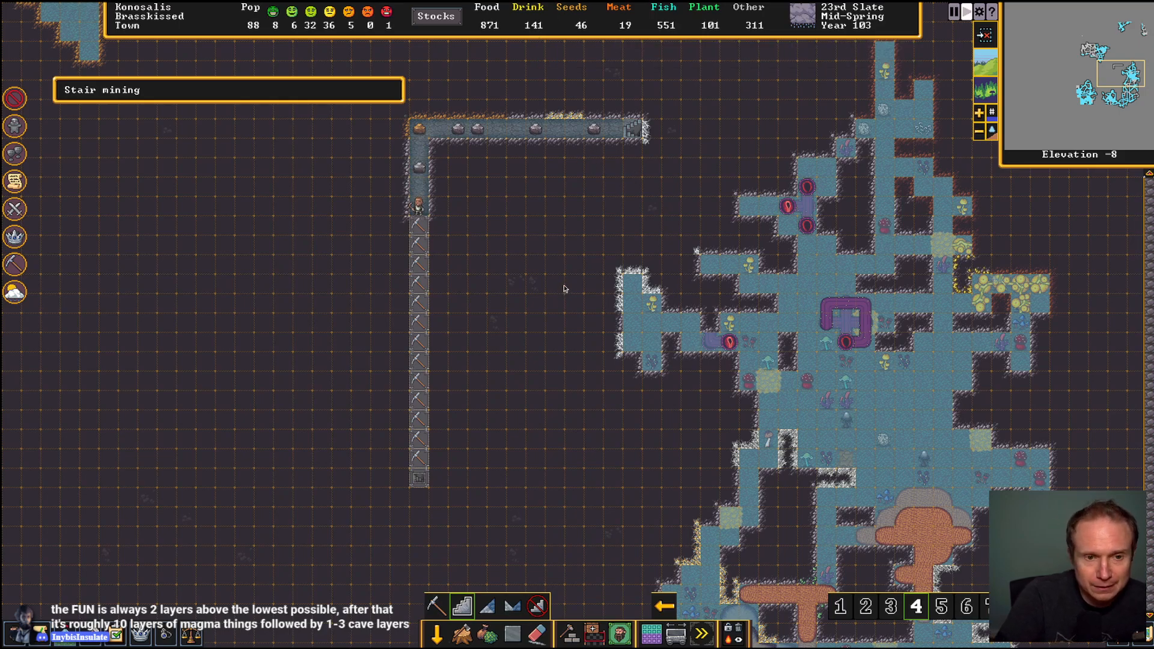
pyautogui.moveTo(517, 394)
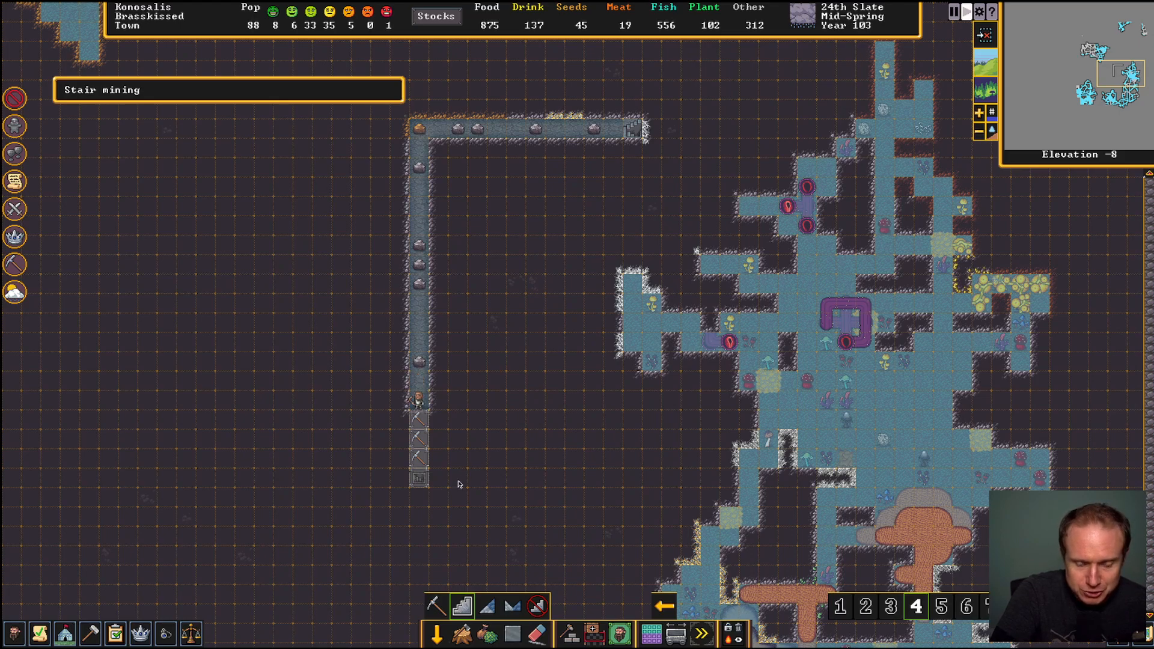
pyautogui.scroll(-3)
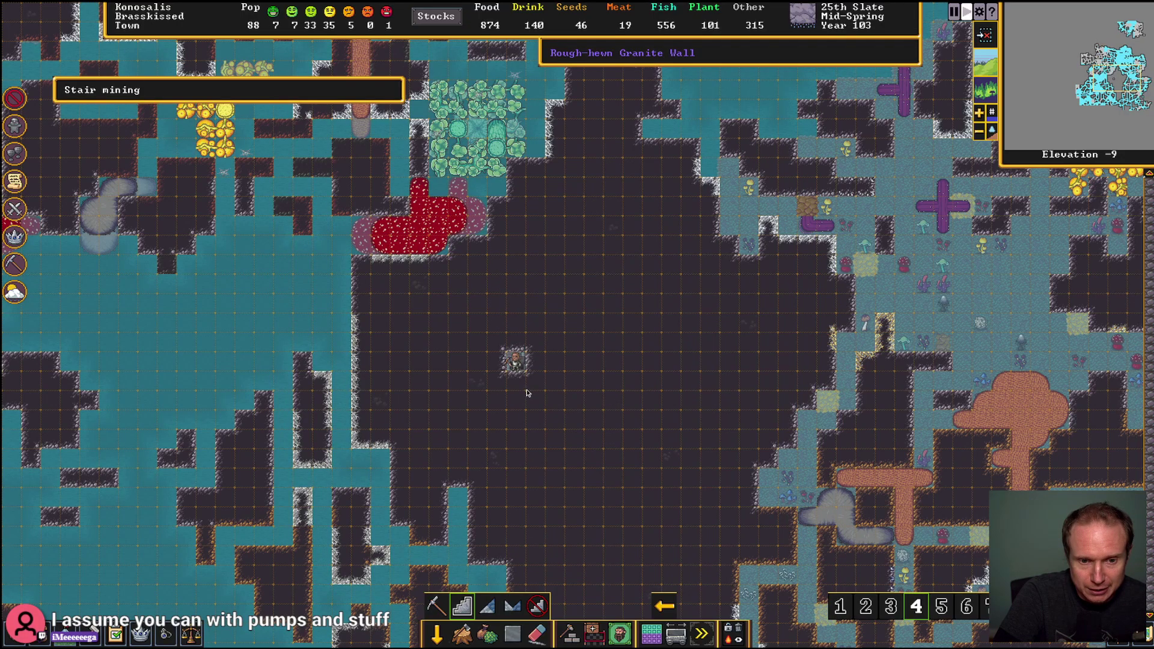
# Designate stair tiles level by level, extending the shaft down to elevation -60
pyautogui.scroll(-3)
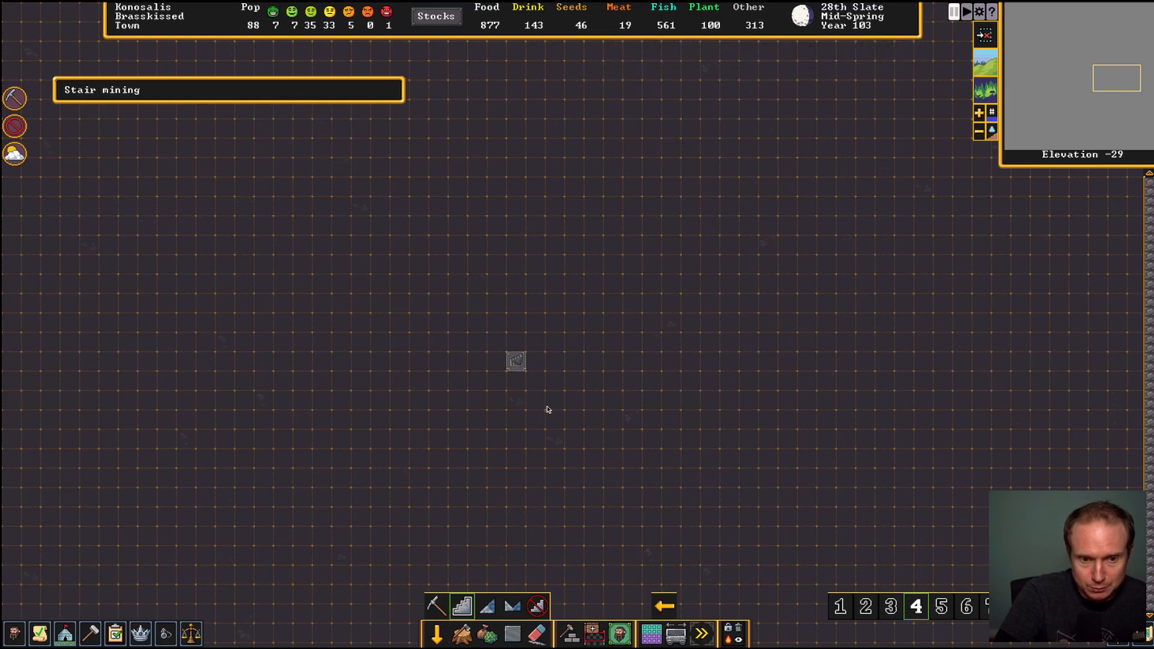
pyautogui.click(433, 621)
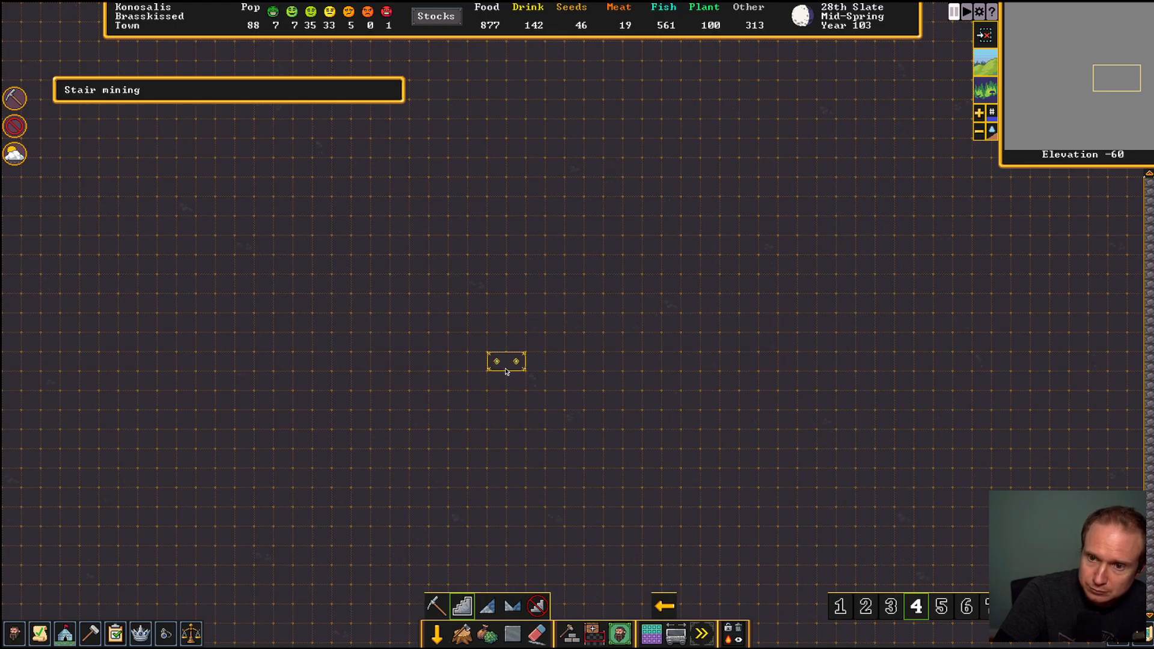
pyautogui.click(506, 372)
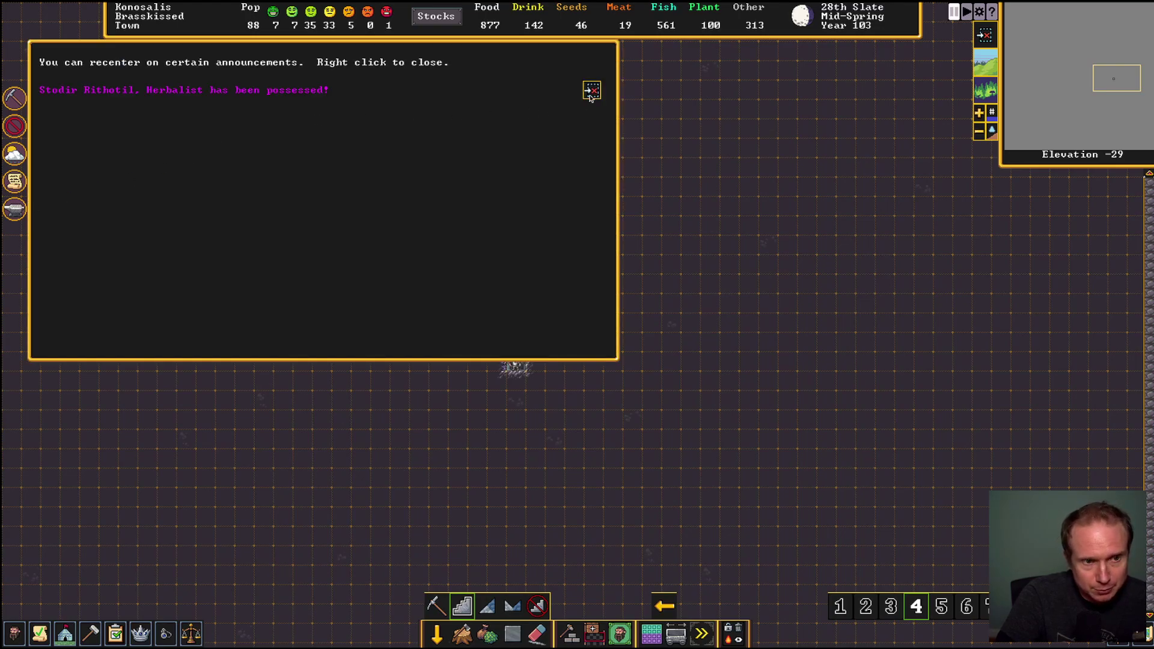
# Close the announcements list after viewing the possessed herbalist message
pyautogui.rightClick(592, 89)
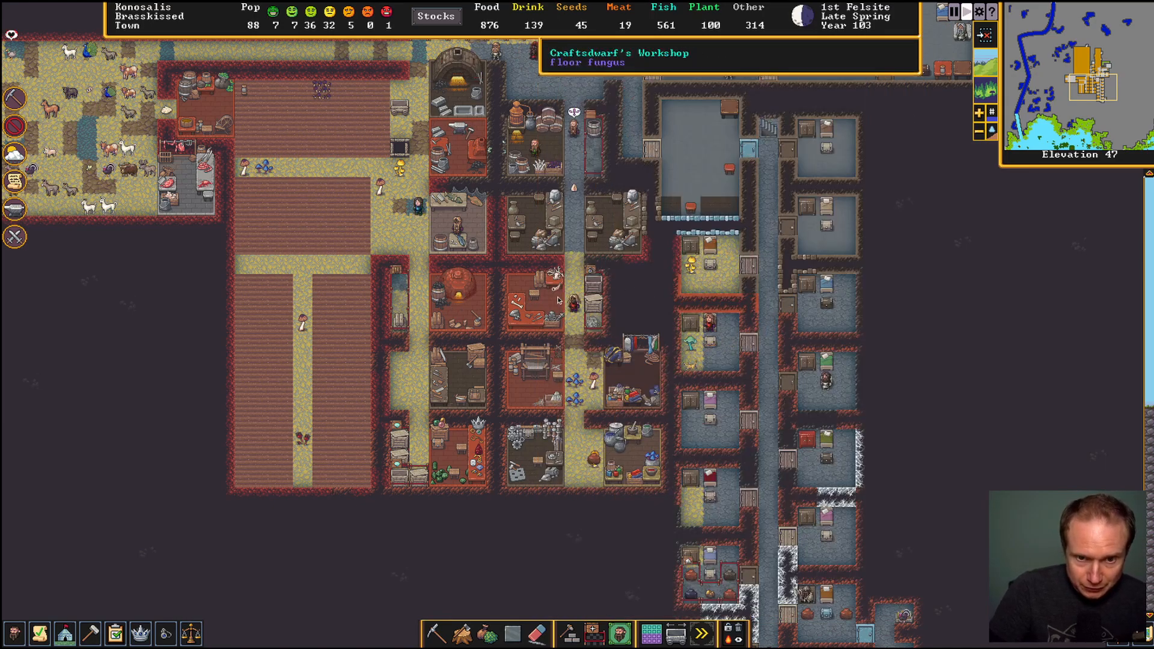
pyautogui.moveTo(580, 332)
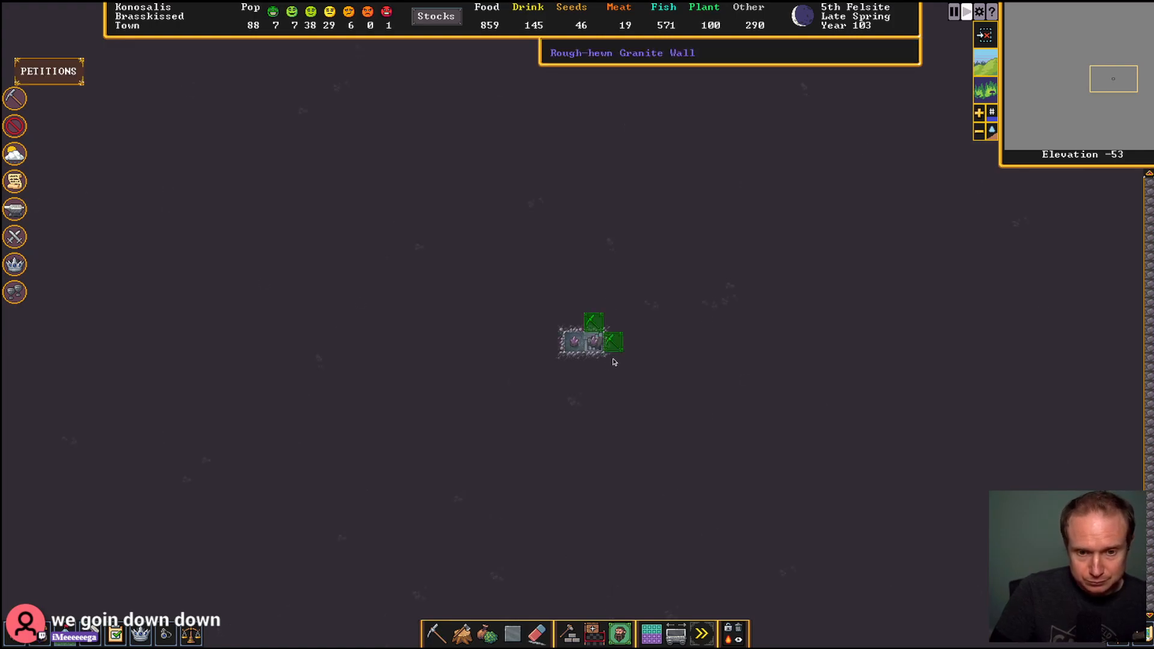
pyautogui.moveTo(186, 87)
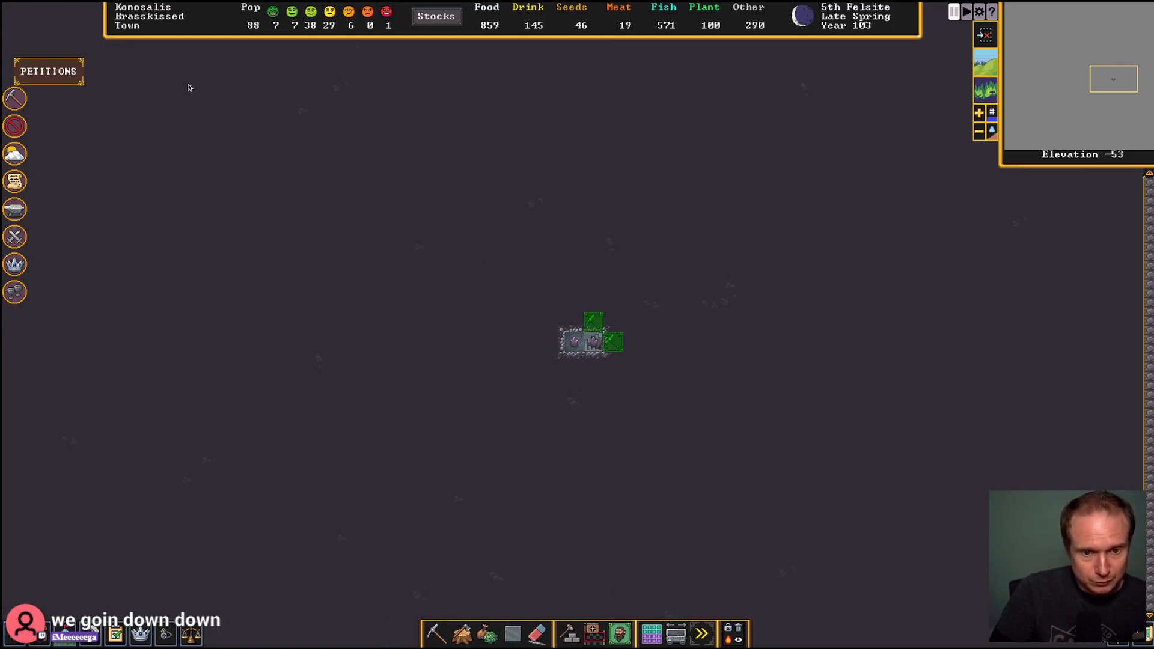
# Approve the third entertainer's residency request, bringing the population to 89
pyautogui.click(49, 71)
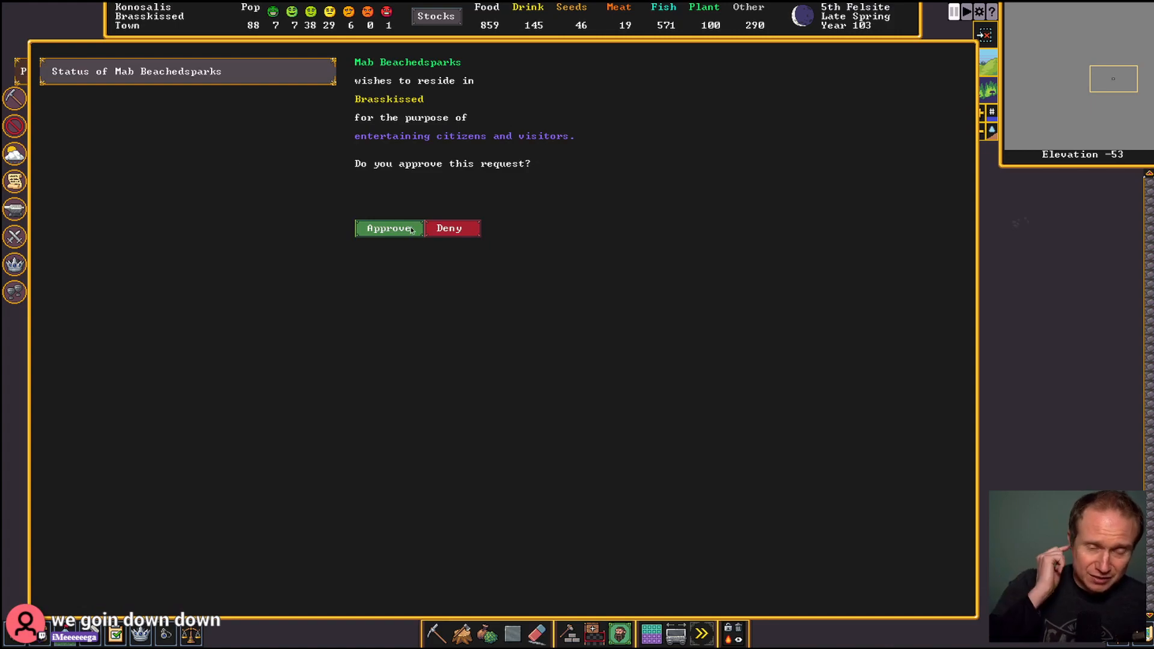
pyautogui.moveTo(431, 58)
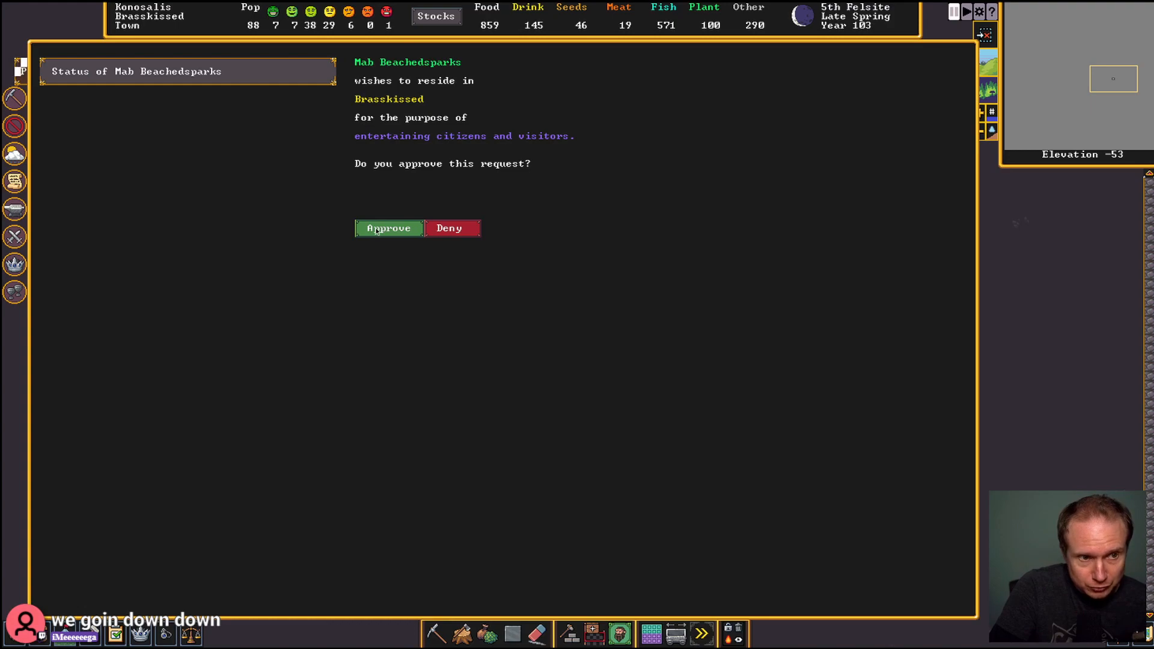
pyautogui.click(388, 228)
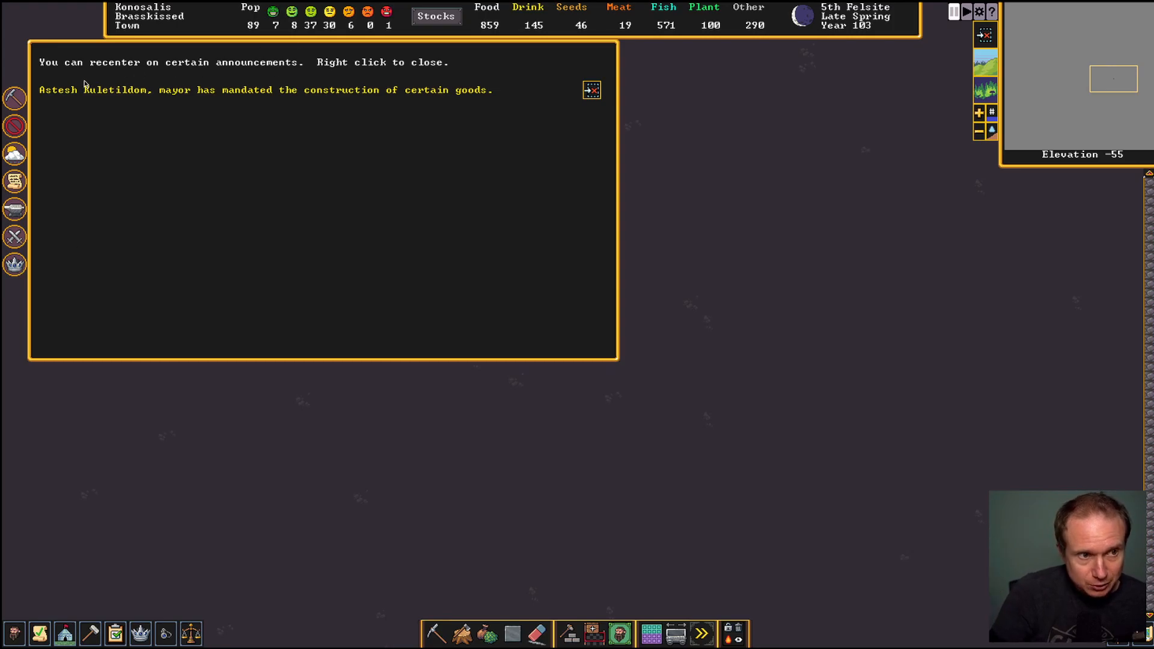
pyautogui.moveTo(533, 93)
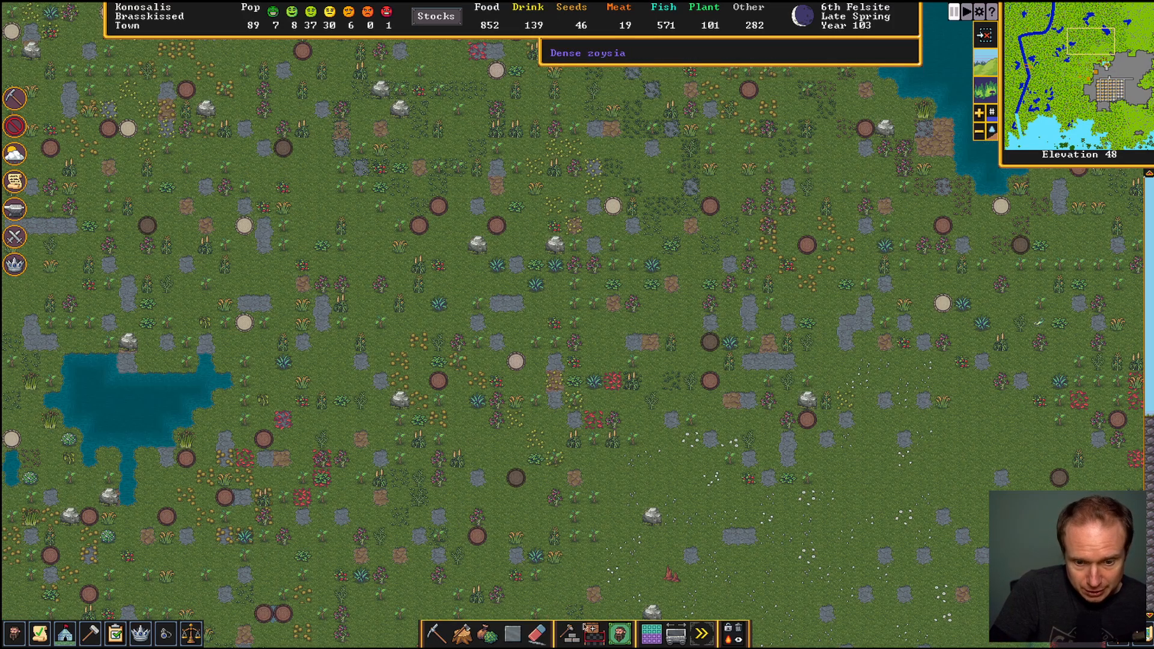
# Select the Chop down trees designation over the surface beside the pond
pyautogui.click(459, 640)
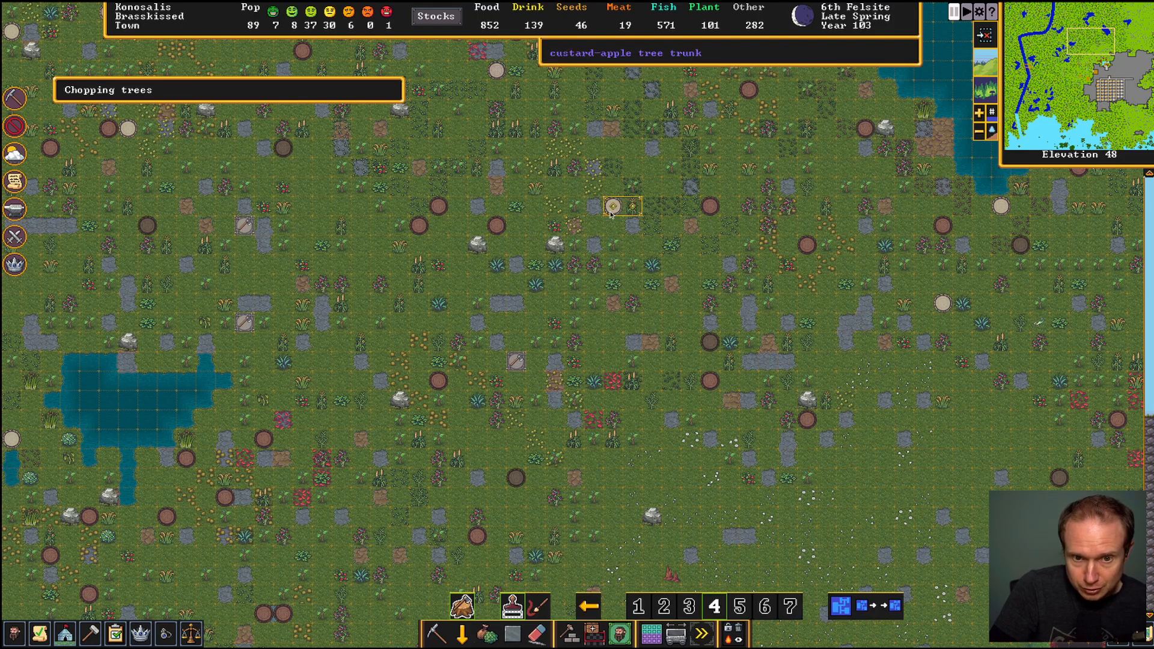
pyautogui.moveTo(1002, 208)
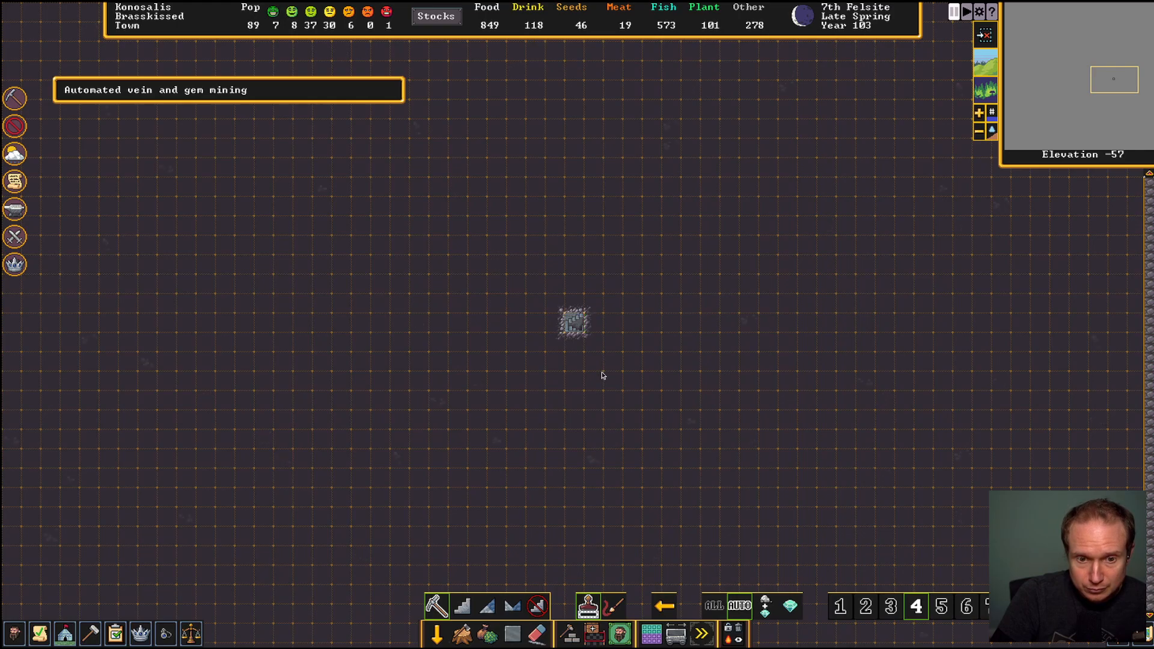
pyautogui.moveTo(570, 345)
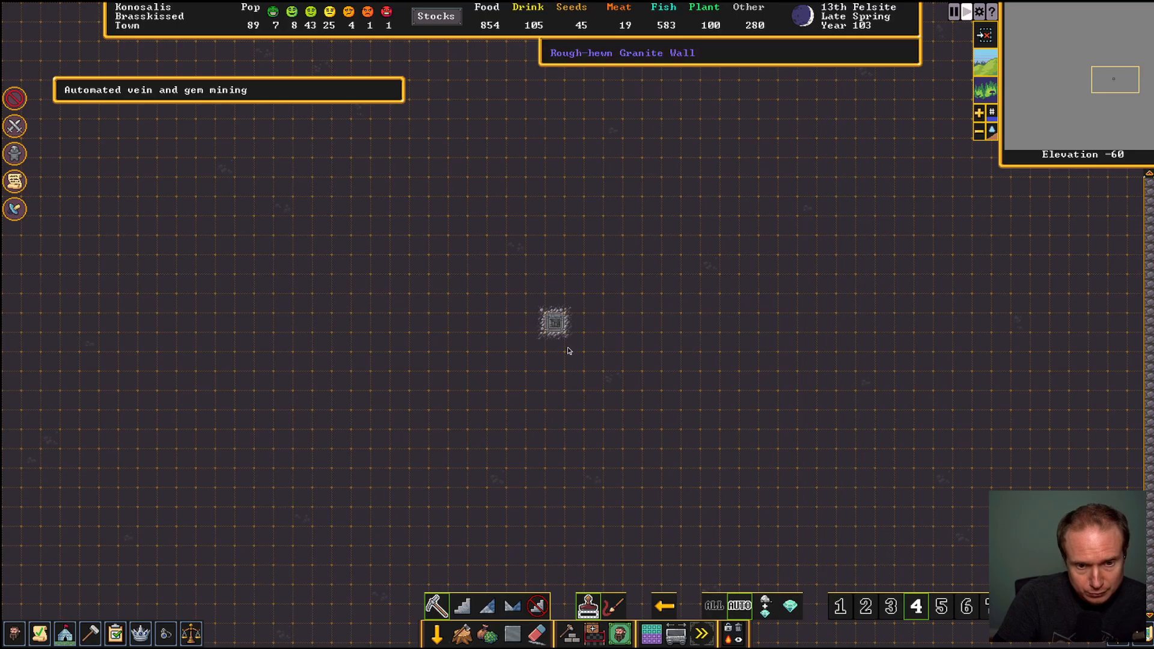
pyautogui.moveTo(559, 333)
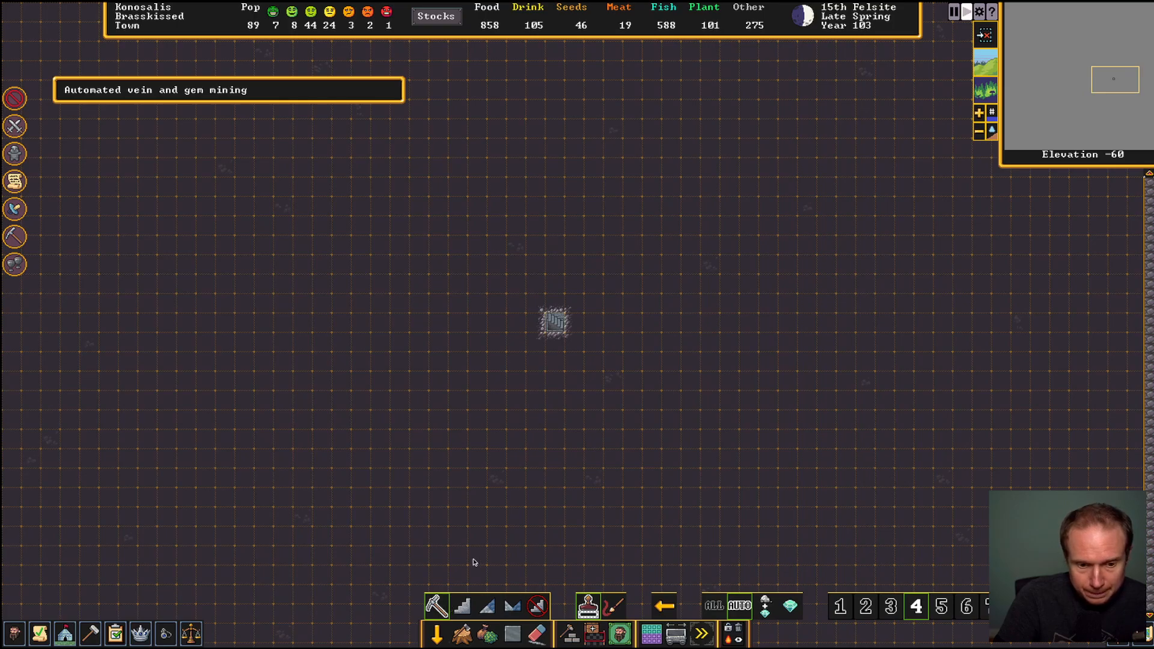
# Mark a short eastward tunnel from the shaft at elevation -60, ending in a stair
pyautogui.moveTo(554, 322); pyautogui.dragTo(688, 325)
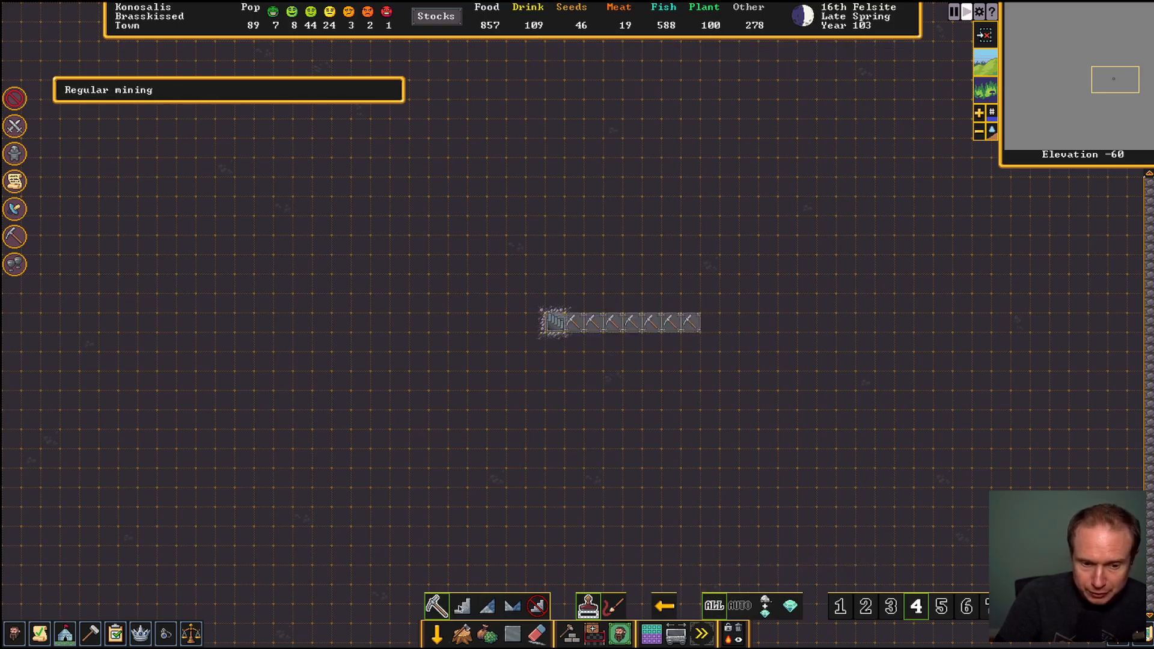
pyautogui.click(465, 606)
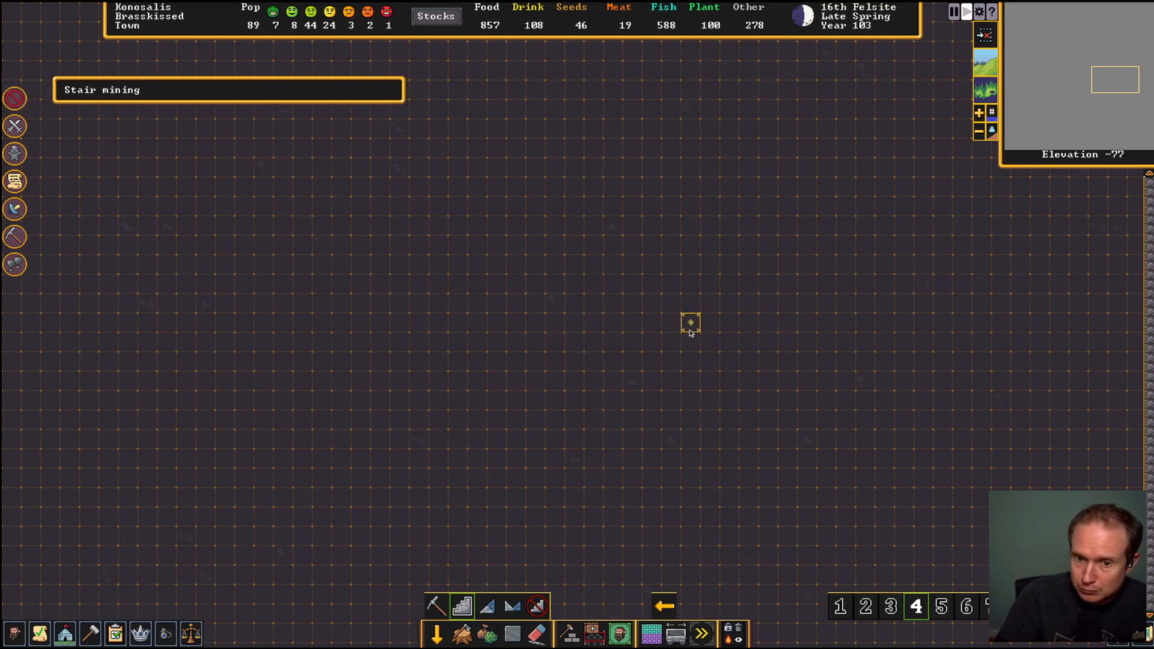
pyautogui.scroll(-3)
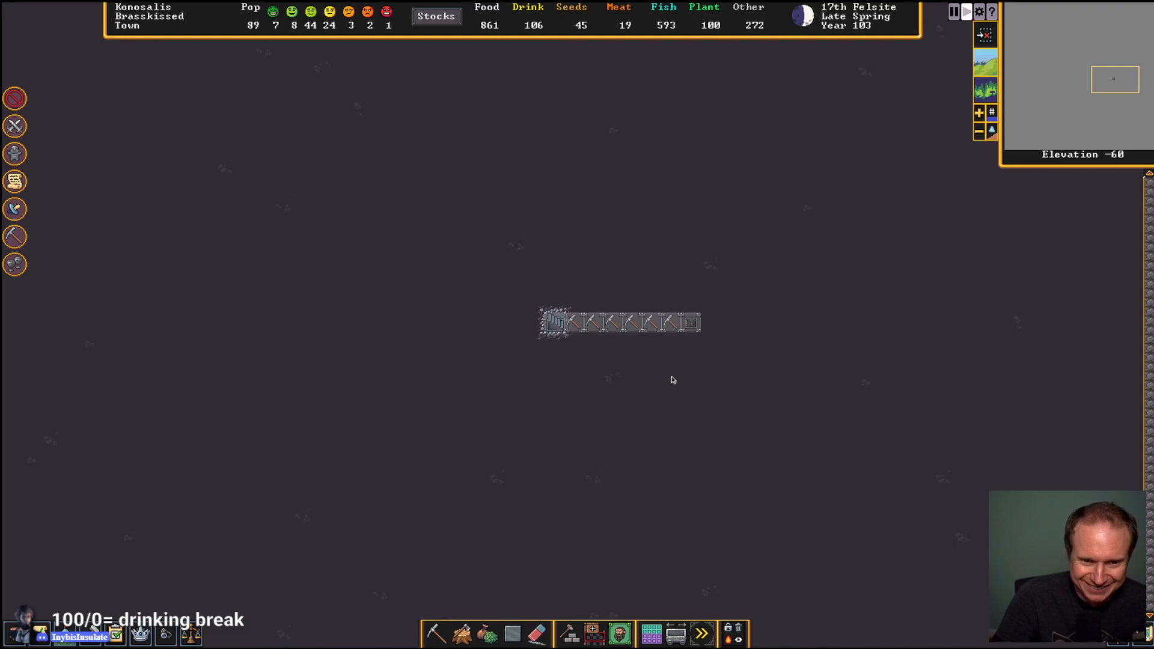
pyautogui.moveTo(693, 339)
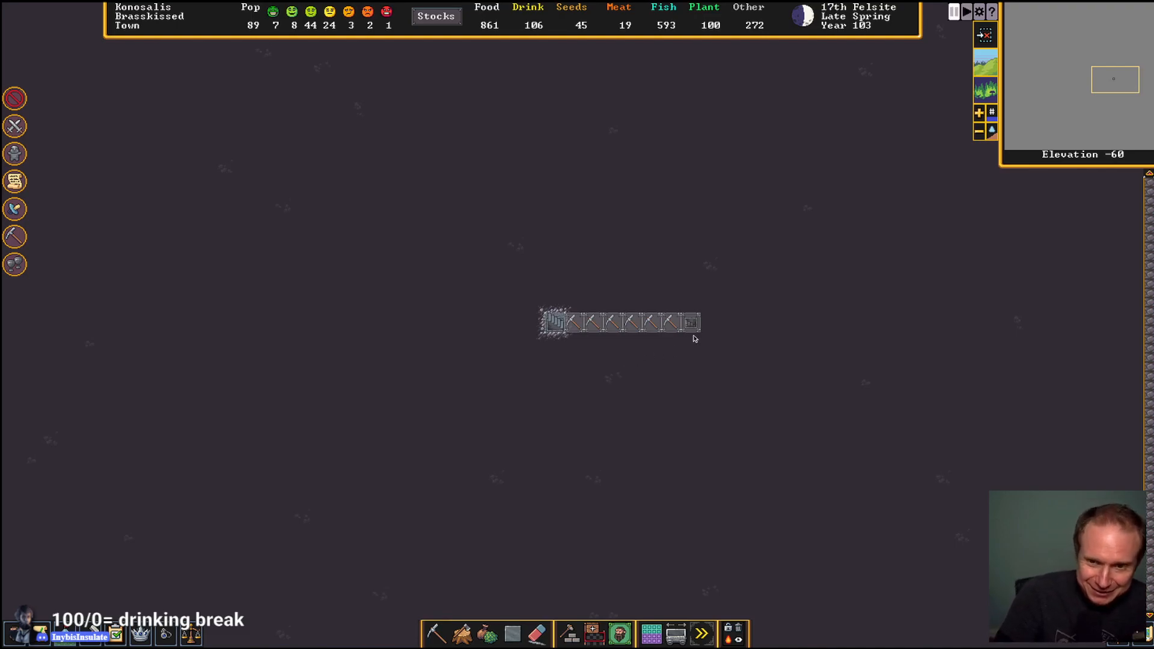
pyautogui.moveTo(912, 268)
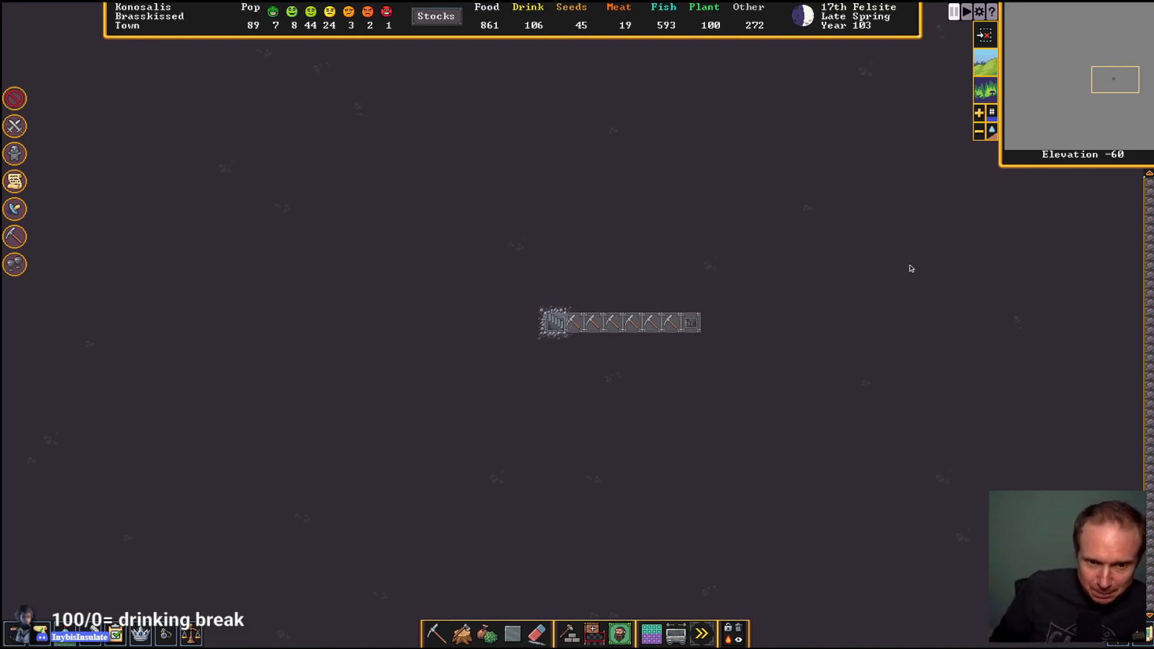
pyautogui.moveTo(708, 370)
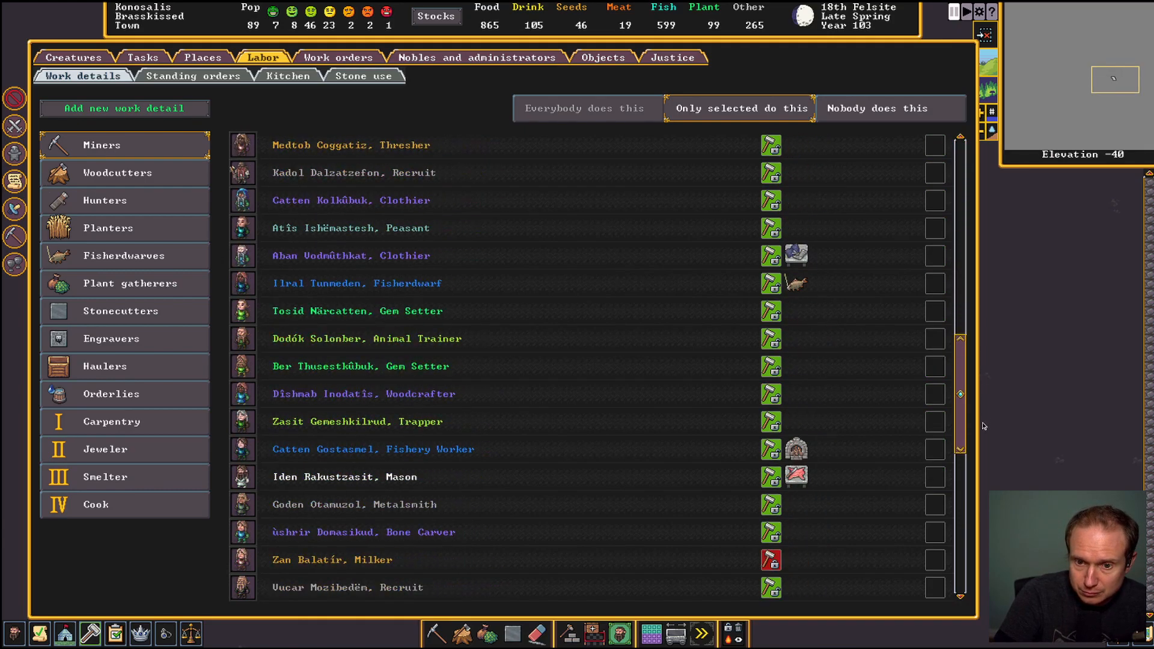
# Tick animal trainer Dodók Solonber in the Miners work detail list
pyautogui.scroll(-3)
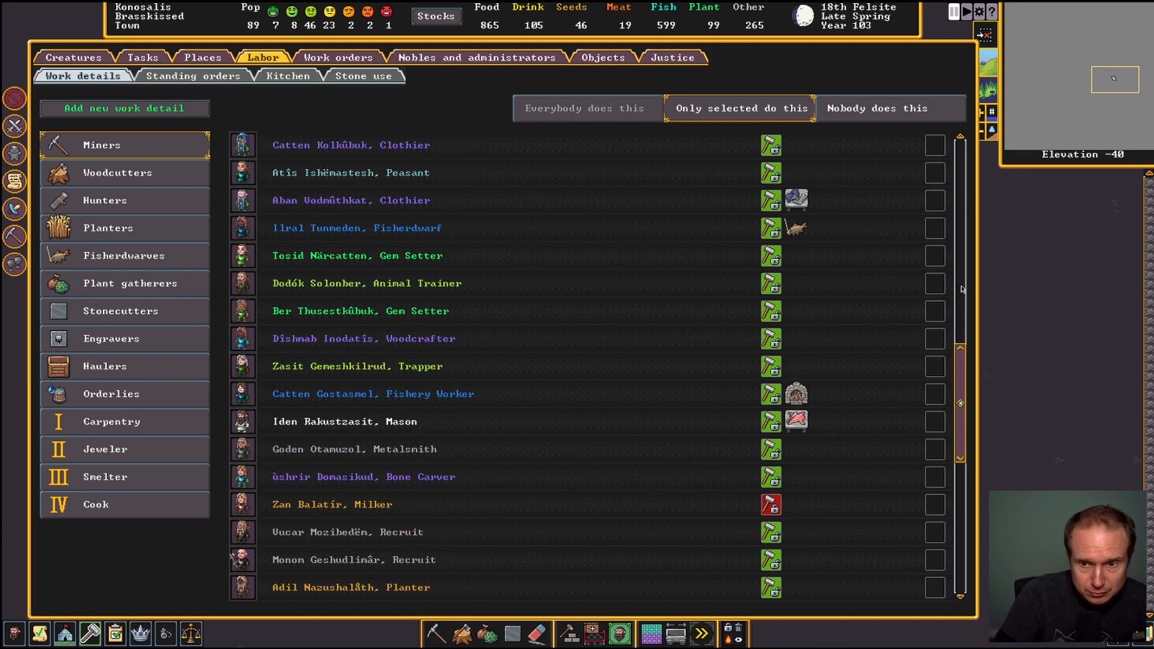
pyautogui.click(934, 284)
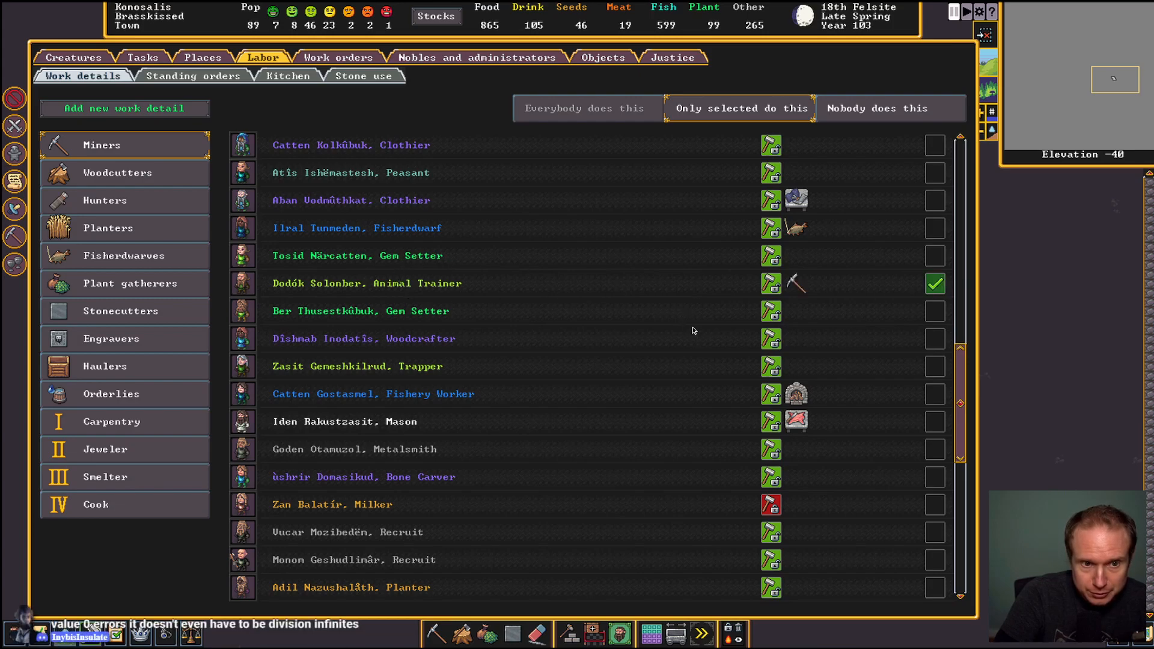
pyautogui.scroll(-3)
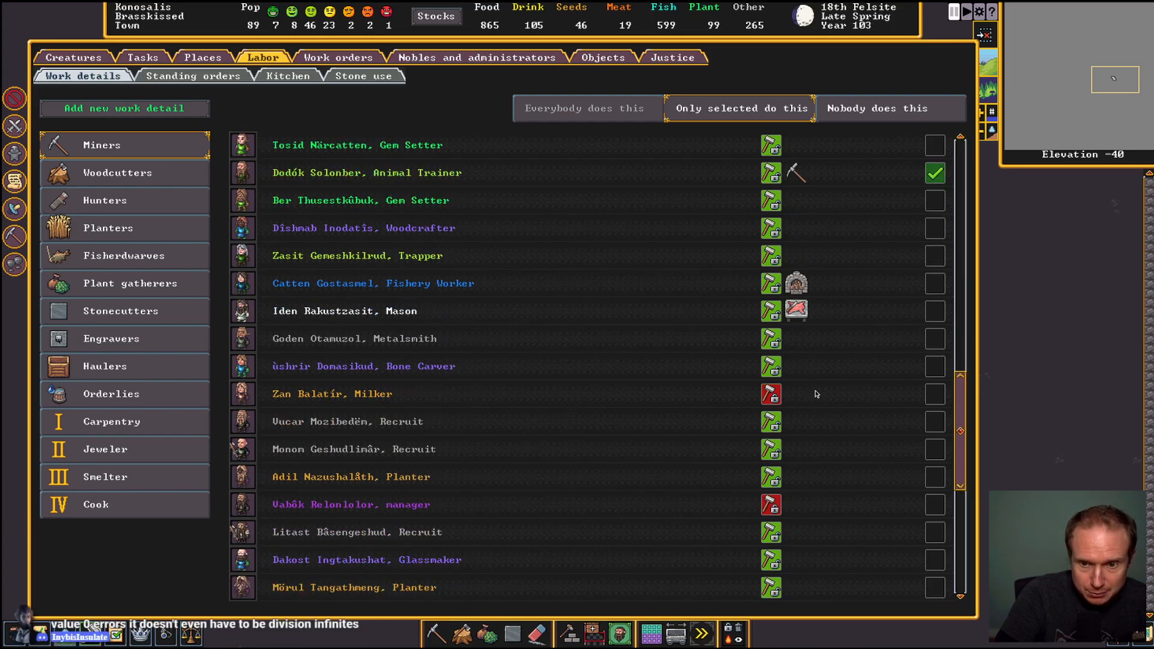
pyautogui.moveTo(375, 422)
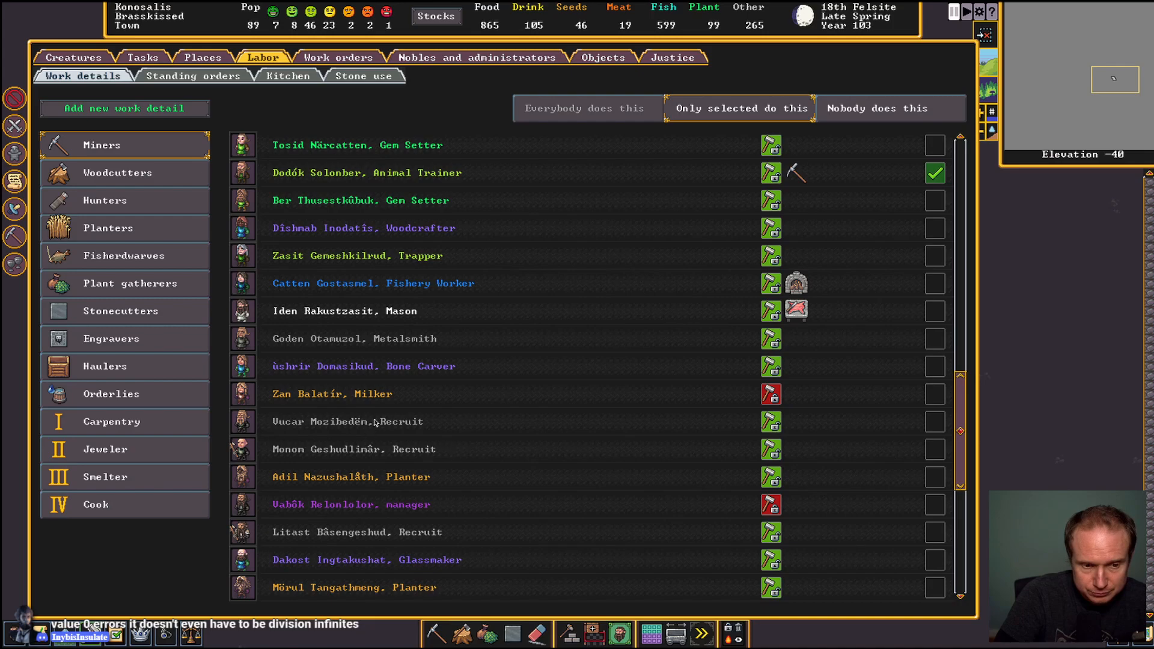
pyautogui.moveTo(752, 456)
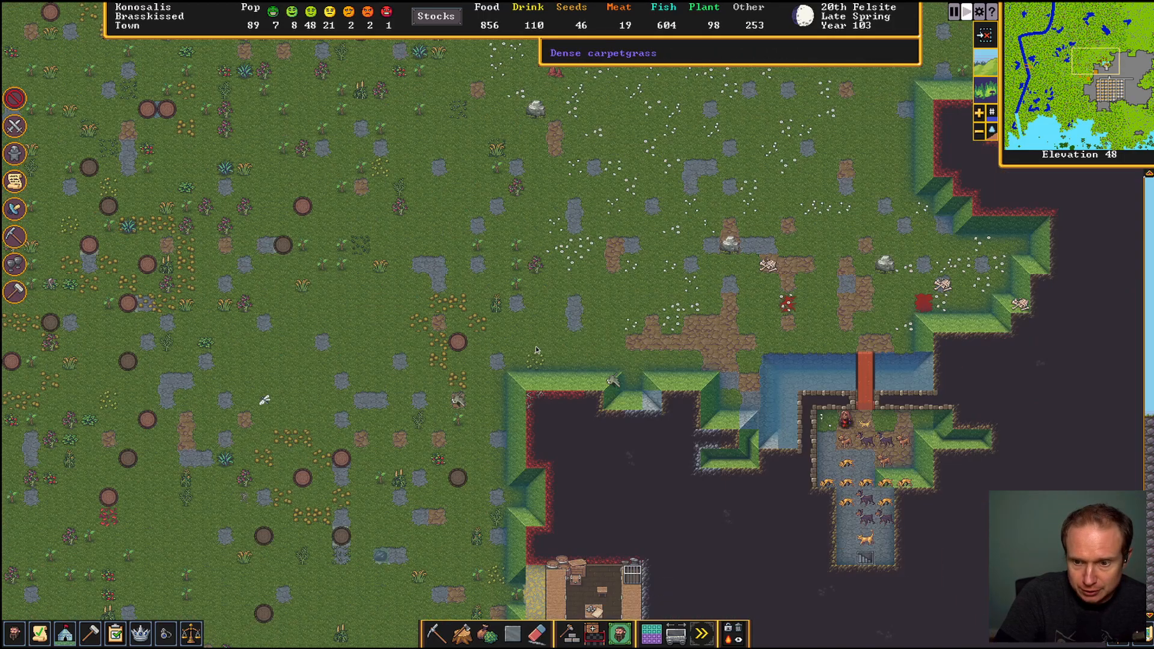
# Leave the labor screen and return the view to the surface entrance and animal pens
pyautogui.scroll(-3)
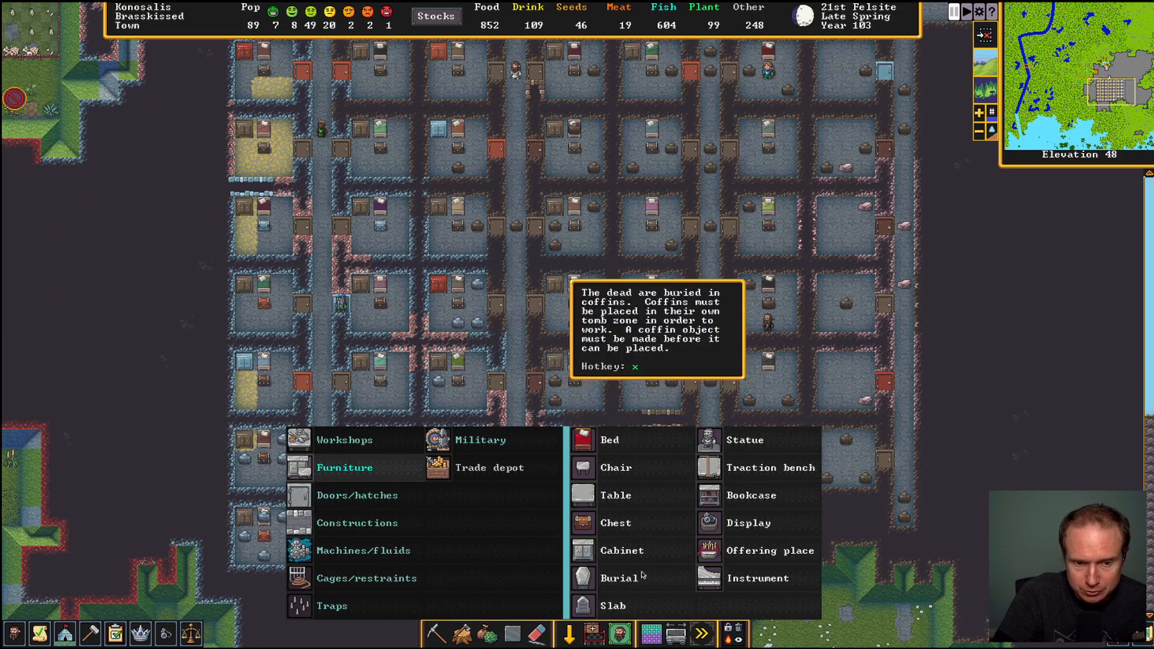
# Build a cabinet in an empty bedroom of the dormitory grid
pyautogui.click(621, 551)
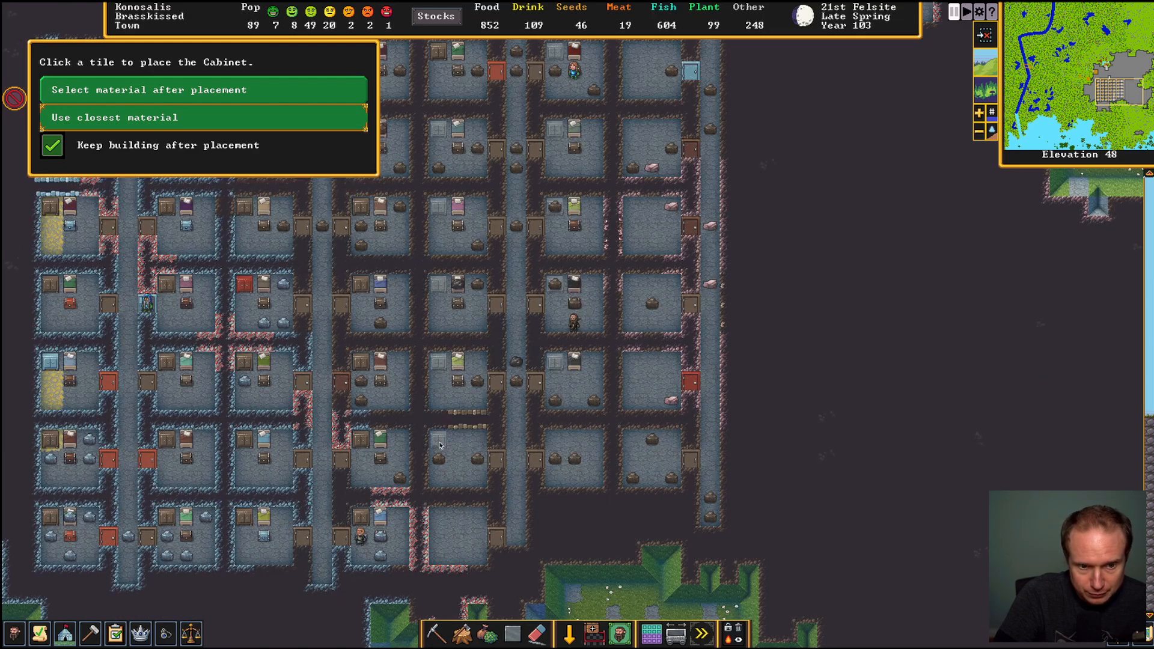
pyautogui.click(618, 455)
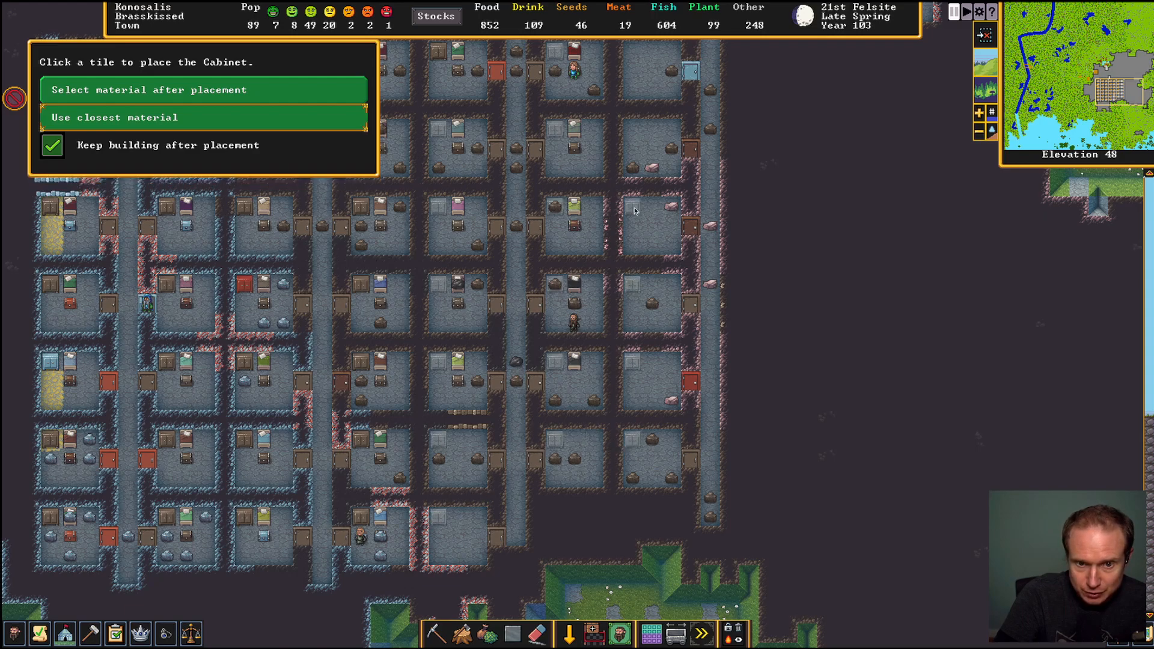
pyautogui.scroll(-3)
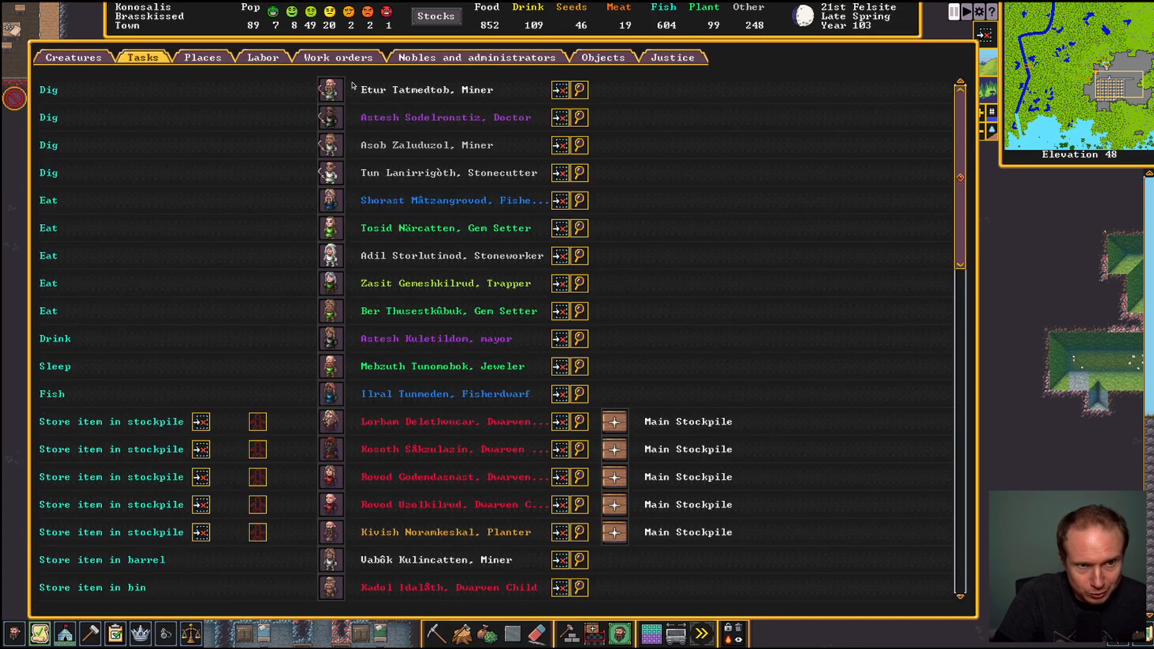
# Show the work orders list and scroll through the smelting, forging and clothing orders
pyautogui.click(334, 58)
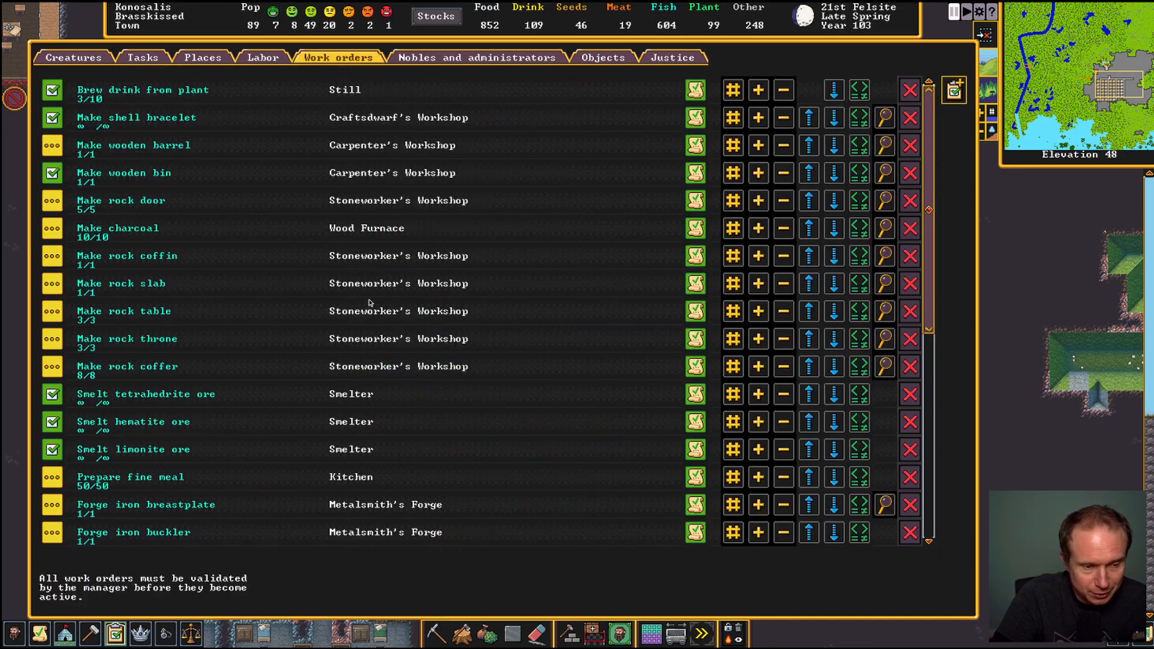
pyautogui.scroll(-3)
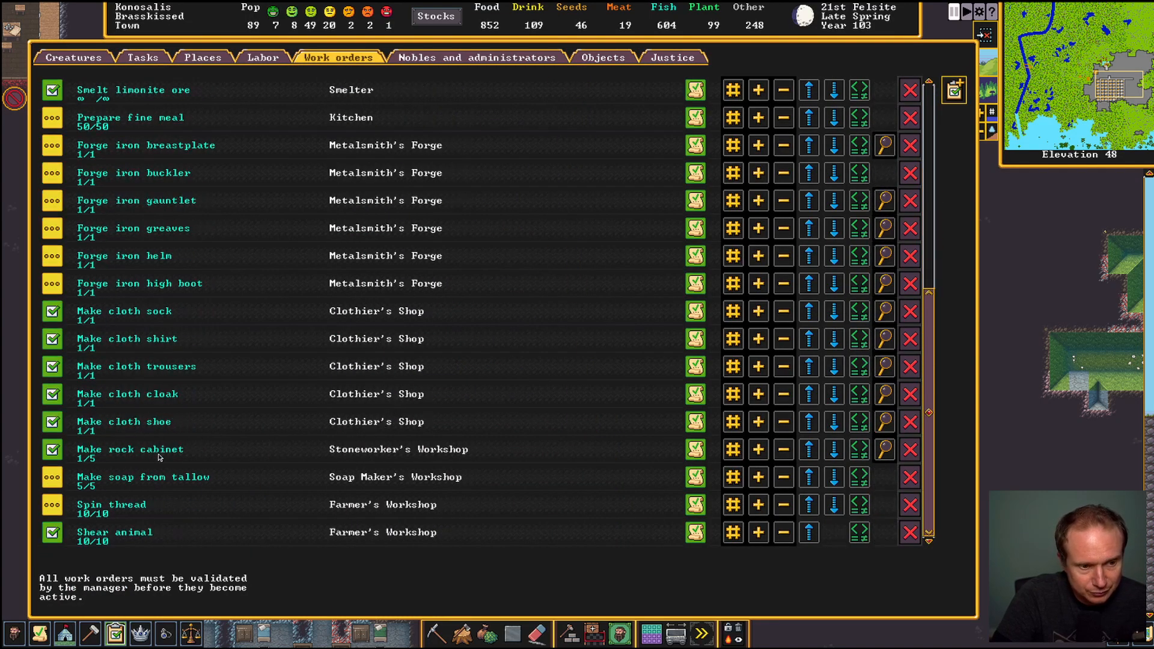
pyautogui.moveTo(860, 448)
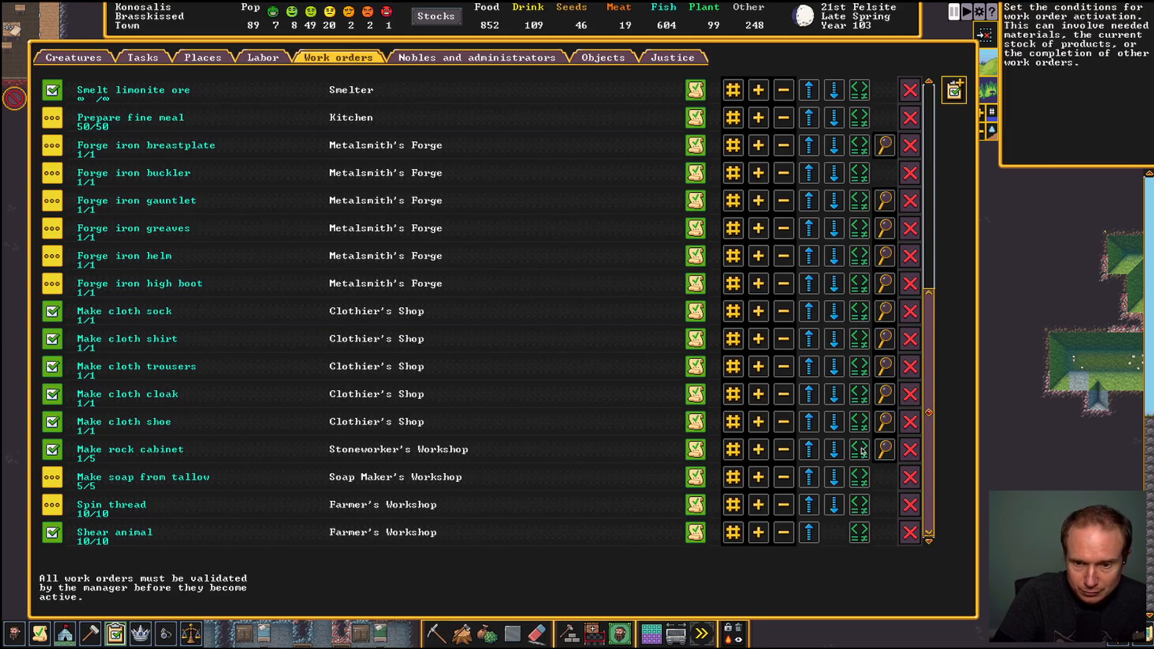
# Check the Make rock cabinet order's condition: restart when empty rock cabinets drop below 10
pyautogui.click(883, 448)
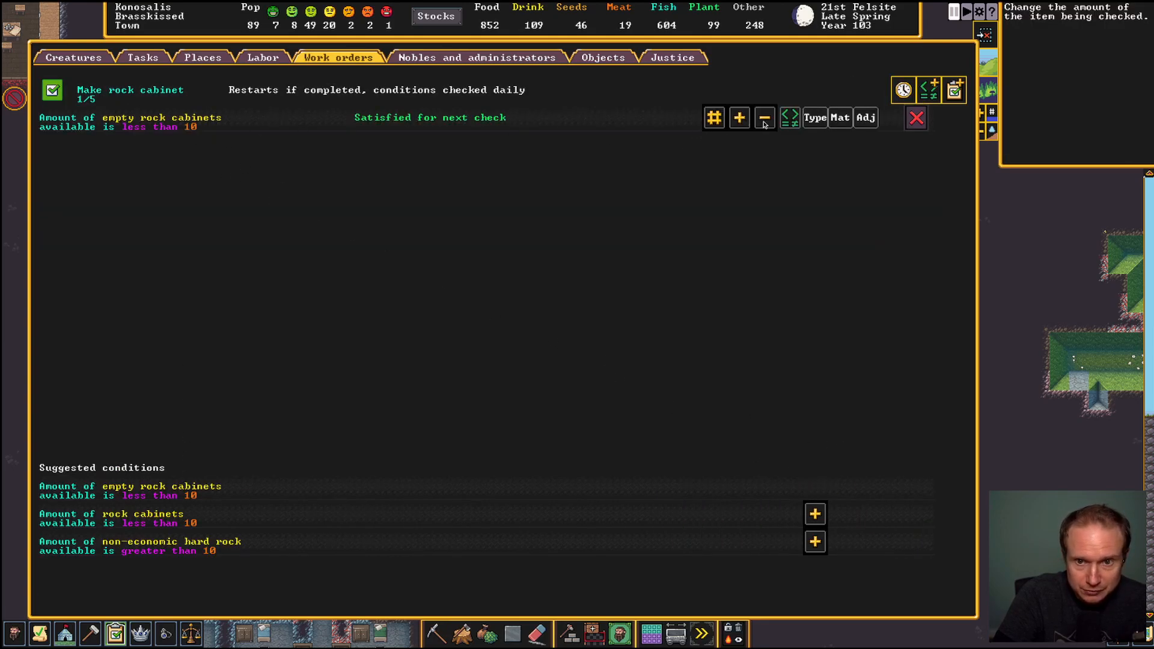
pyautogui.click(765, 117)
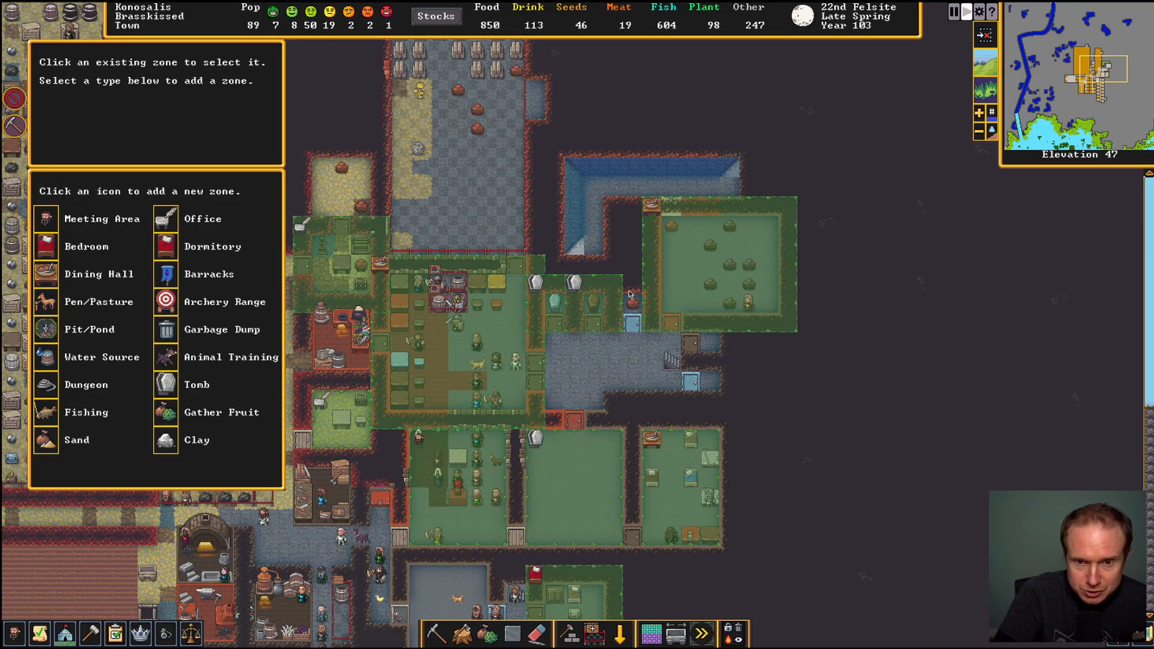
pyautogui.moveTo(166, 275)
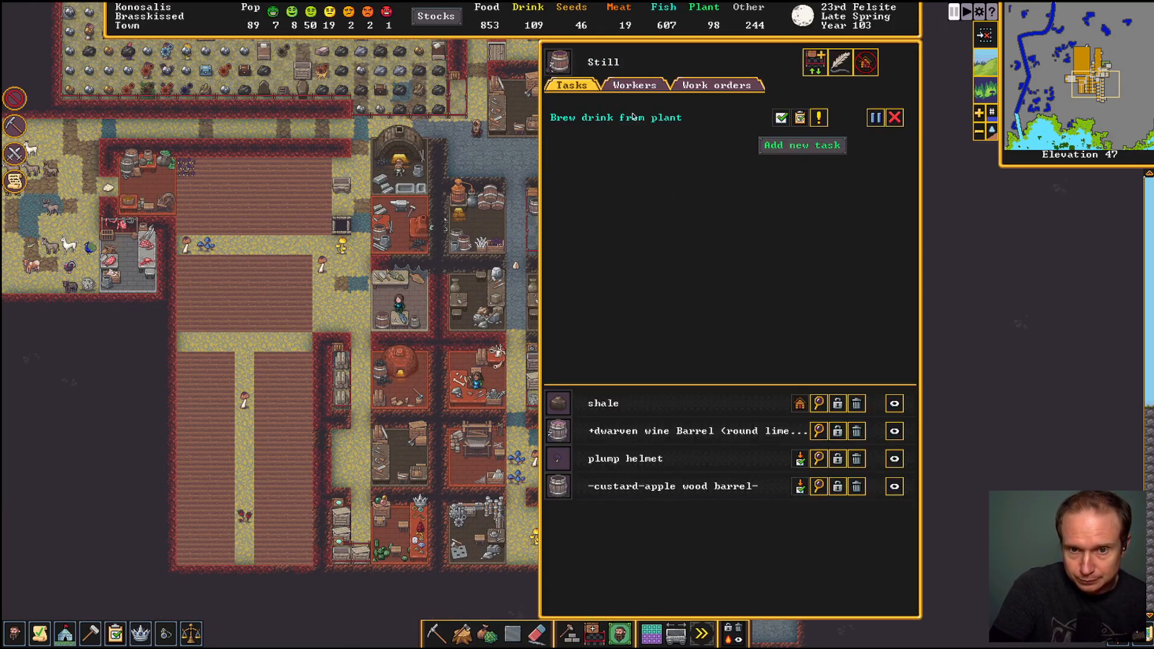
# Review the Still's queued Brew drink from plant task and its stored wine barrels
pyautogui.click(717, 85)
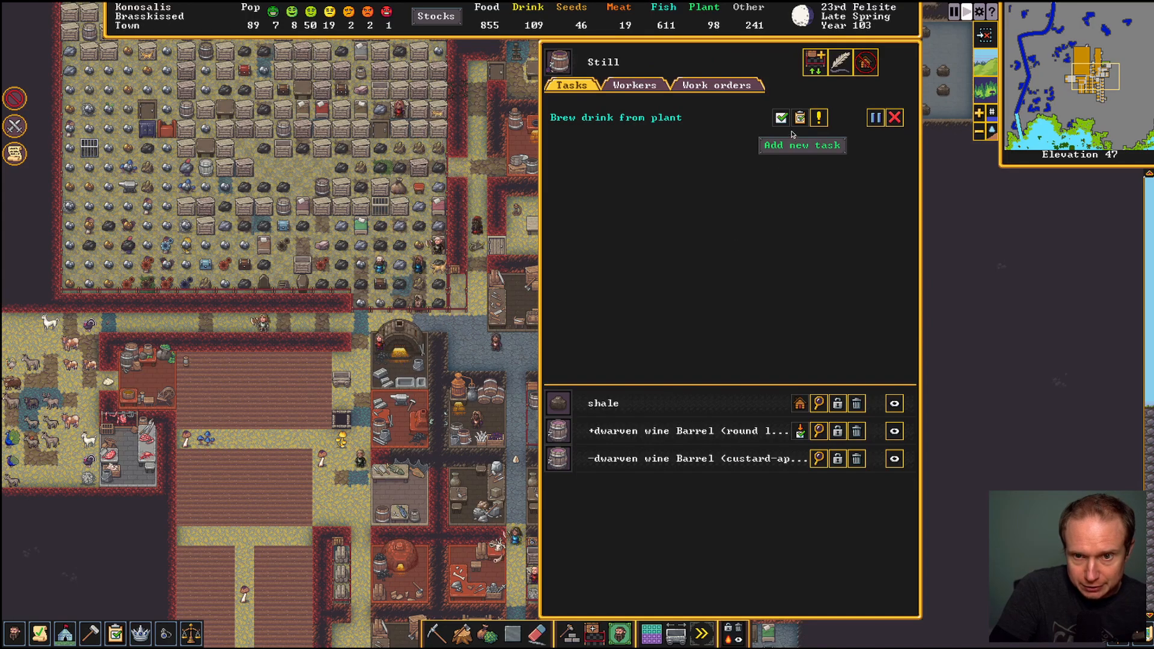
pyautogui.click(801, 146)
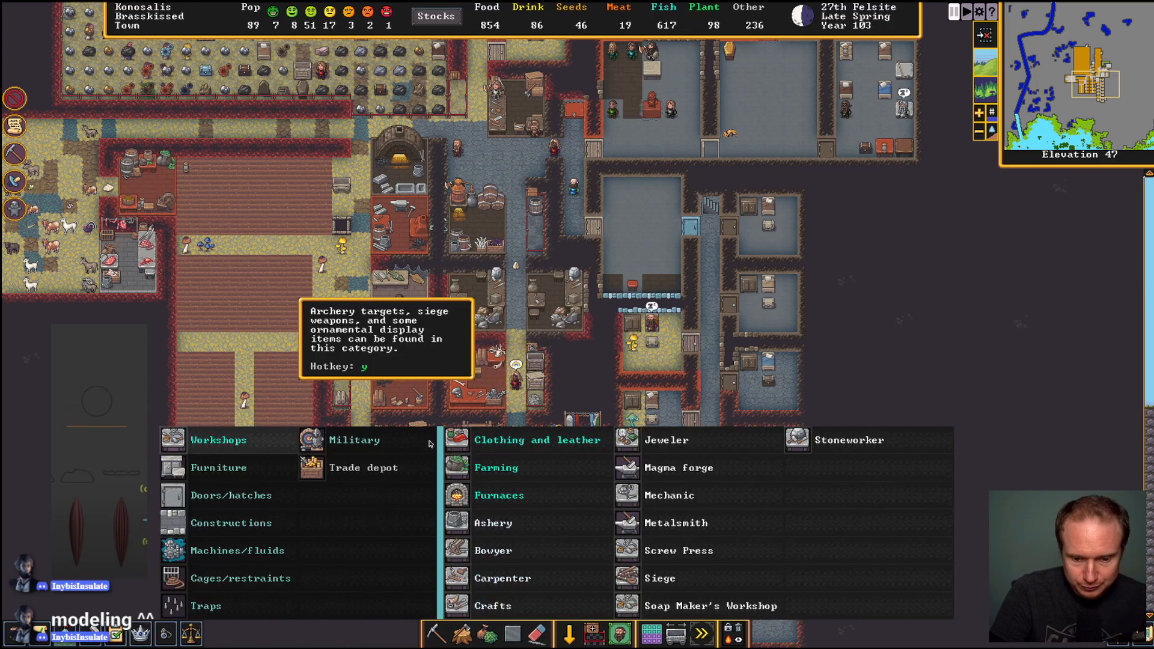
pyautogui.moveTo(486, 447)
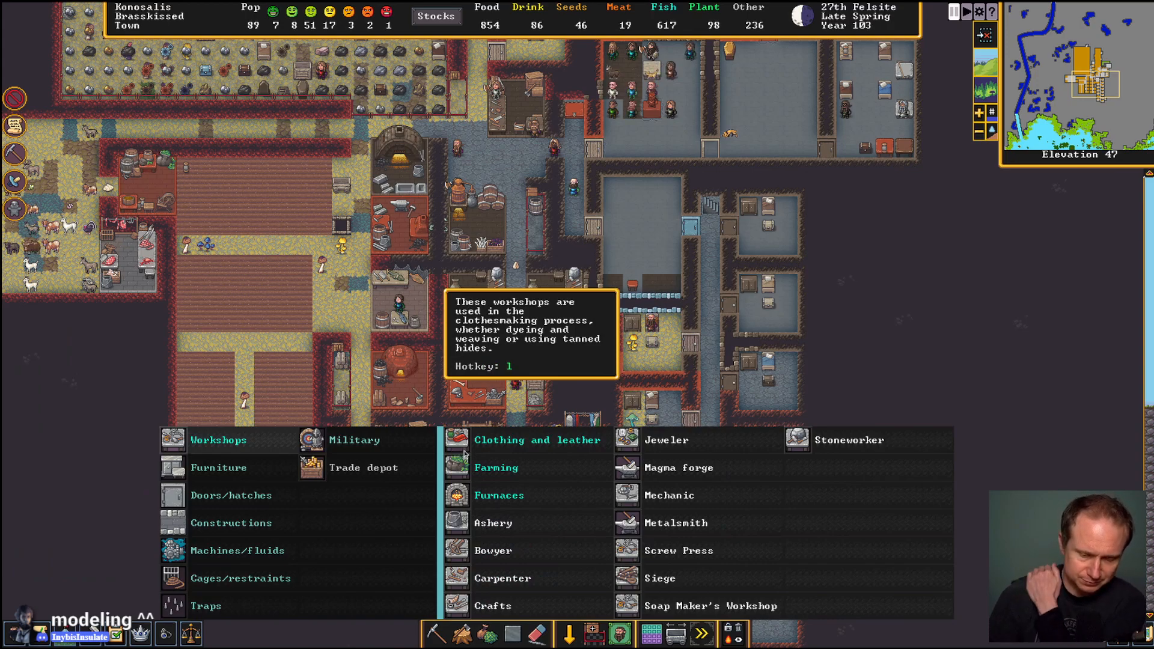
pyautogui.moveTo(637, 473)
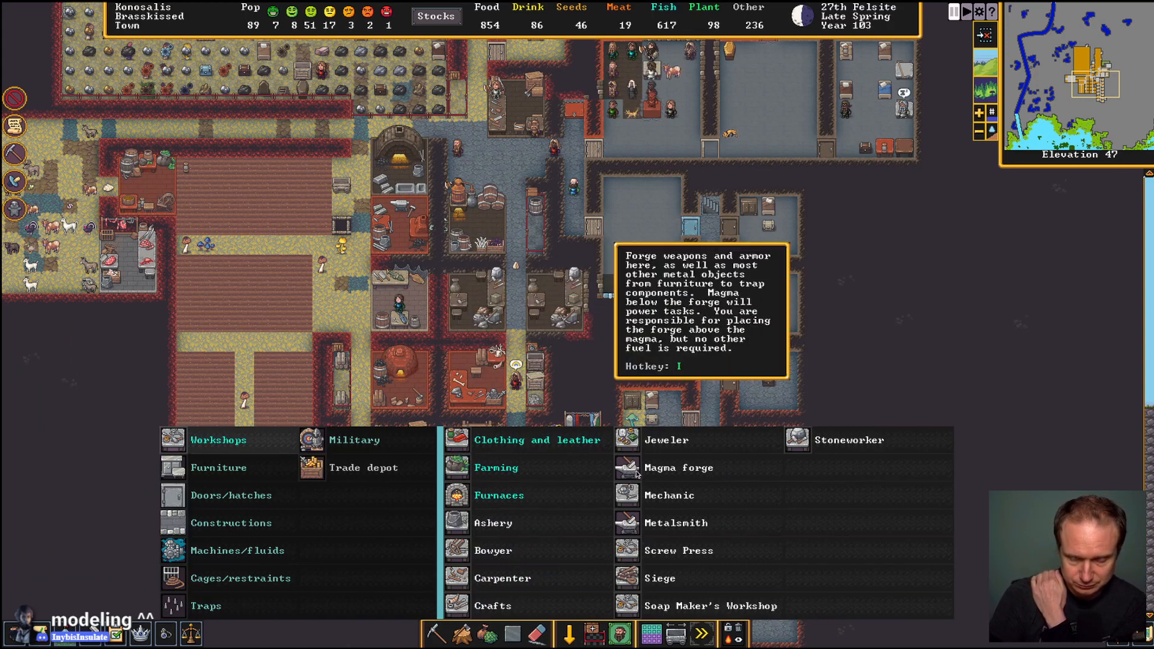
pyautogui.moveTo(638, 550)
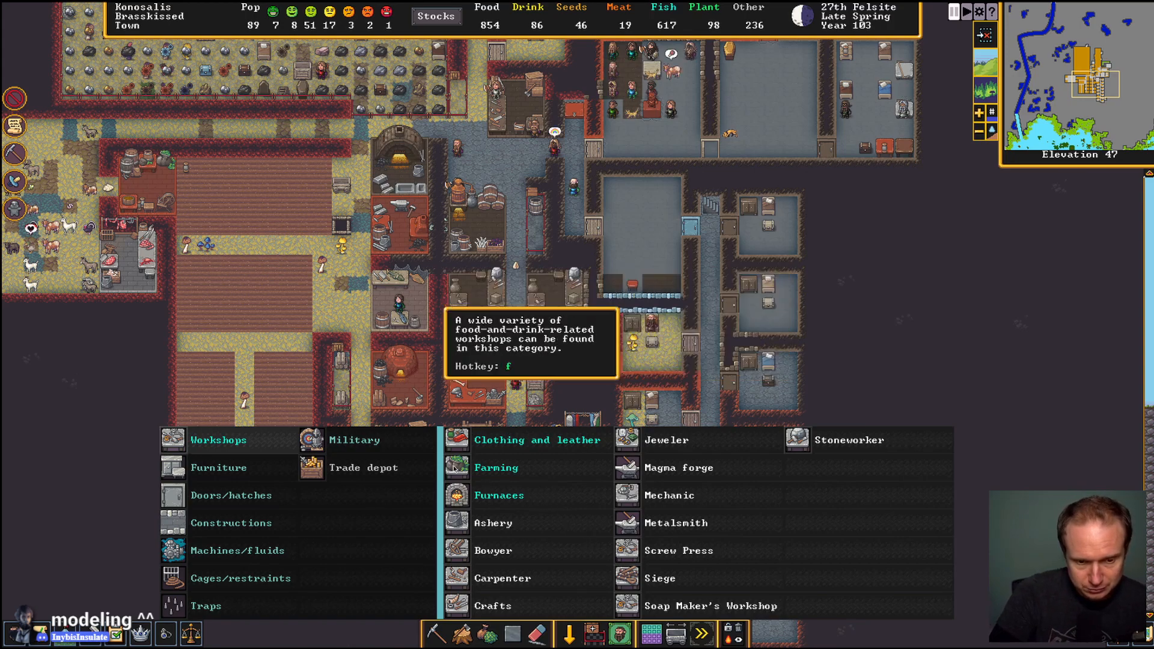
# Browse the farming workshops (Still, Quern, Butcher, Kitchen) and pick the Still
pyautogui.click(496, 467)
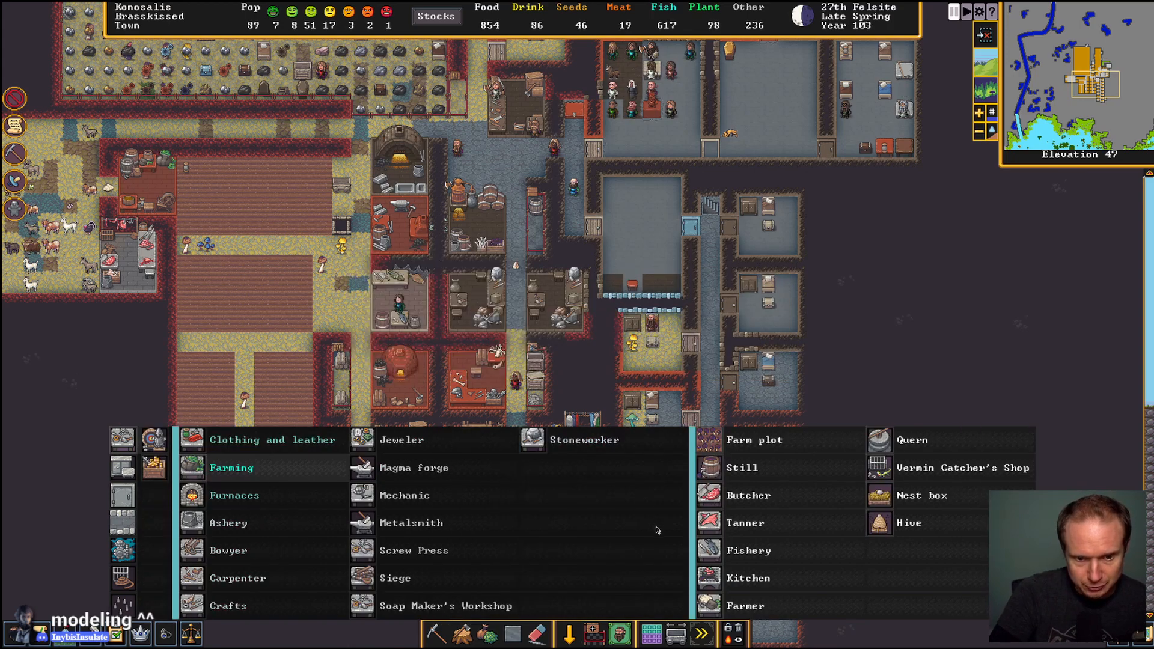
pyautogui.moveTo(709, 468)
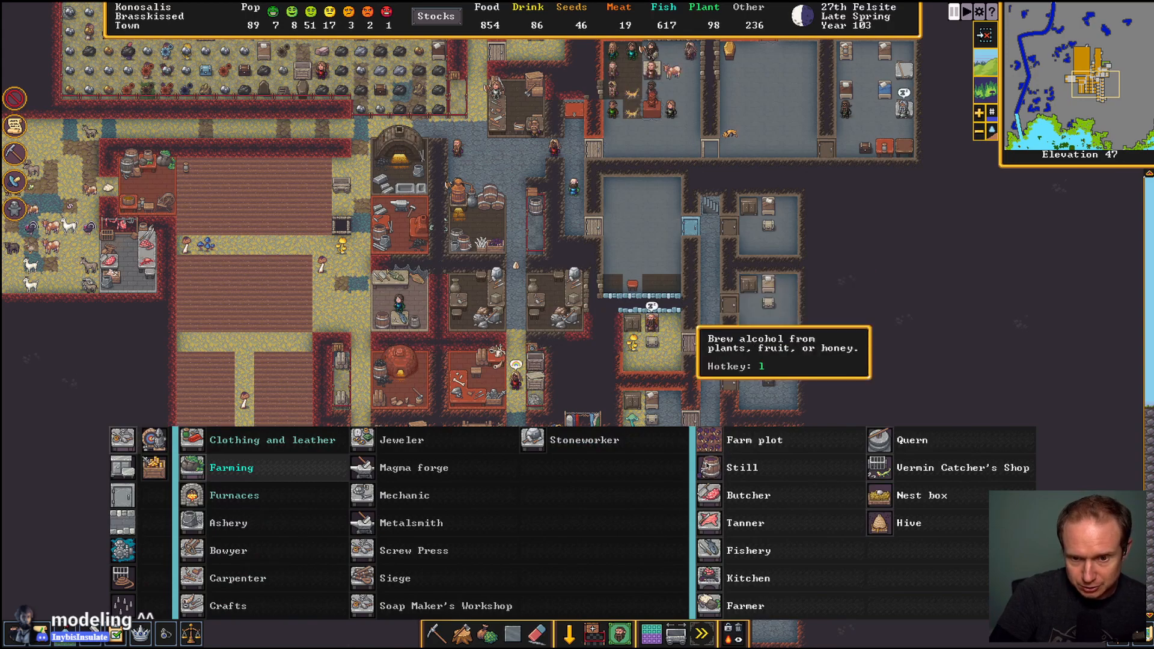
pyautogui.click(742, 467)
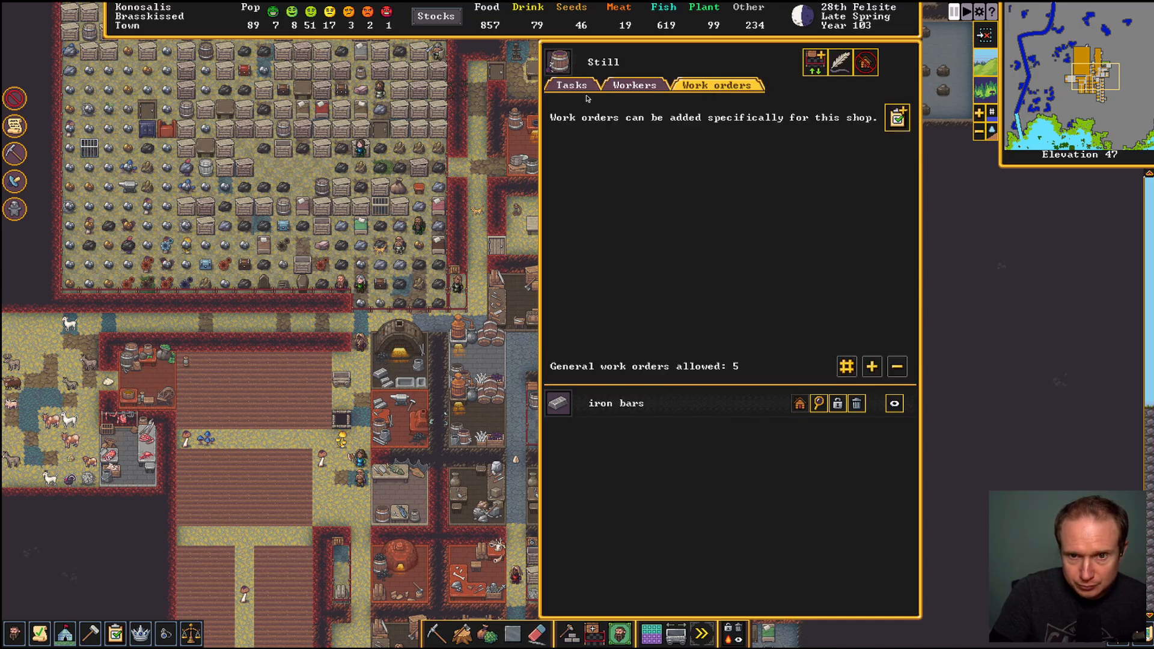
# Open the Still's task list, cancel adding a task, and view its work orders
pyautogui.click(571, 84)
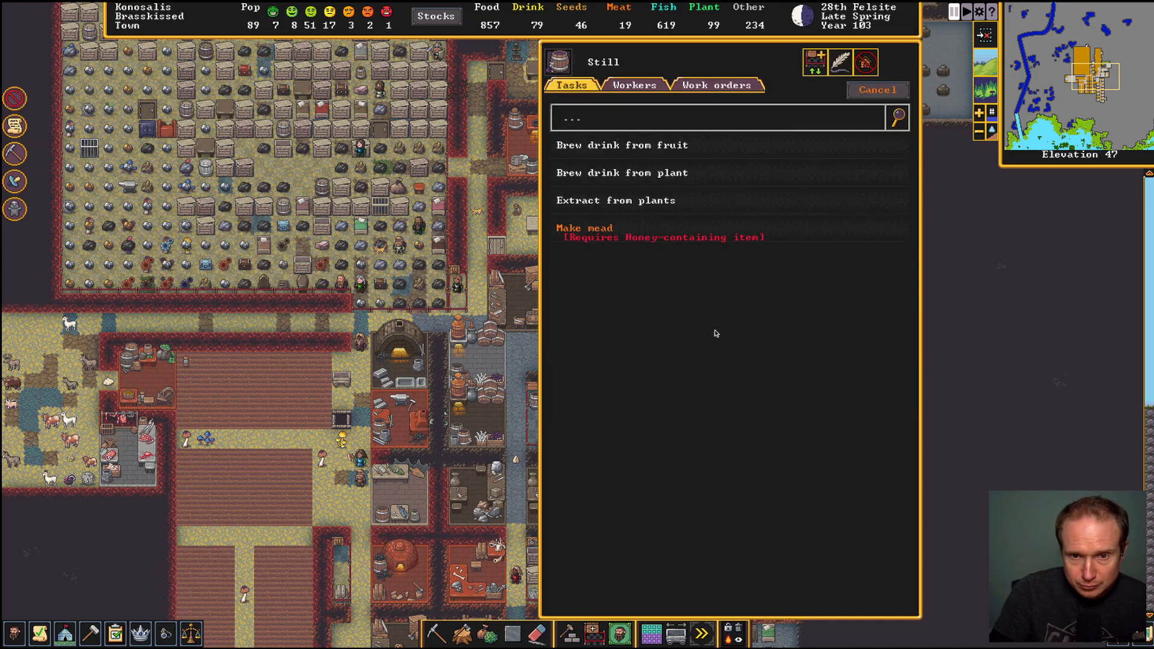
pyautogui.click(716, 85)
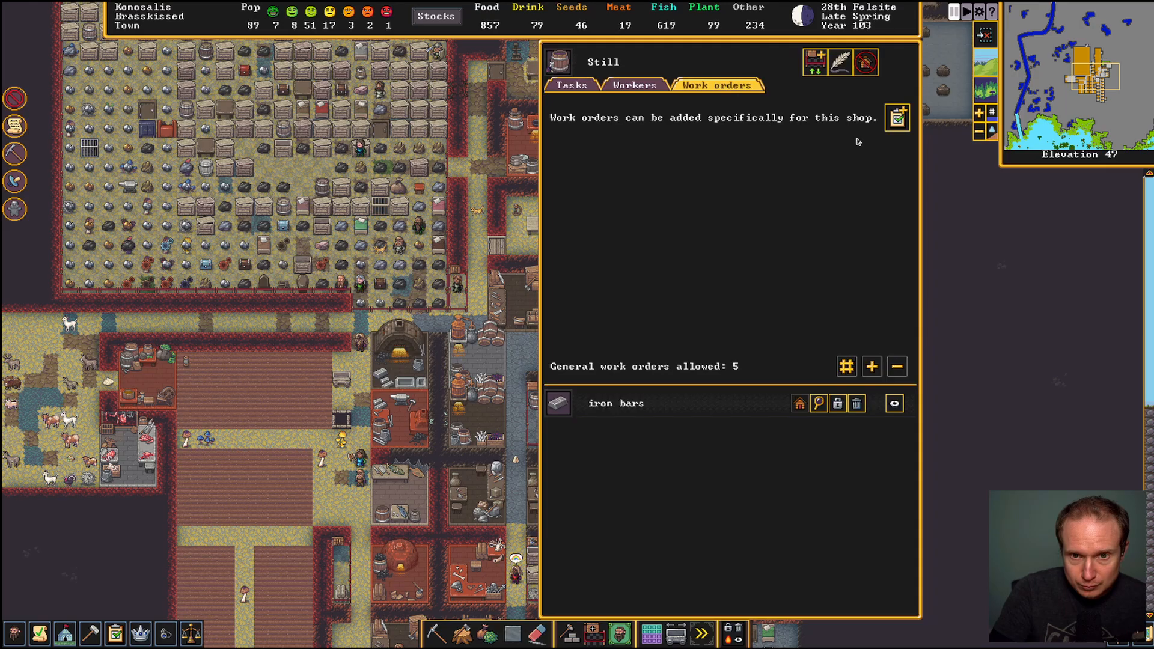
pyautogui.click(898, 117)
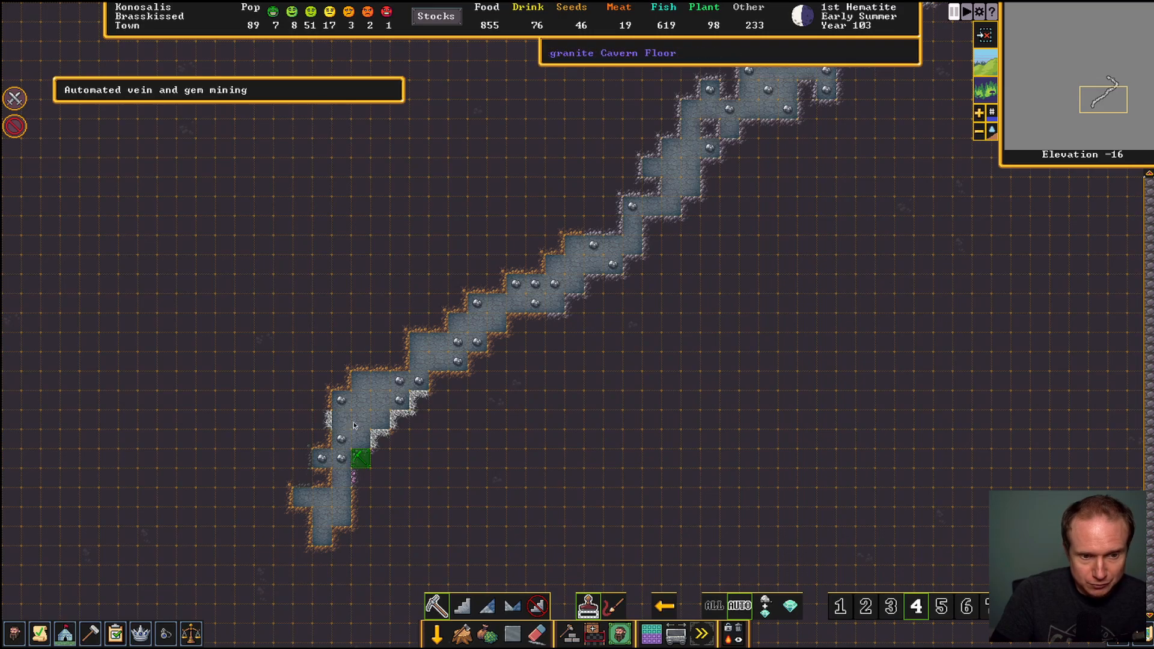
# Descend z-levels to inspect the dug cavern tunnels scattered with gold nuggets
pyautogui.scroll(-3)
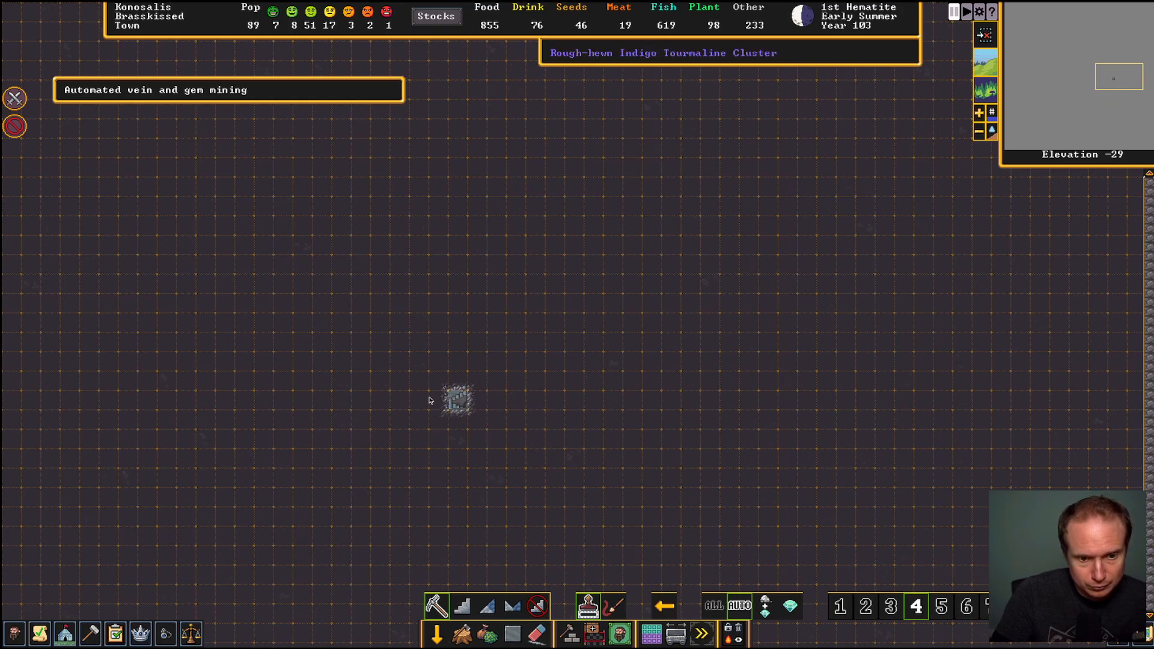
pyautogui.moveTo(444, 403)
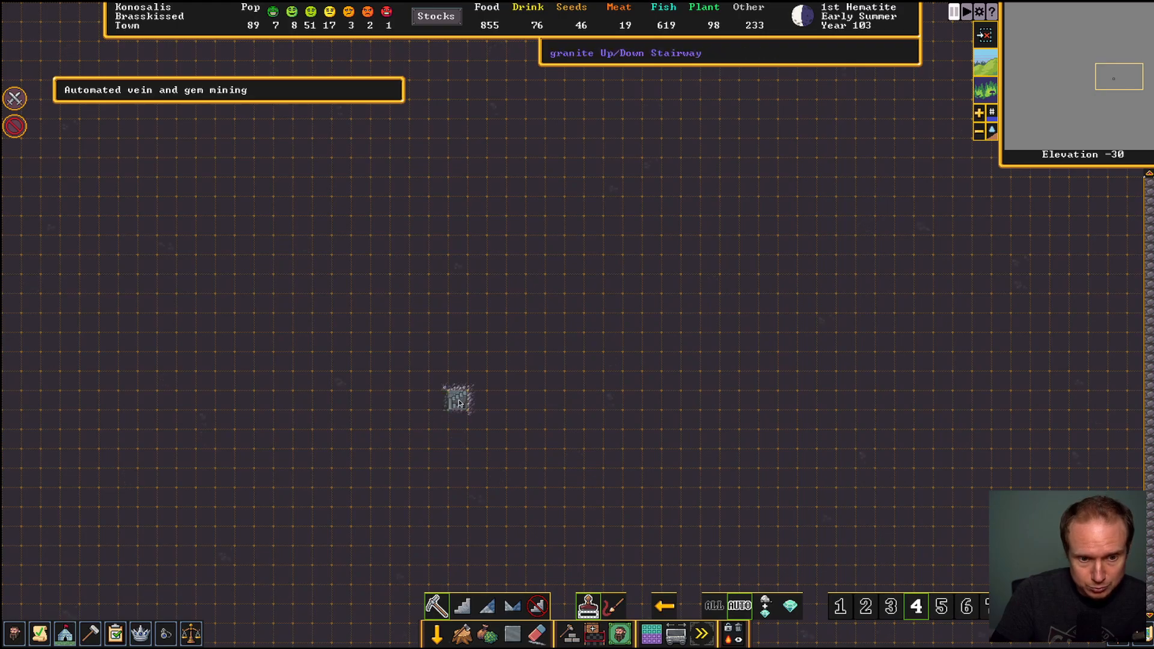
pyautogui.scroll(-3)
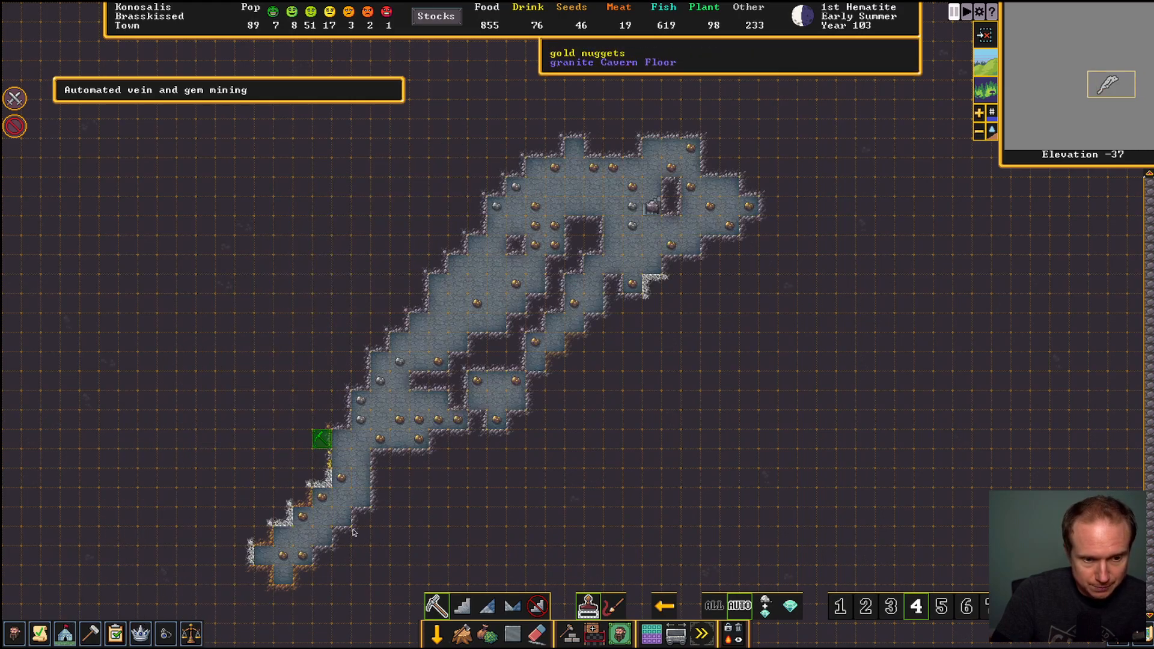
pyautogui.scroll(-3)
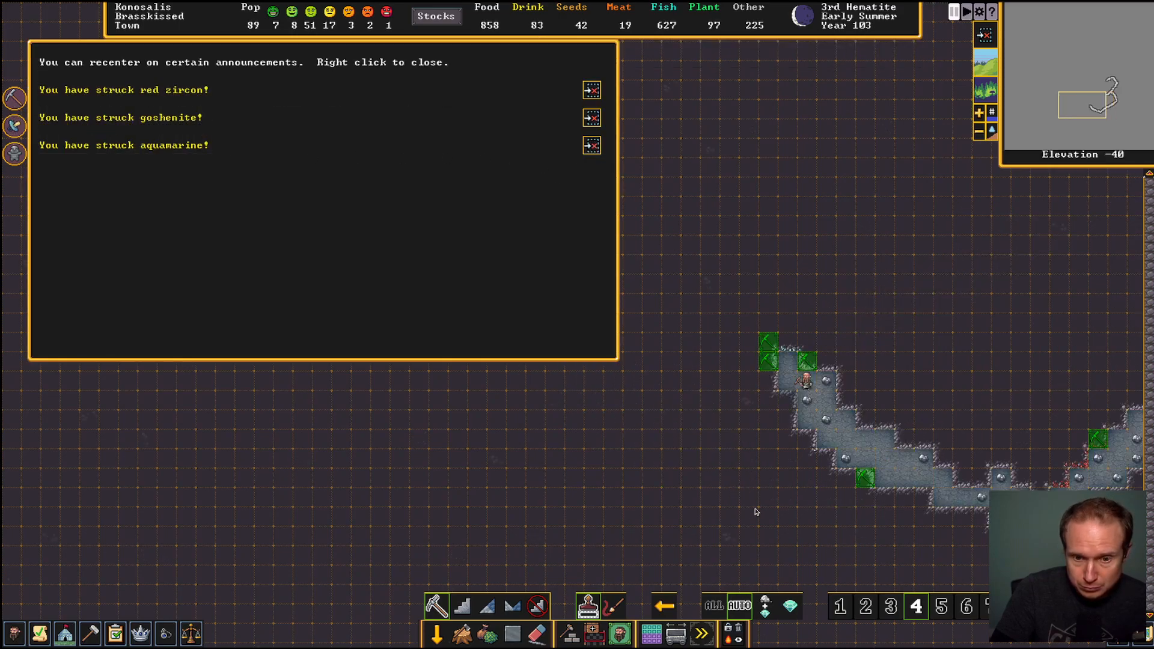
pyautogui.moveTo(792, 412)
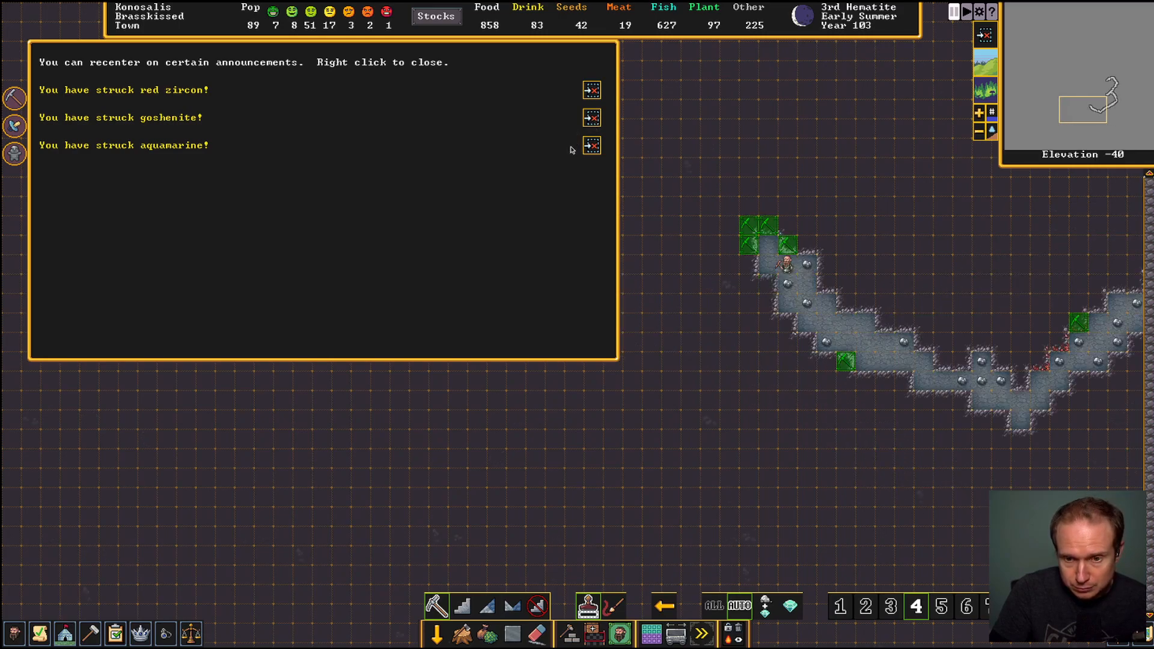
# Recenter the view on where aquamarine was struck
pyautogui.click(589, 146)
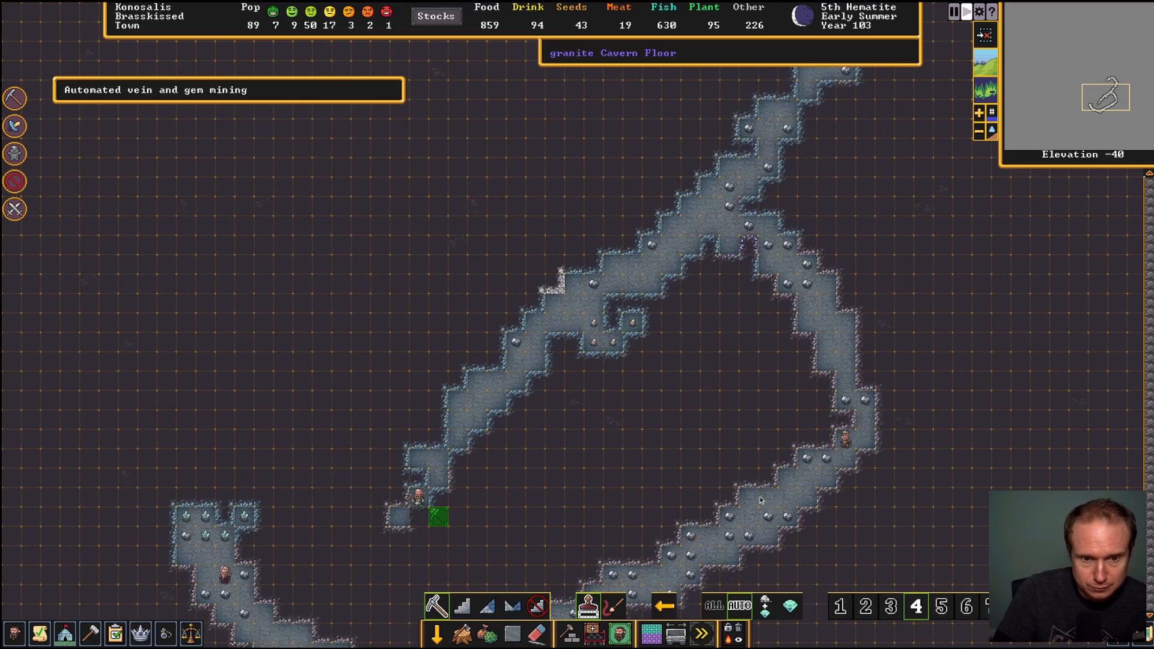
# Follow the mining shaft down to the single dug stair tile at elevation -48
pyautogui.scroll(-3)
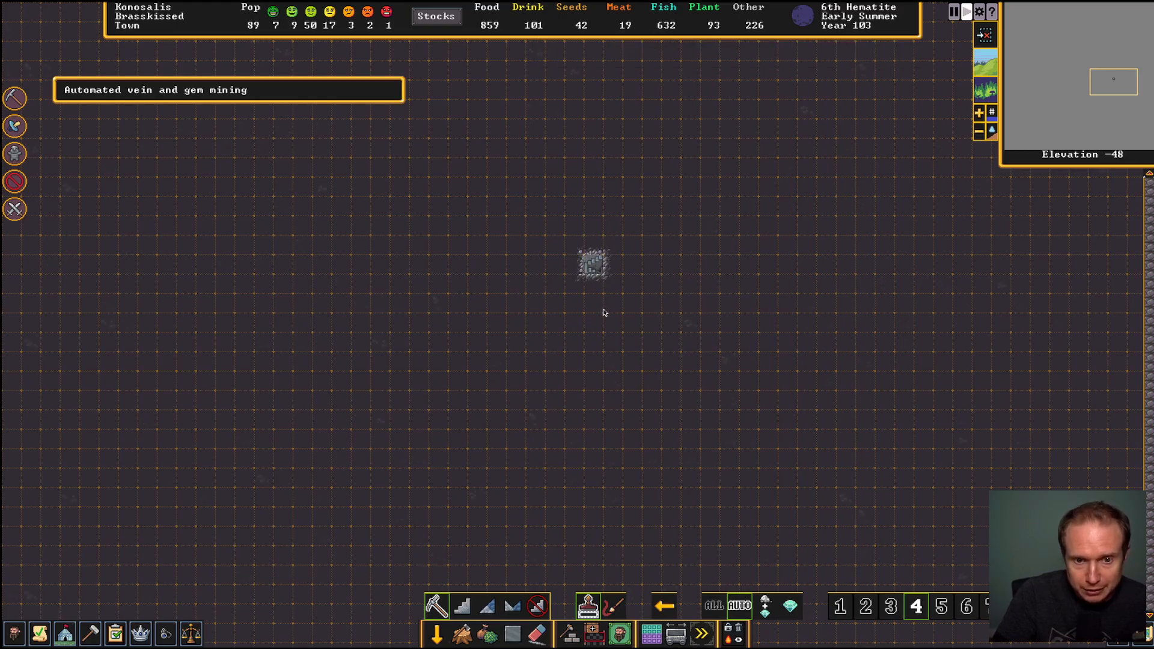
pyautogui.moveTo(537, 635)
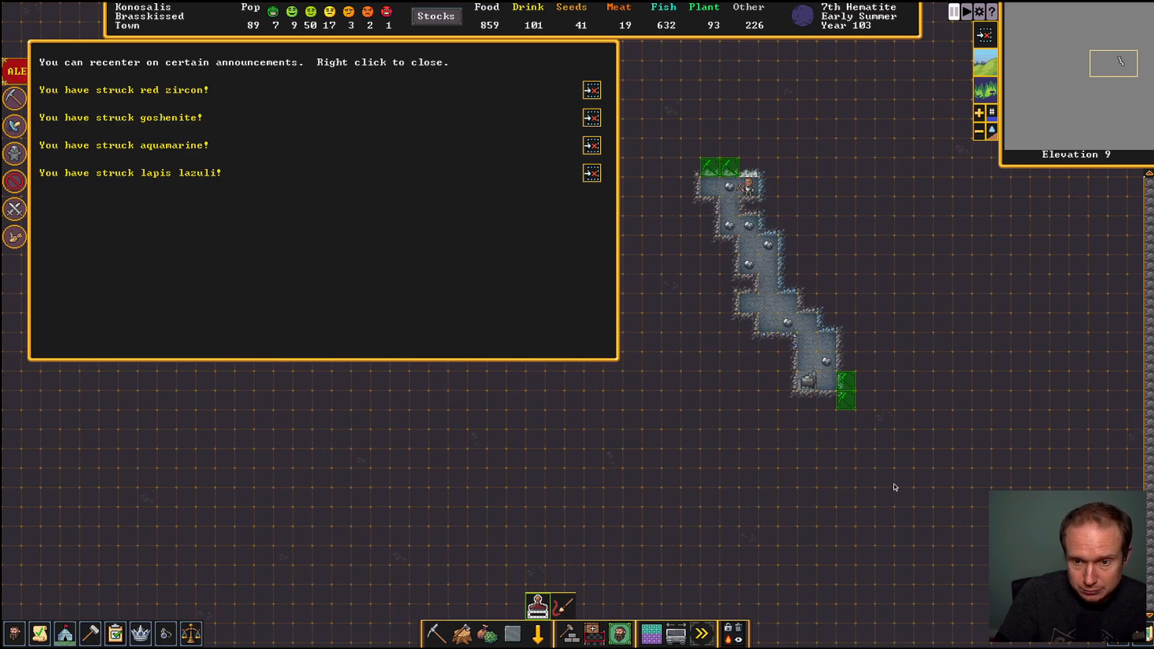
pyautogui.moveTo(433, 637)
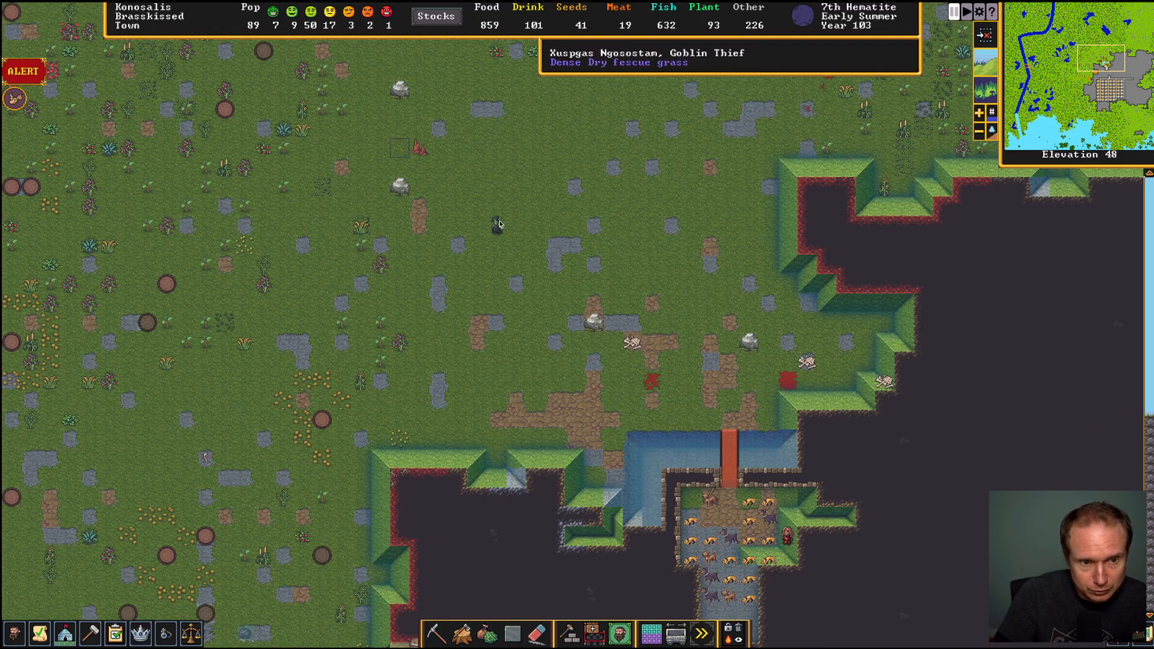
# Scroll the view up to the surface above the fortress entrance at elevation 48
pyautogui.scroll(-3)
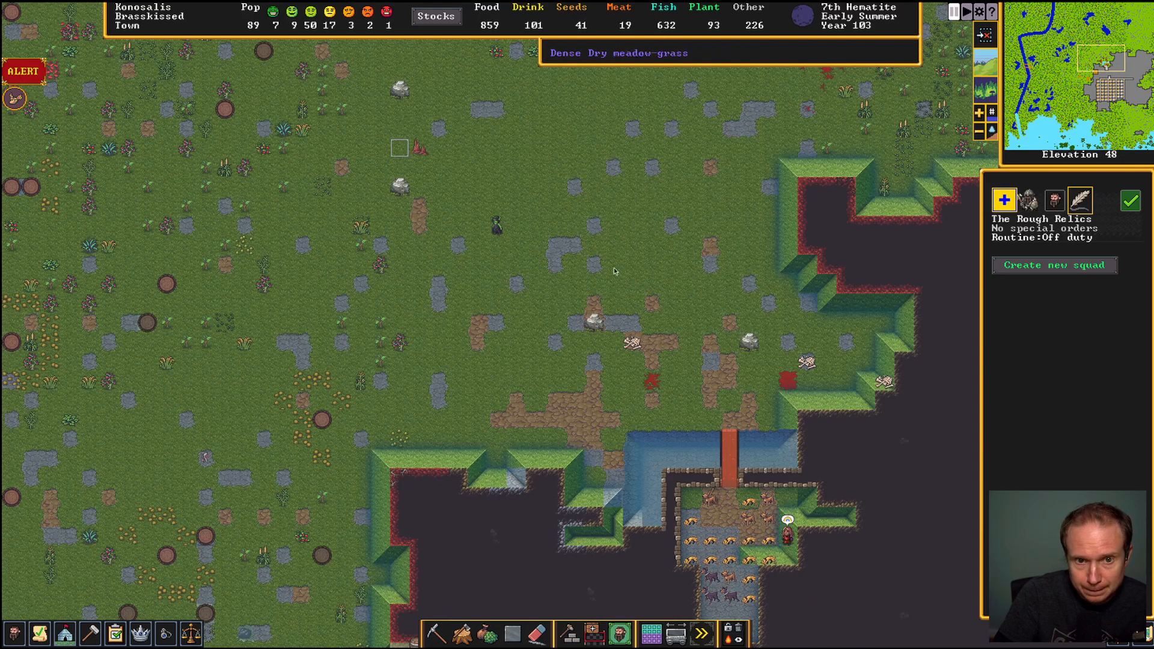
pyautogui.moveTo(497, 230)
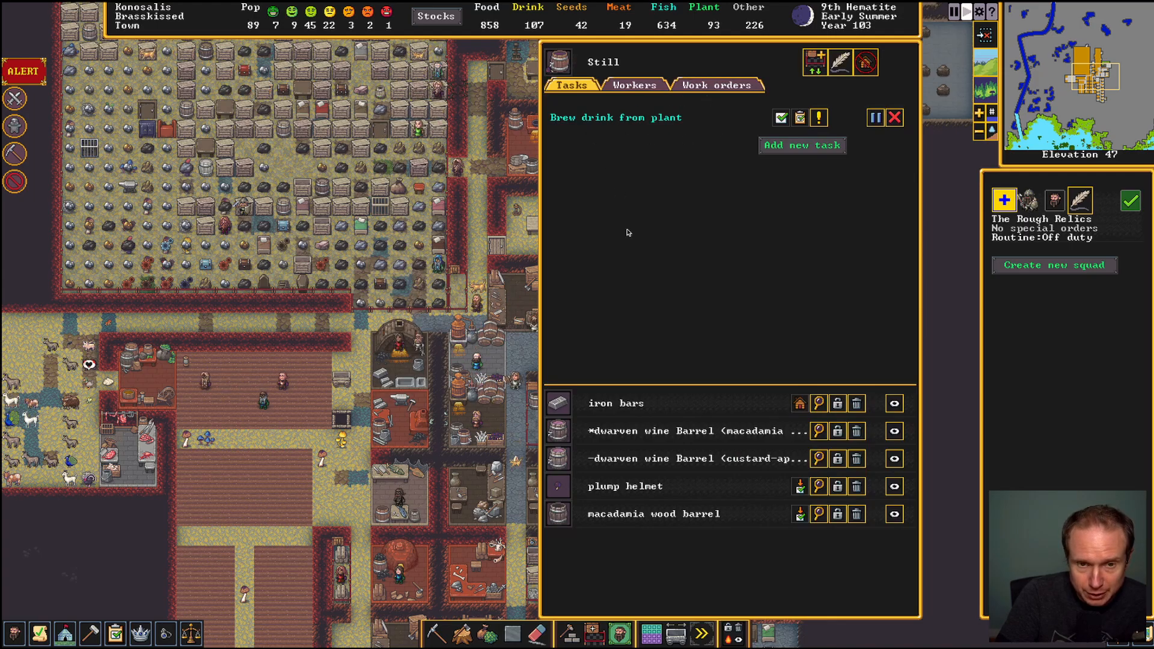
# Show the still's work orders, including Brew drink from plant at 46 of 50
pyautogui.click(718, 84)
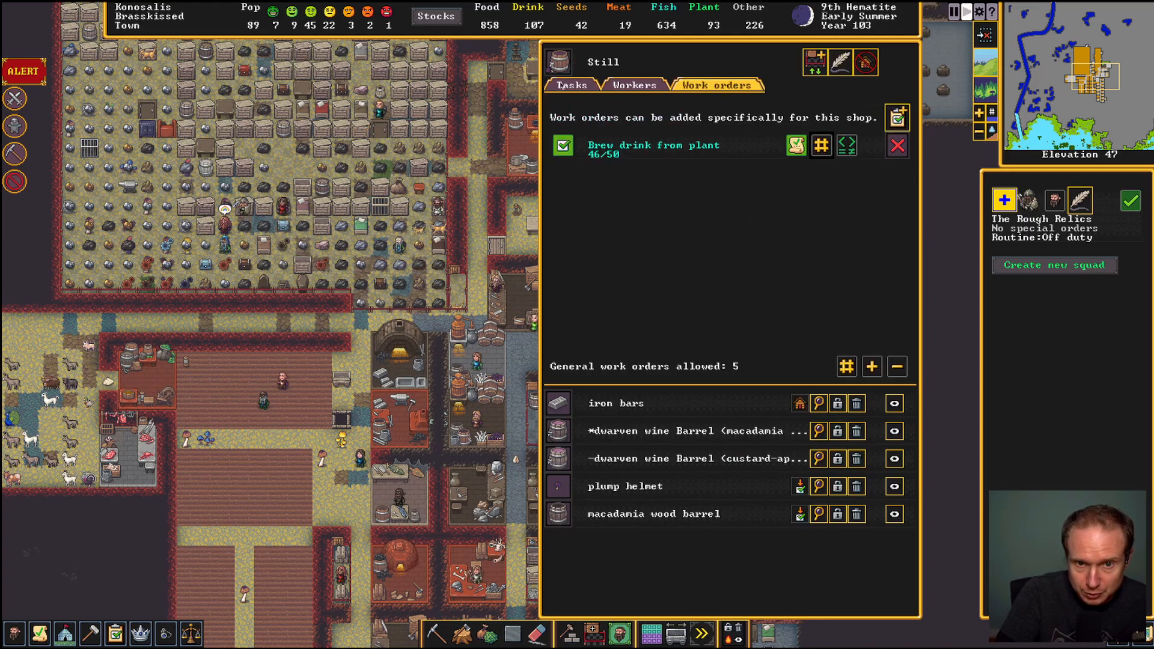
pyautogui.click(571, 85)
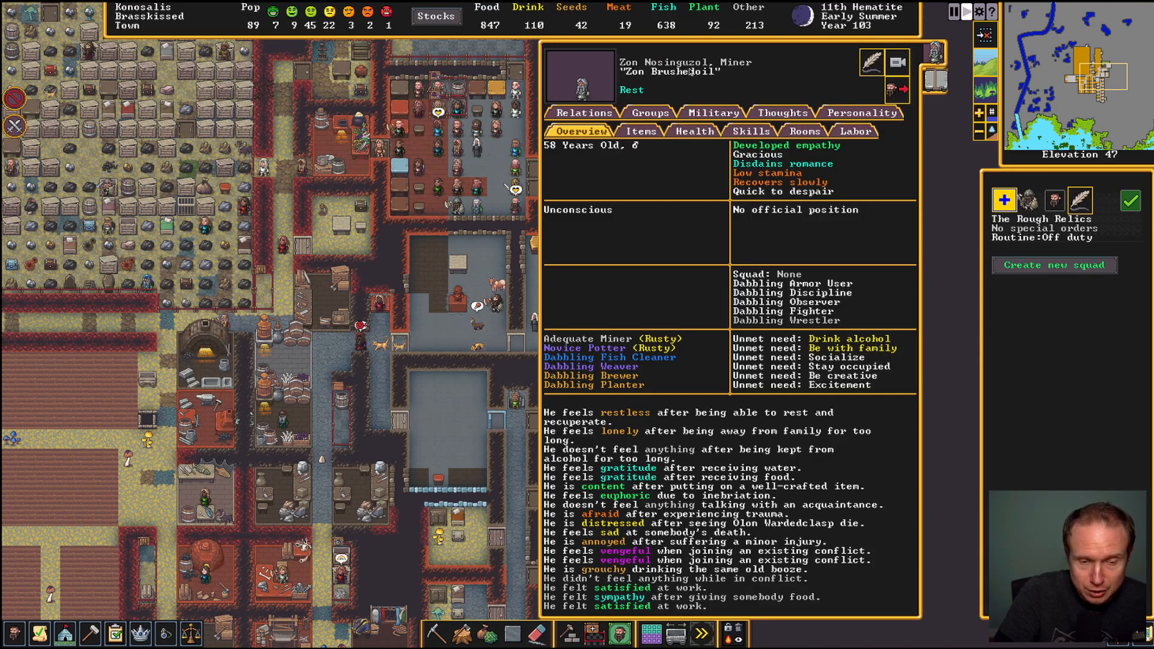
# View the unconscious miner's Health tab, showing he is in traction
pyautogui.click(696, 131)
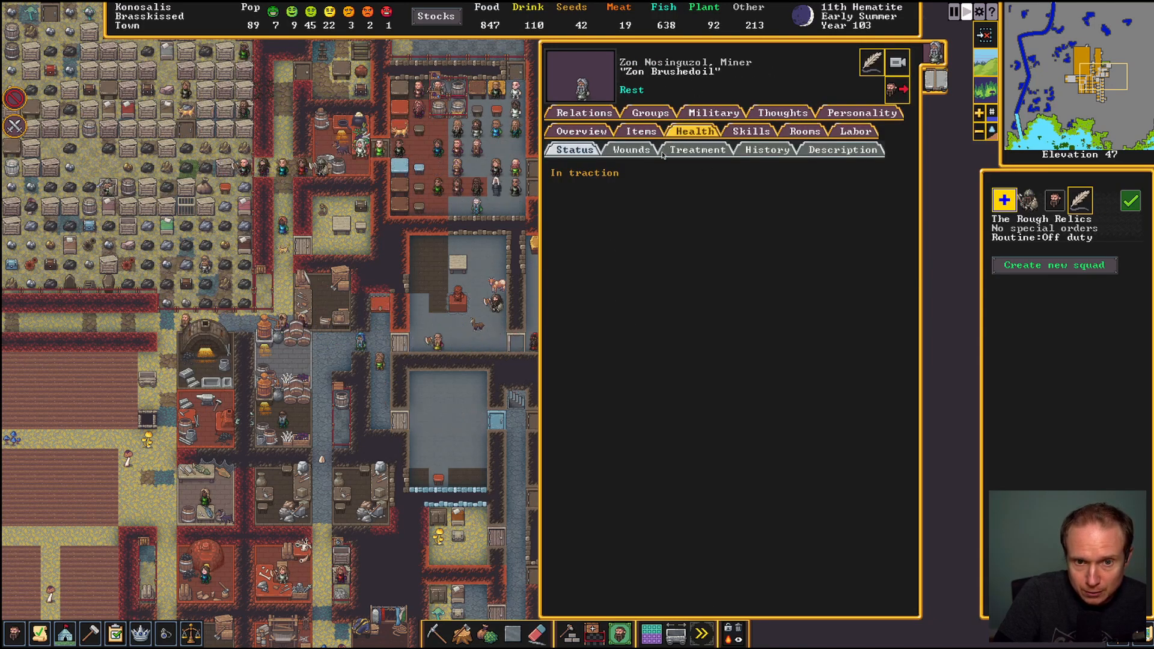
pyautogui.click(630, 150)
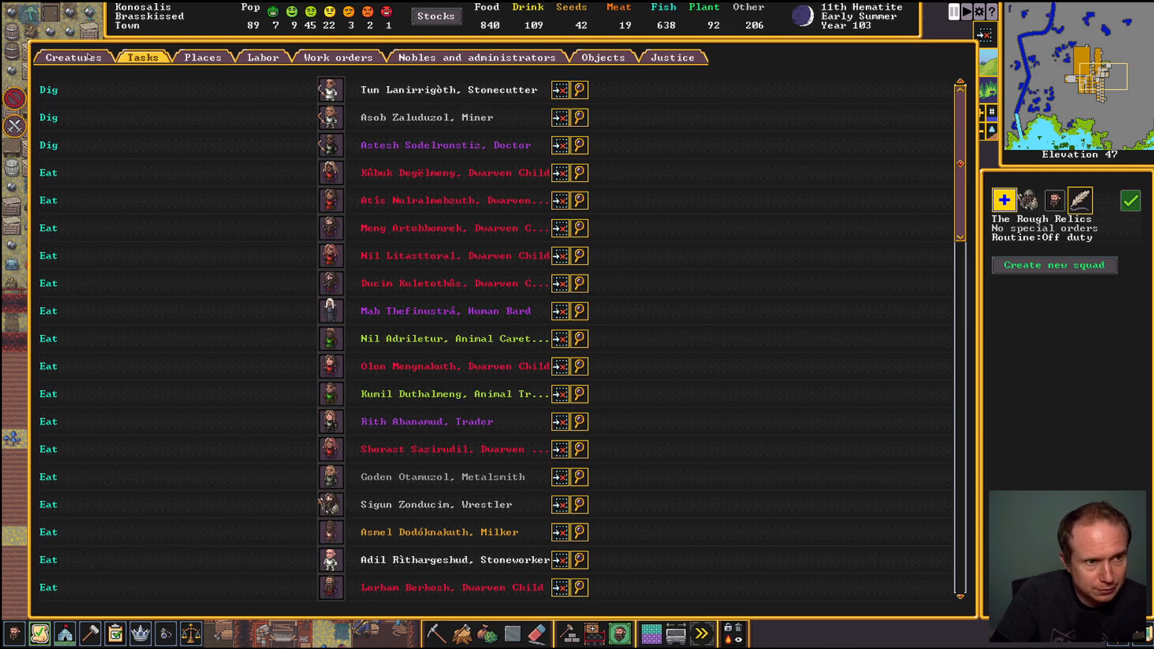
# Show Creatures > Citizens and scroll through dwarves' professions and current jobs
pyautogui.click(75, 58)
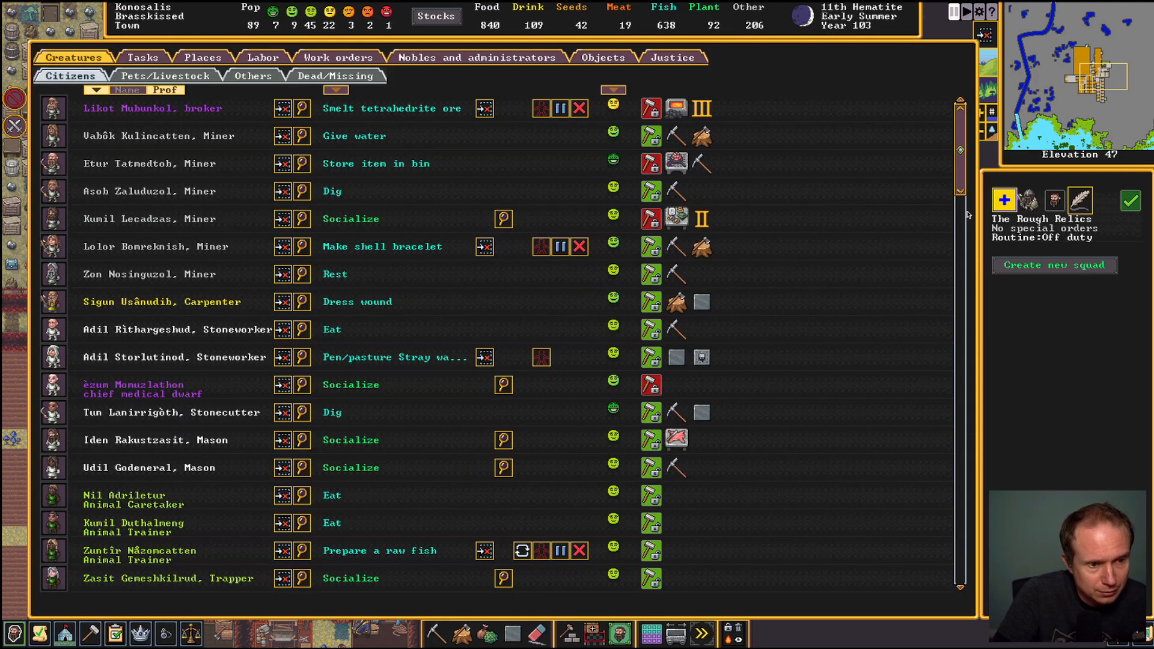
pyautogui.scroll(-3)
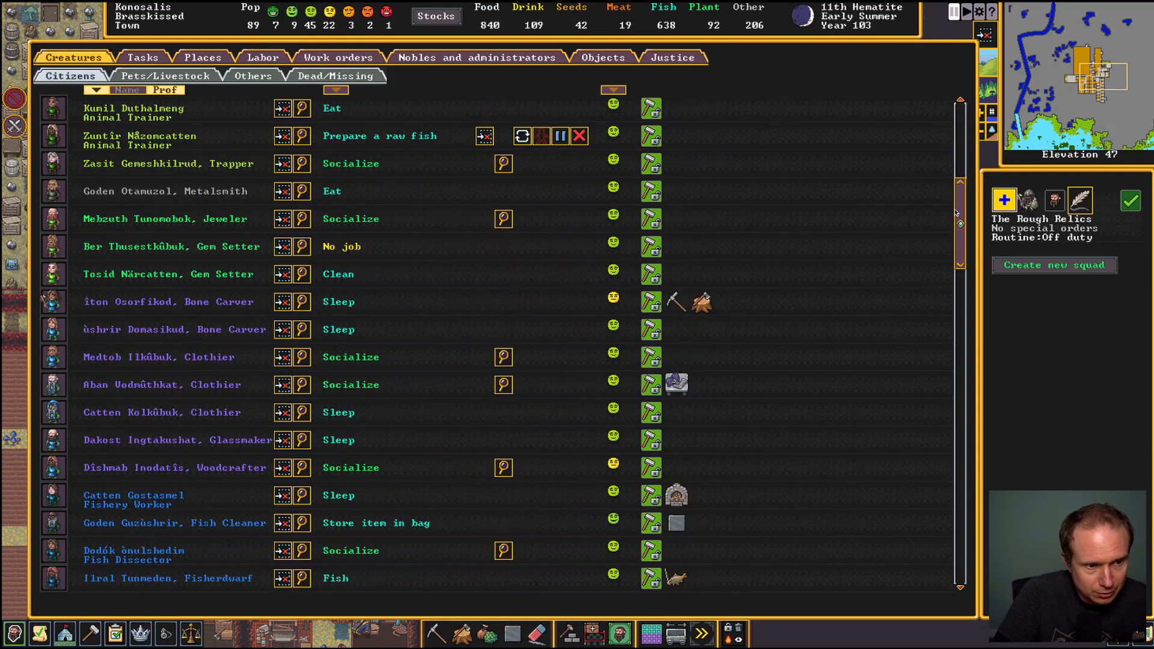
pyautogui.scroll(-3)
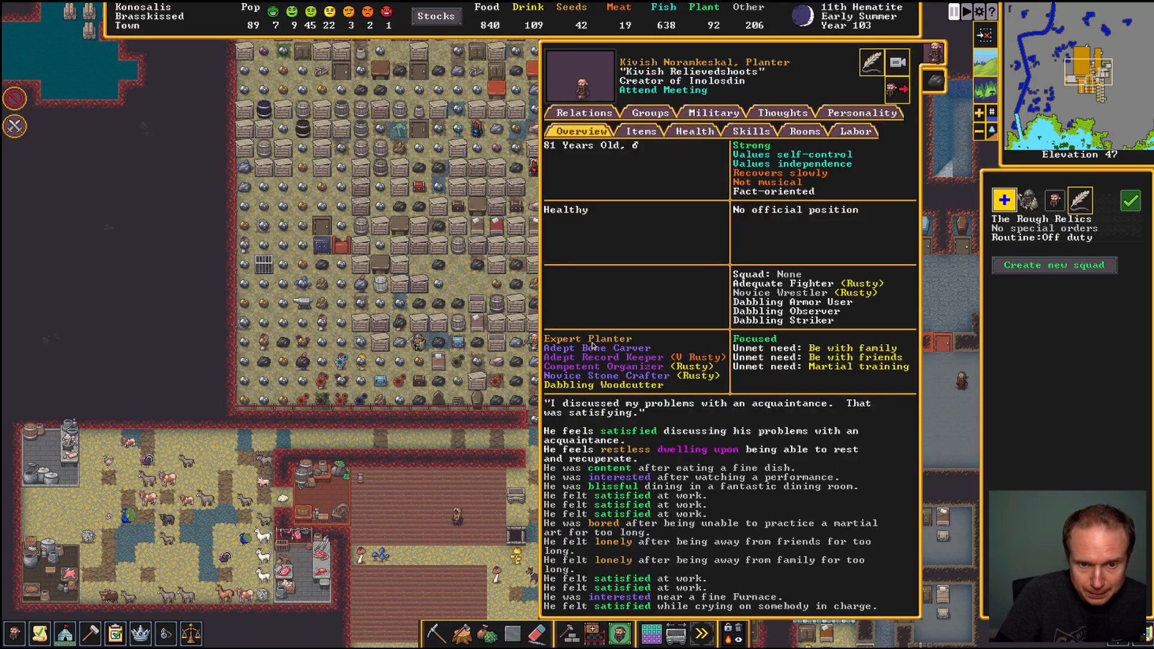
# Show the planter's Health Wounds subtab: smashed right forearm bone, sutured elbow muscle
pyautogui.click(695, 130)
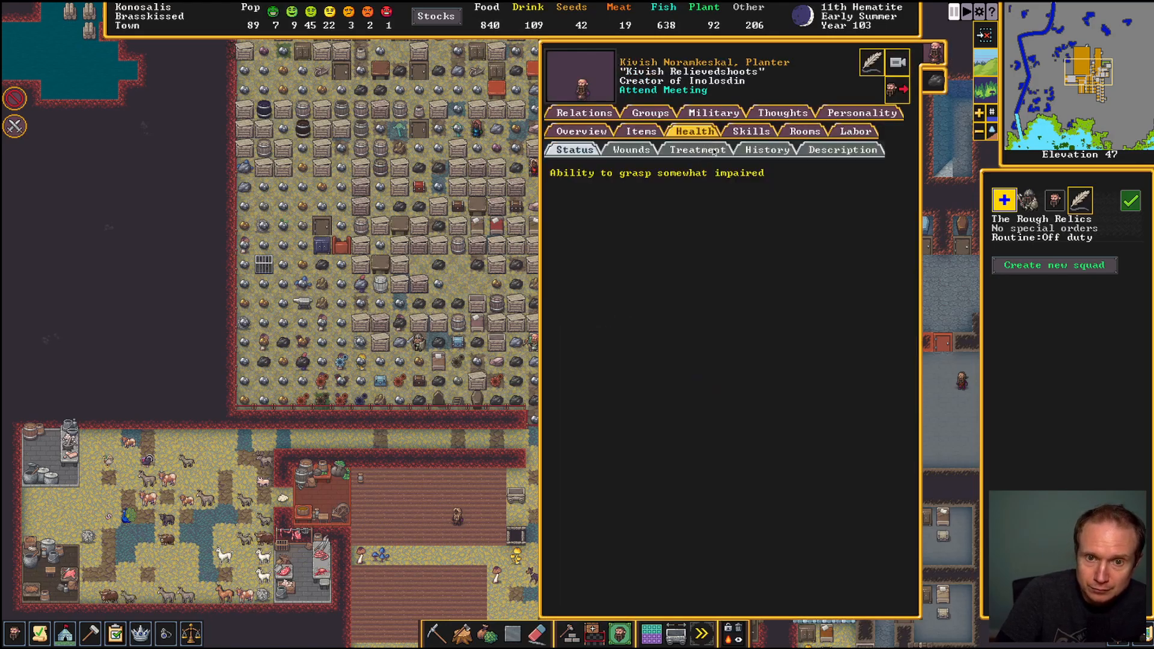
pyautogui.click(629, 149)
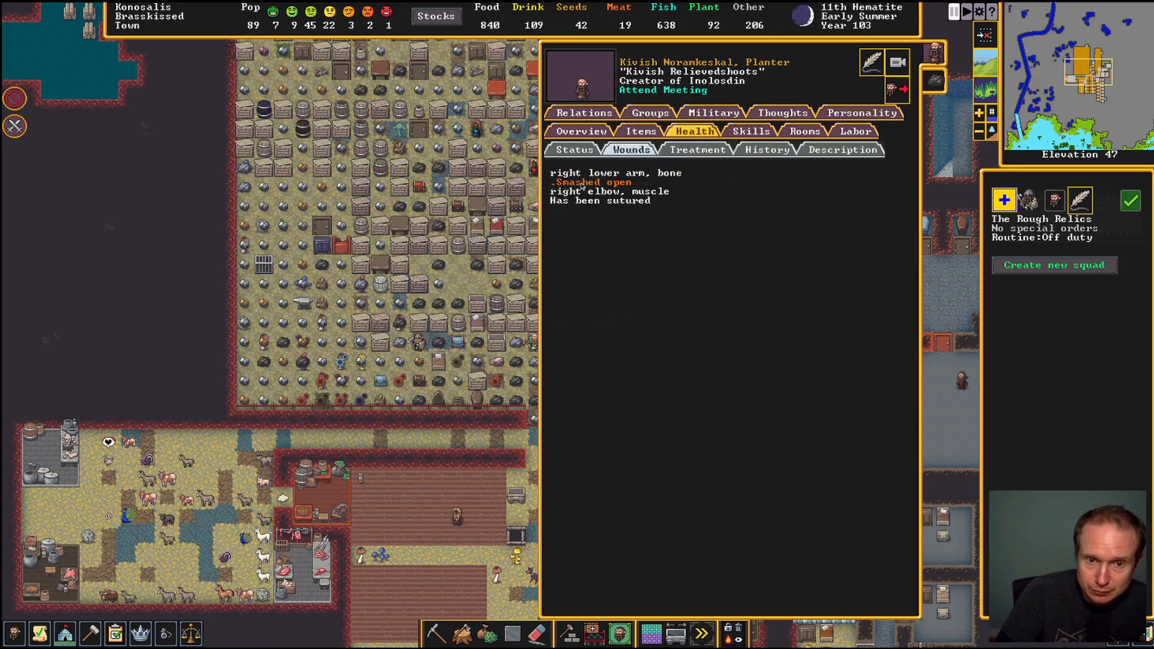
pyautogui.moveTo(628, 215)
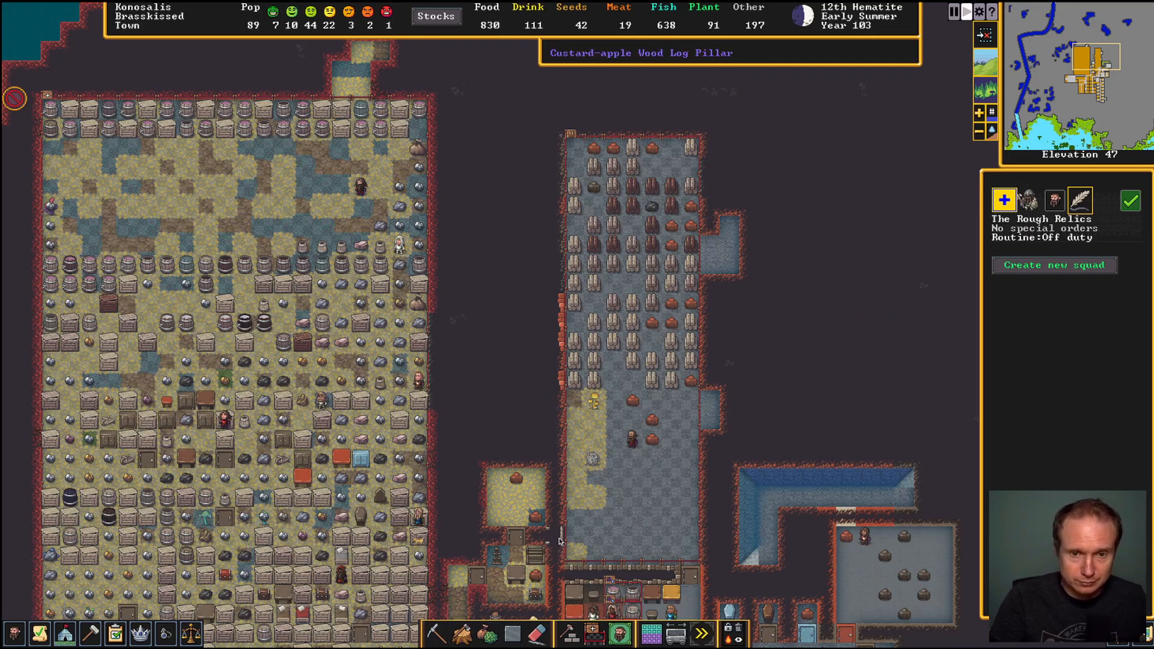
pyautogui.moveTo(584, 552)
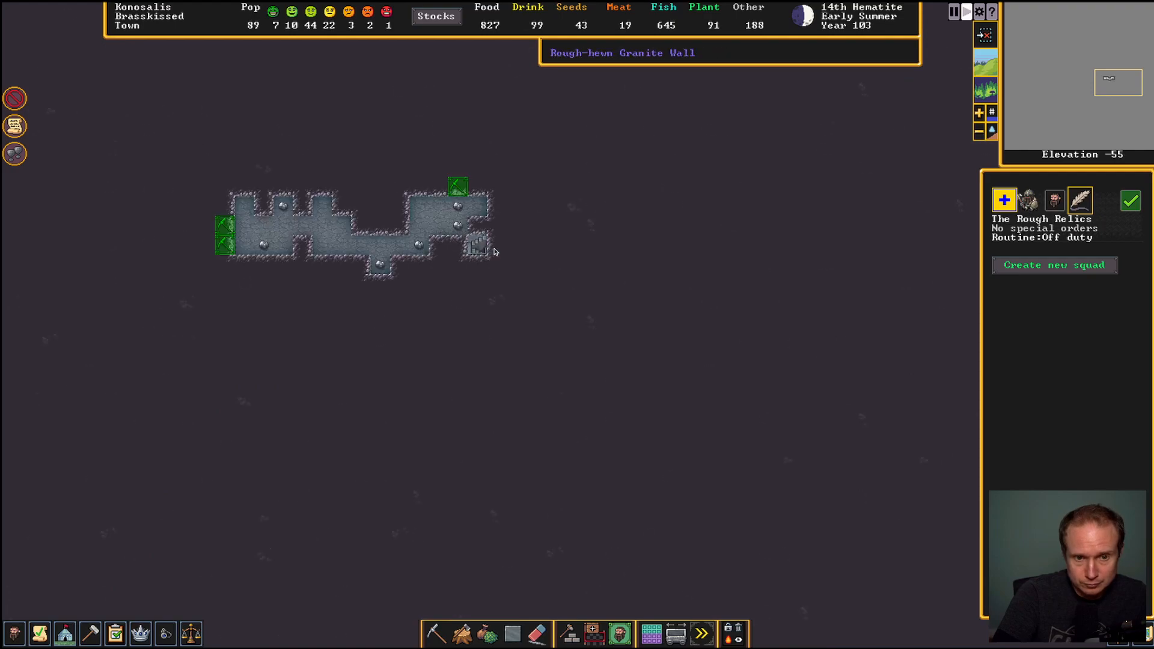
# Descend to elevation -41 to inspect the long curved mined tunnel
pyautogui.scroll(-3)
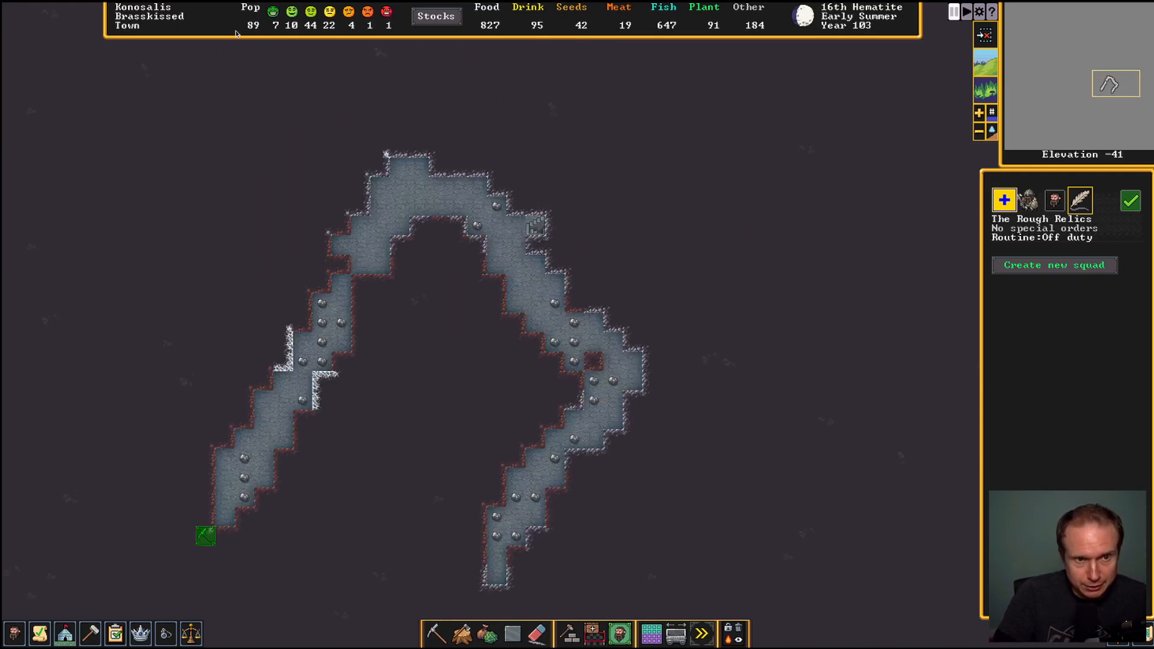
# Show the citizens list, scrolled down to dwarven children and visiting bards
pyautogui.click(21, 633)
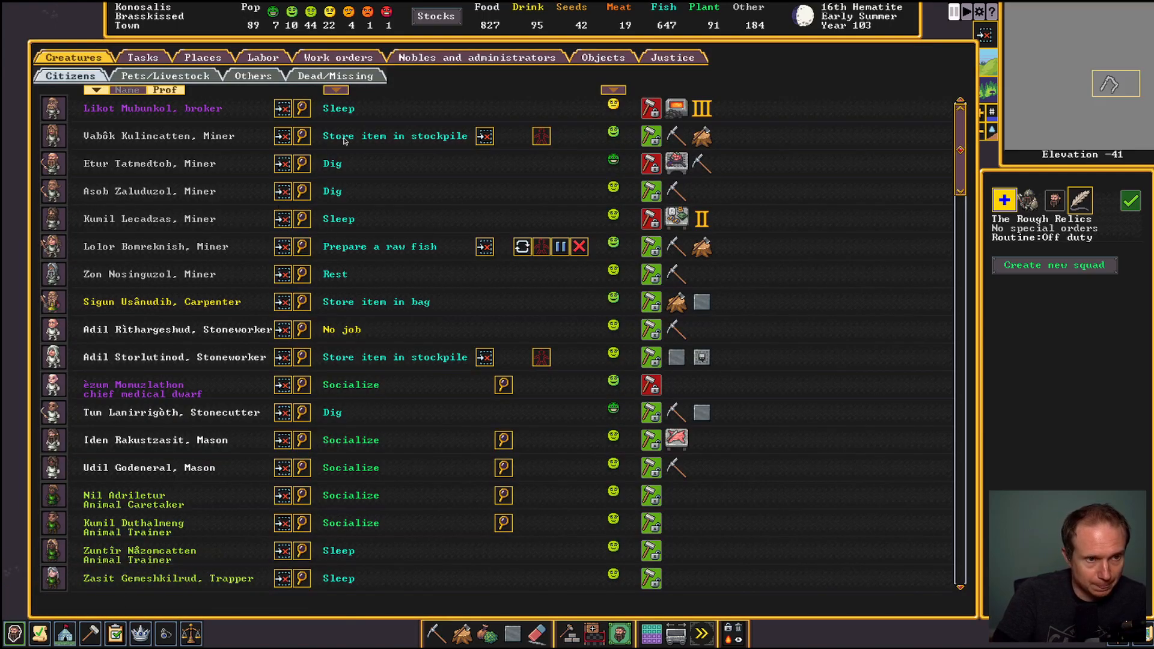
pyautogui.scroll(-3)
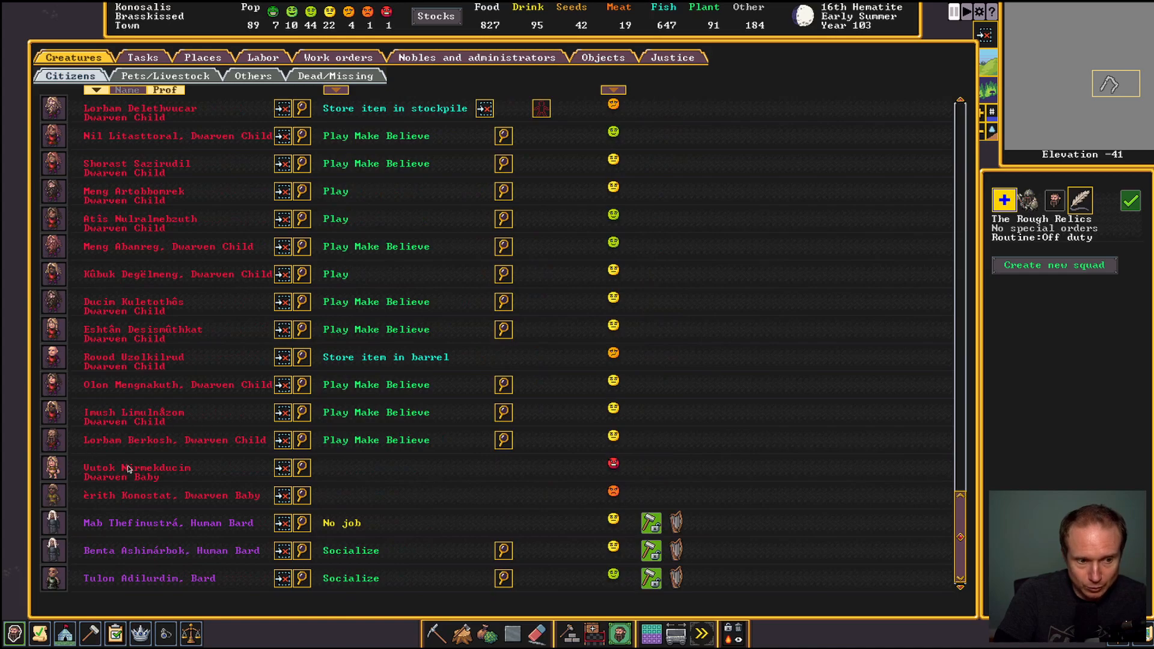
pyautogui.moveTo(804, 426)
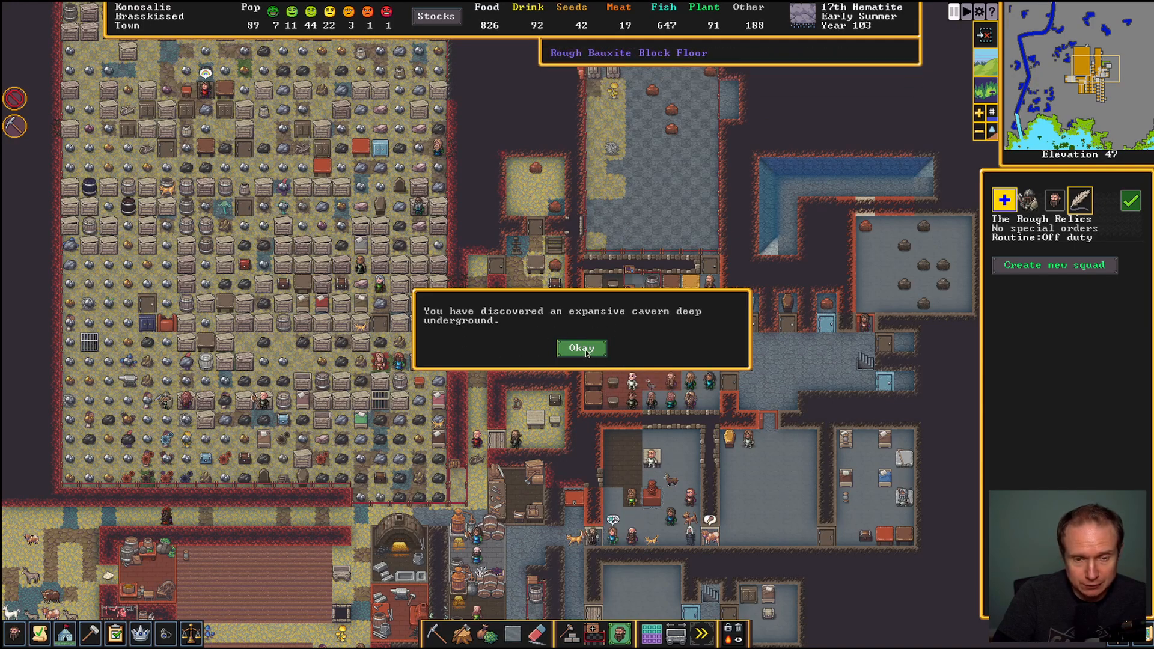
# Dismiss the expansive cavern discovery notice with Okay
pyautogui.click(581, 348)
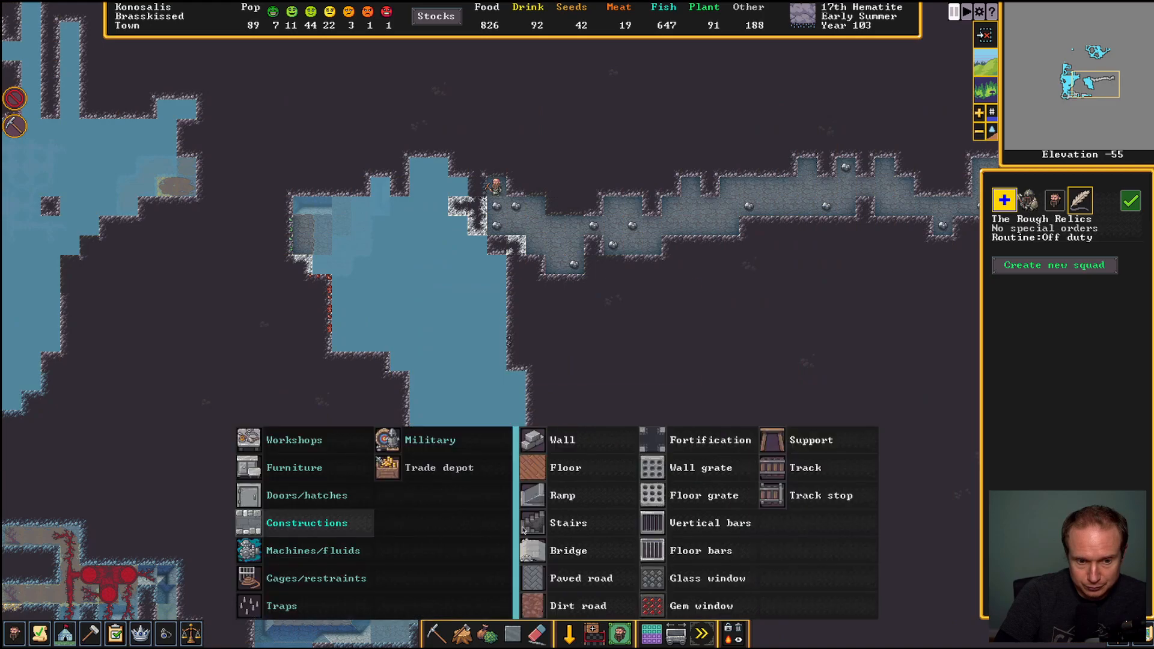
# Leave the Constructions menu and move down to elevation -83
pyautogui.click(562, 440)
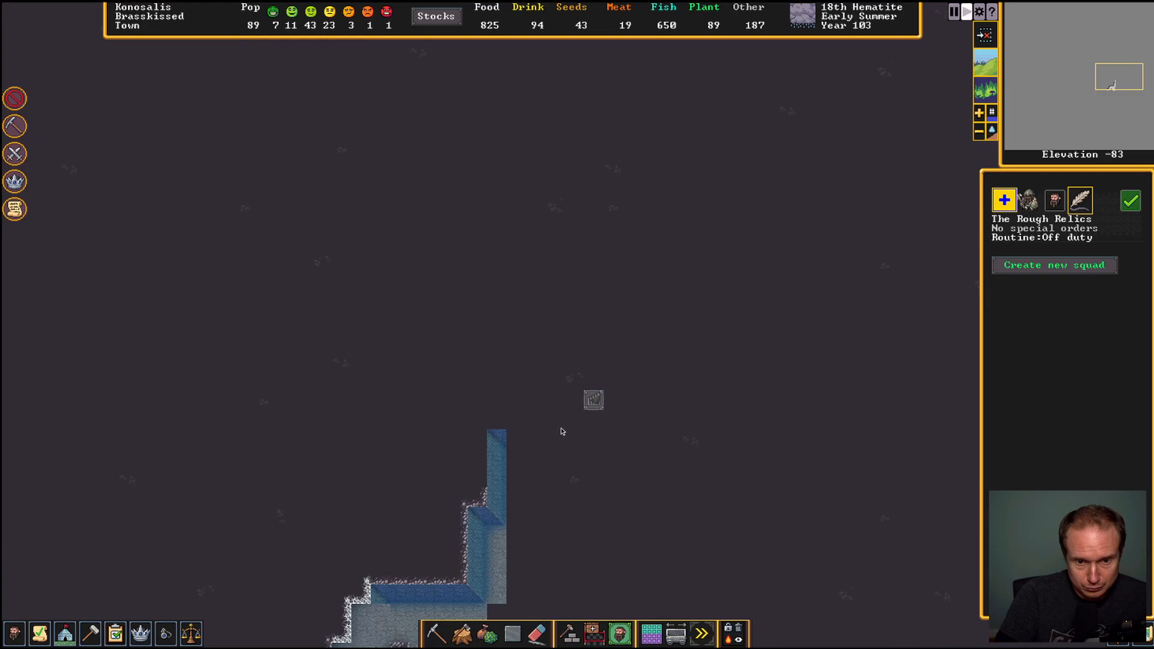
pyautogui.moveTo(571, 425)
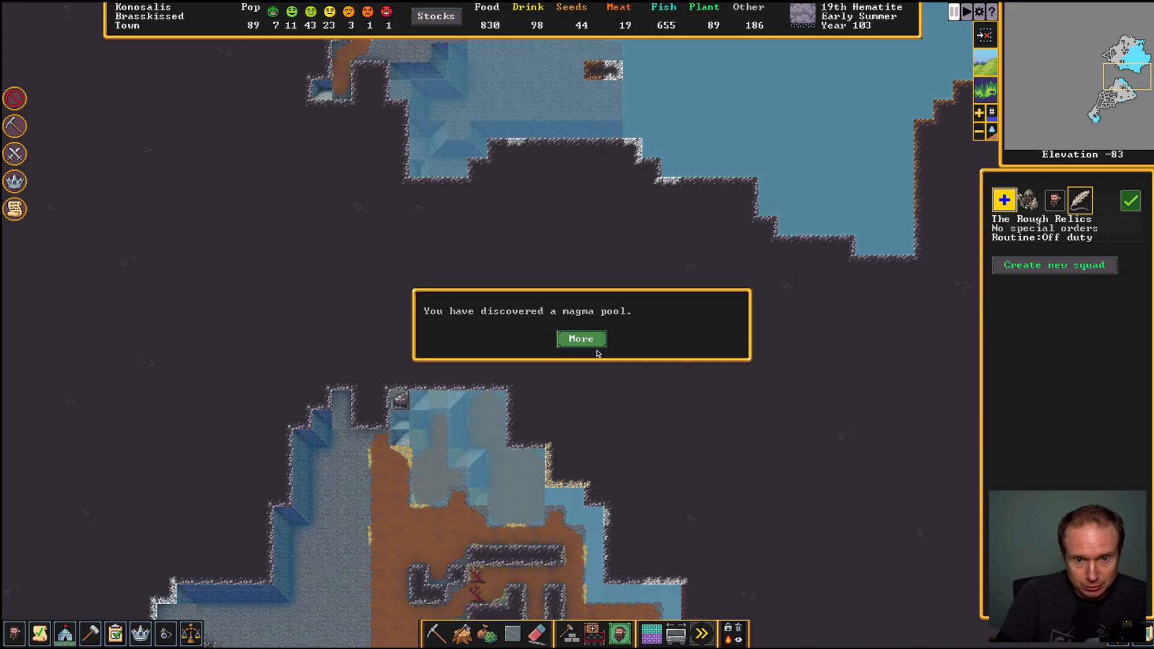
# Dismiss the magma pool notice with More and the great magma sea notice with Okay
pyautogui.click(582, 339)
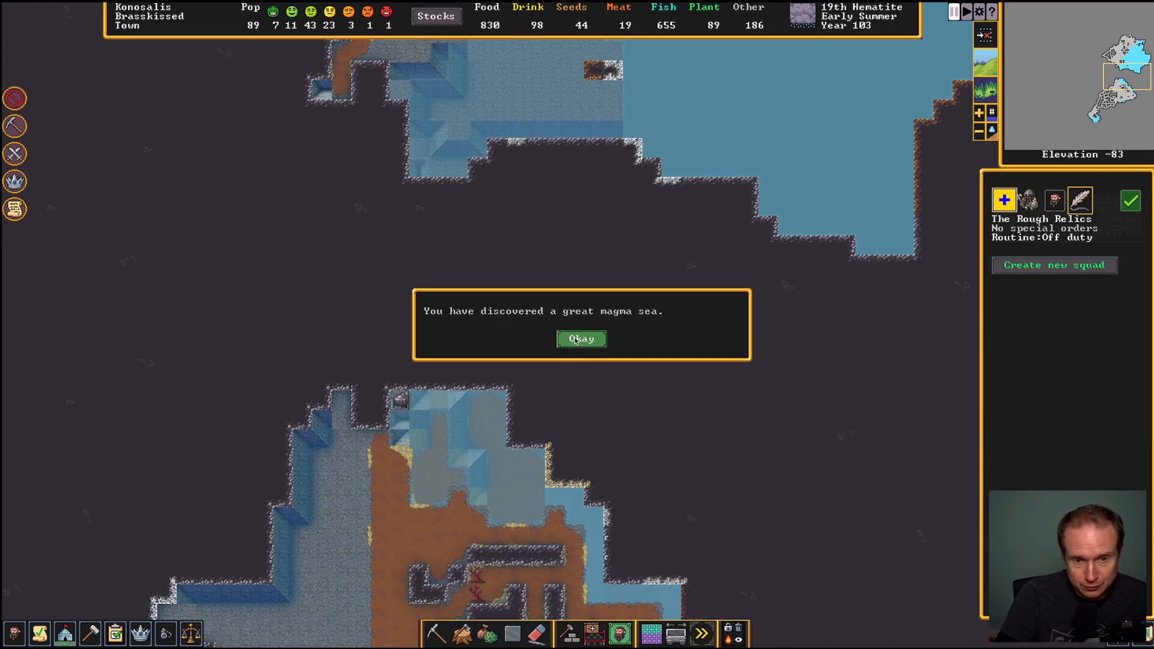
pyautogui.click(581, 339)
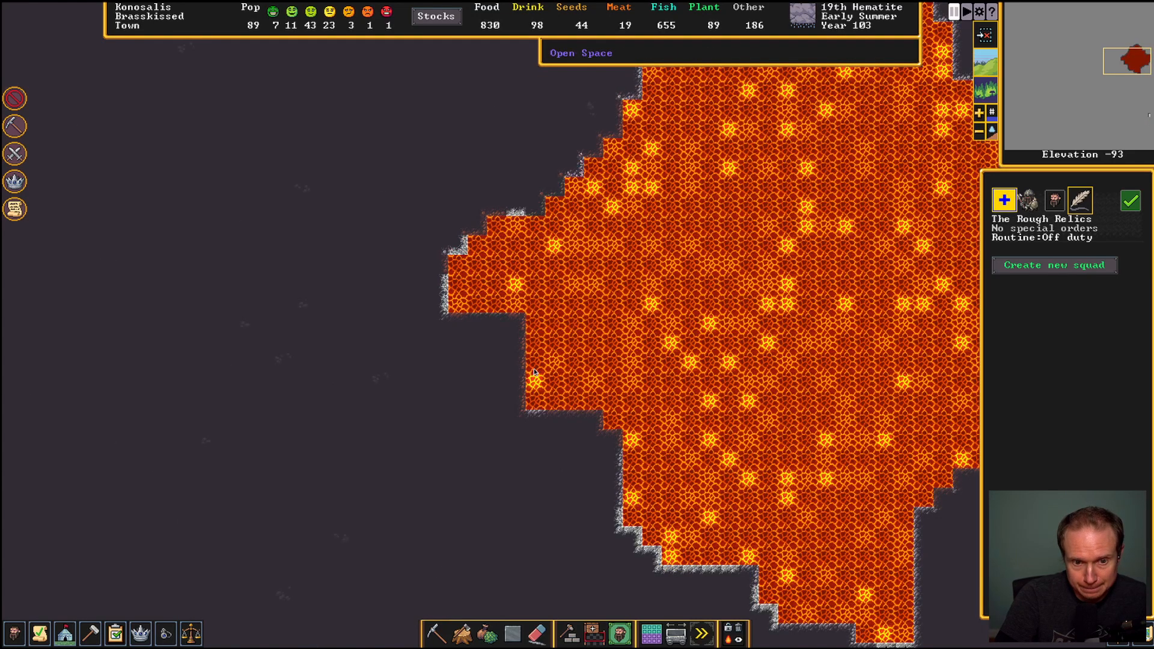
pyautogui.moveTo(431, 634)
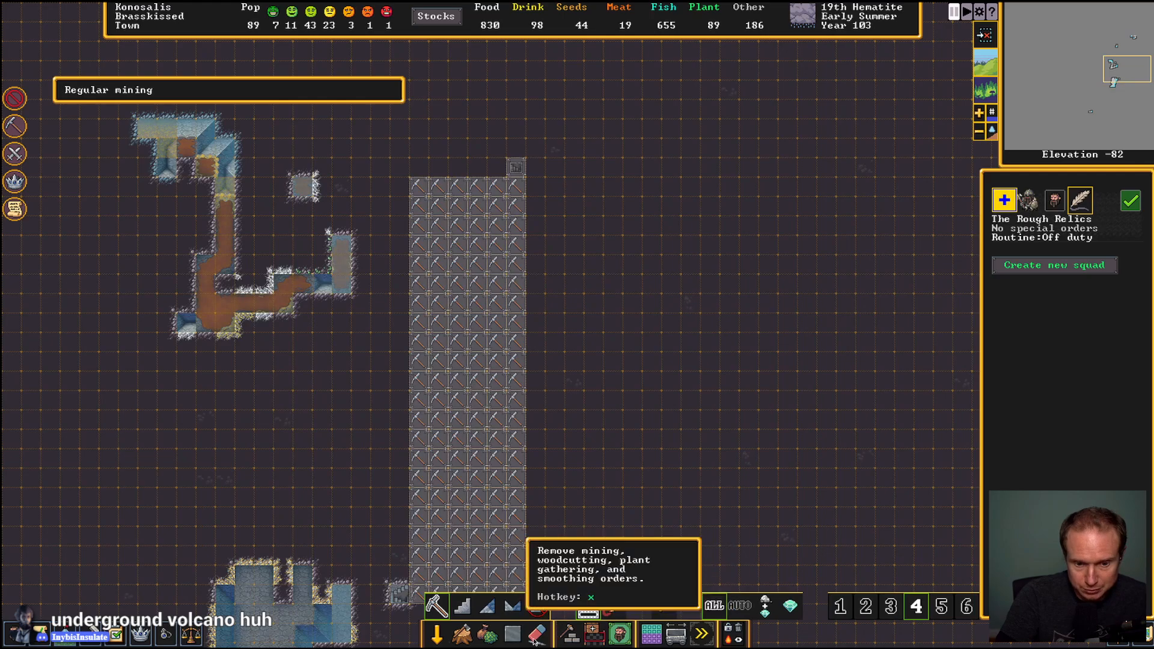
# Browse constructions without building, then mark a row west of the granite cavern at -90 for mining
pyautogui.click(536, 648)
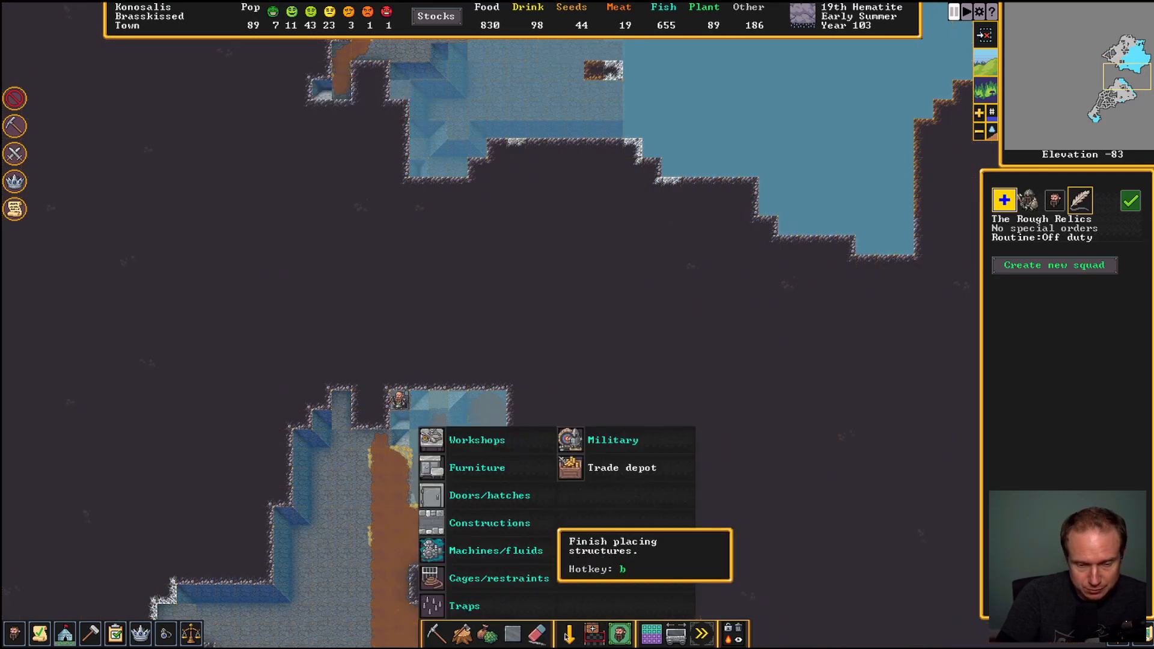
pyautogui.click(489, 523)
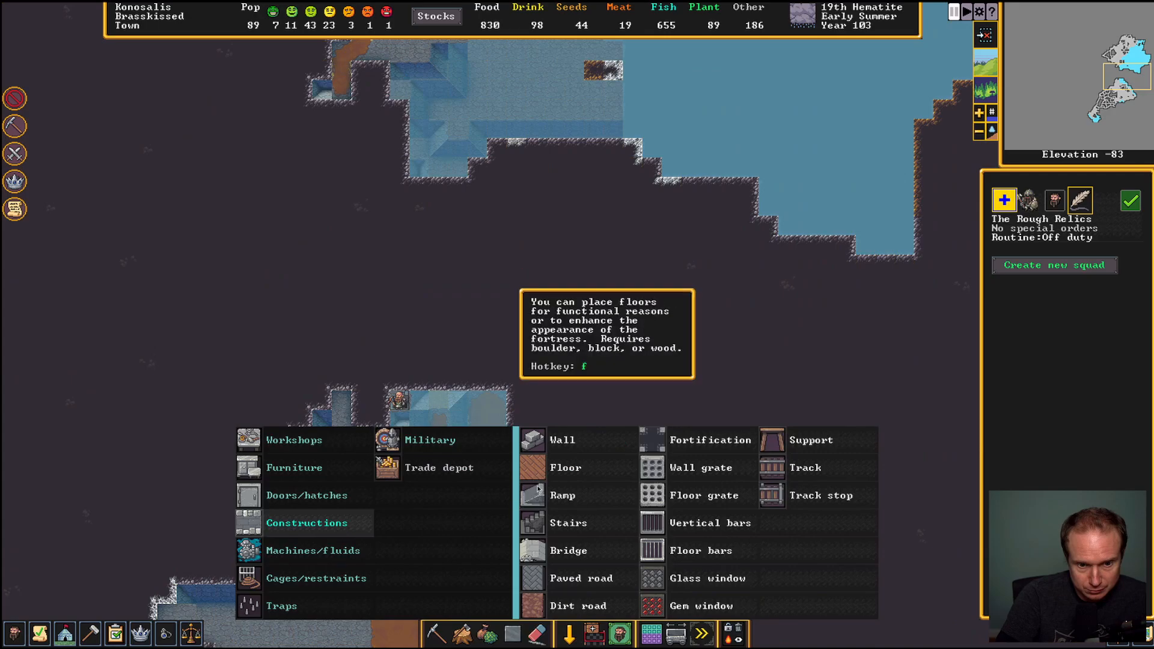
pyautogui.click(561, 440)
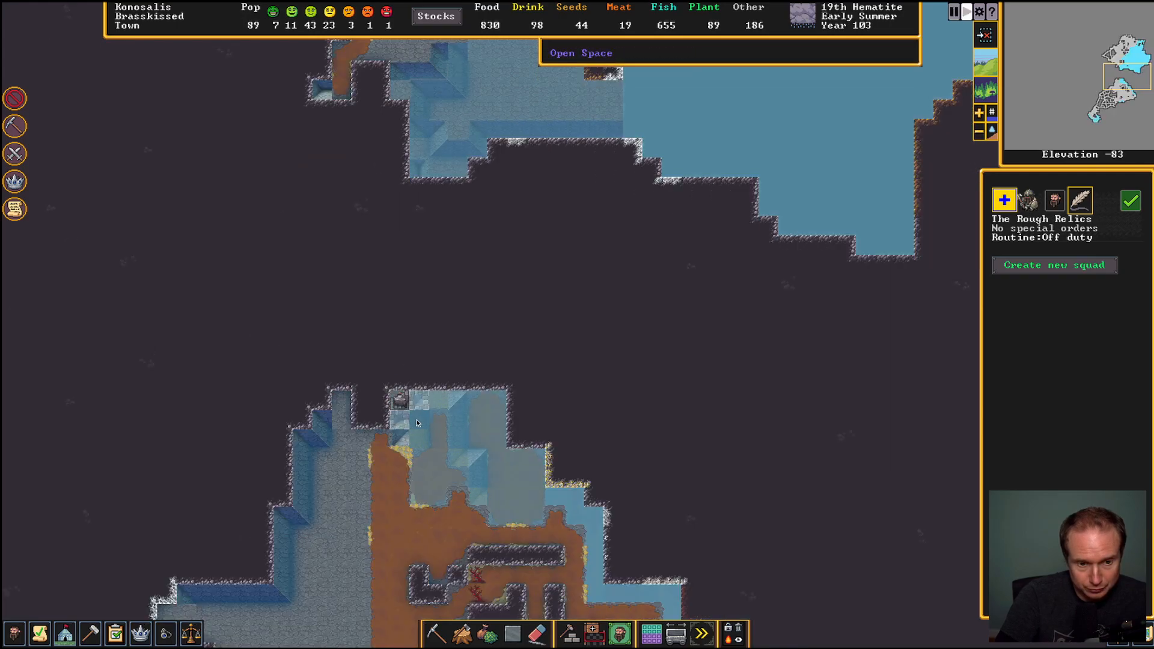
pyautogui.moveTo(401, 406)
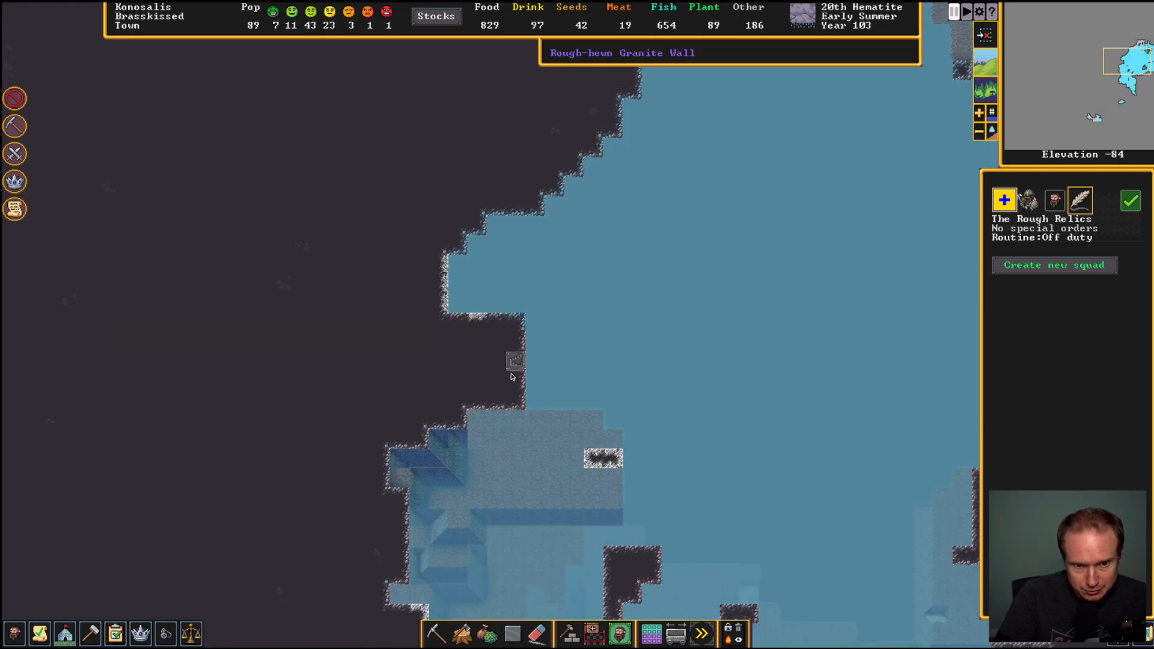
pyautogui.scroll(-3)
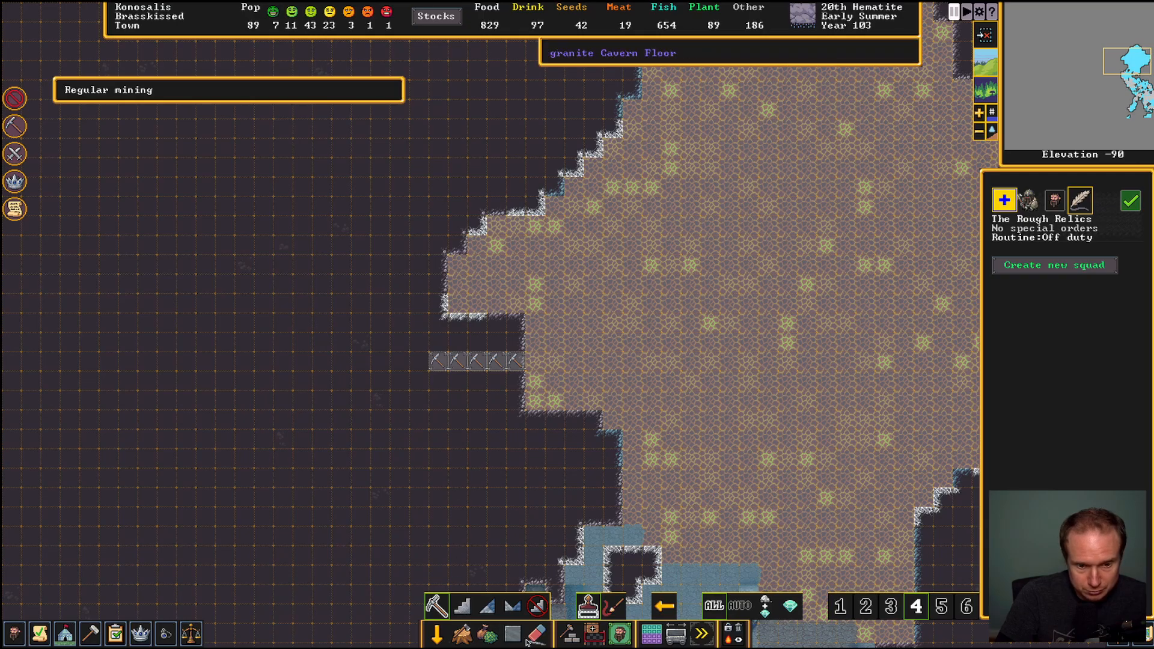
# Mark the few tiles beyond the dug corridor's end at elevation -82 for digging
pyautogui.click(466, 608)
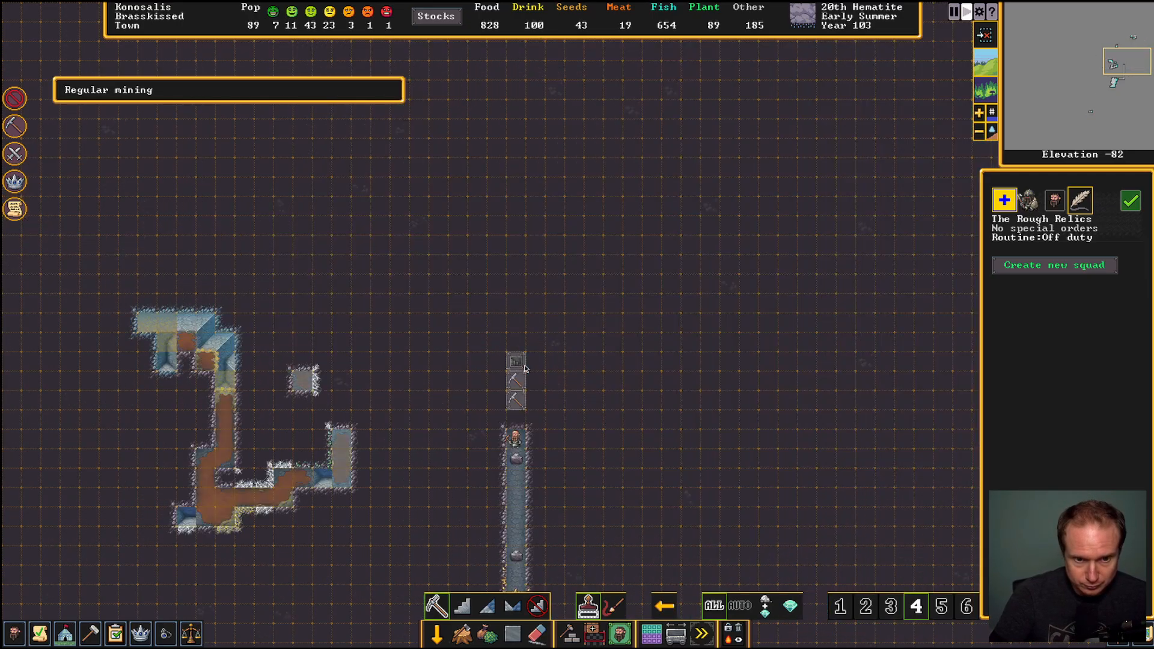
pyautogui.moveTo(526, 387)
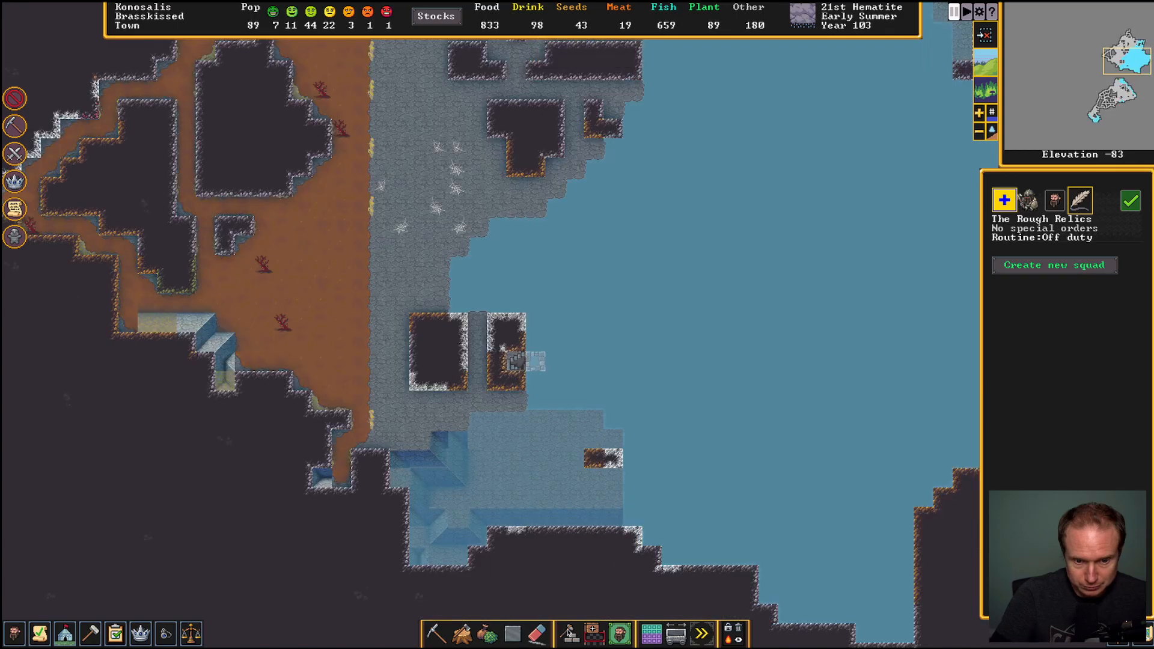
# Attempt a wall on the cavern-edge tile, which reports no access, and abandon it
pyautogui.click(569, 634)
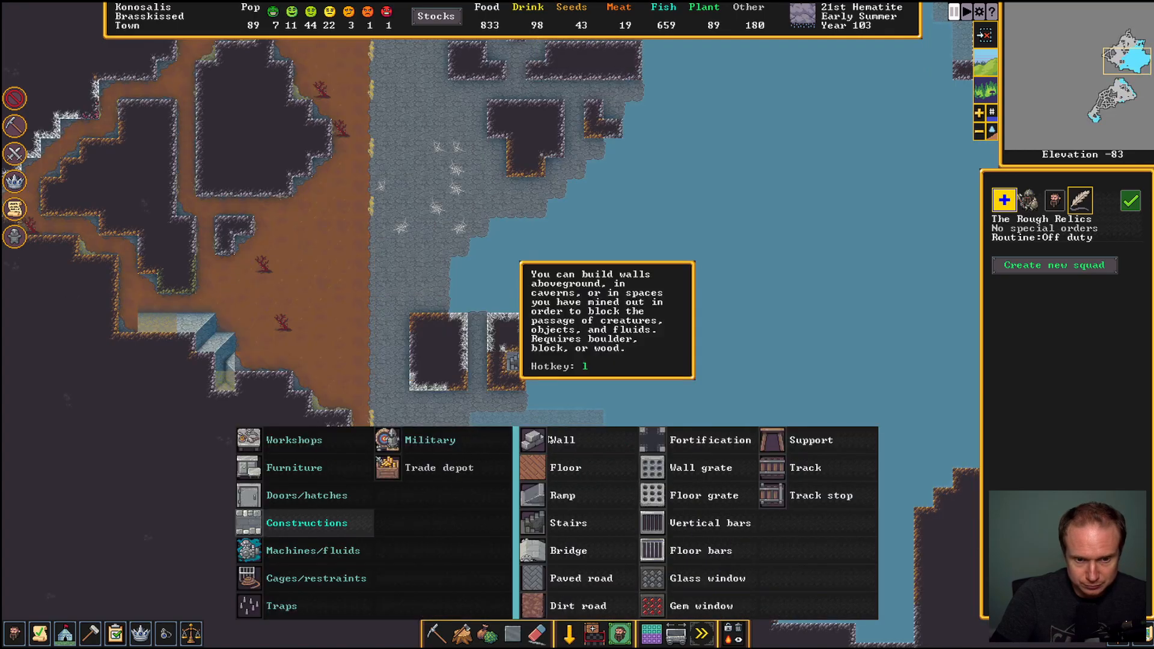
pyautogui.click(560, 440)
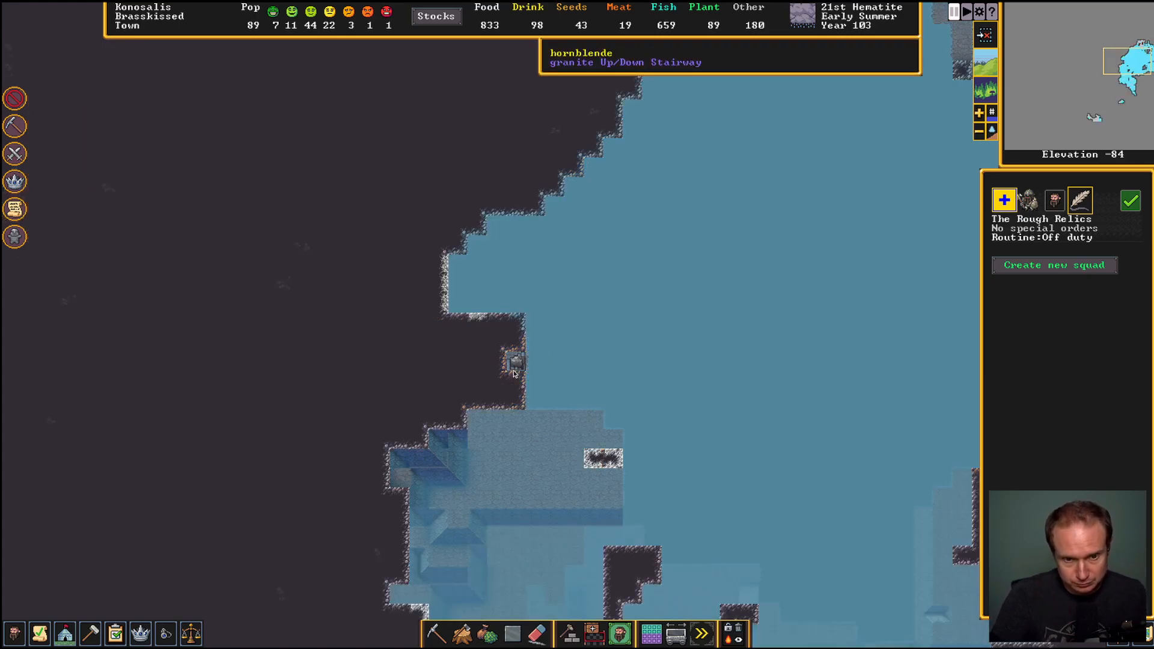
pyautogui.click(568, 637)
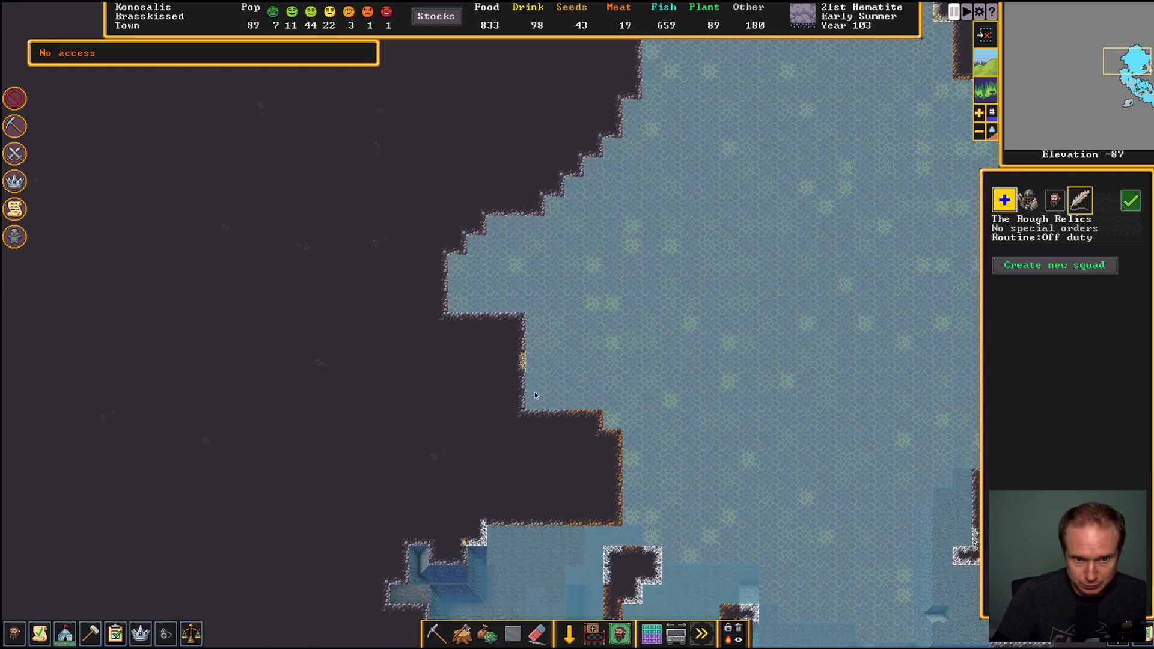
pyautogui.click(569, 635)
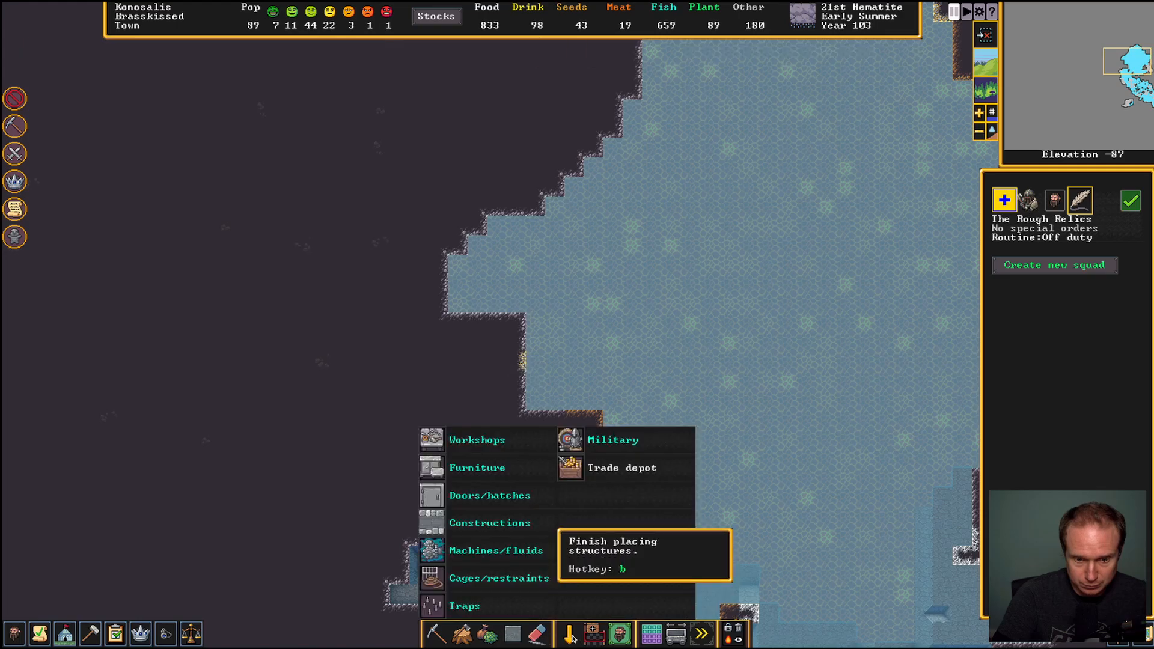
pyautogui.click(489, 523)
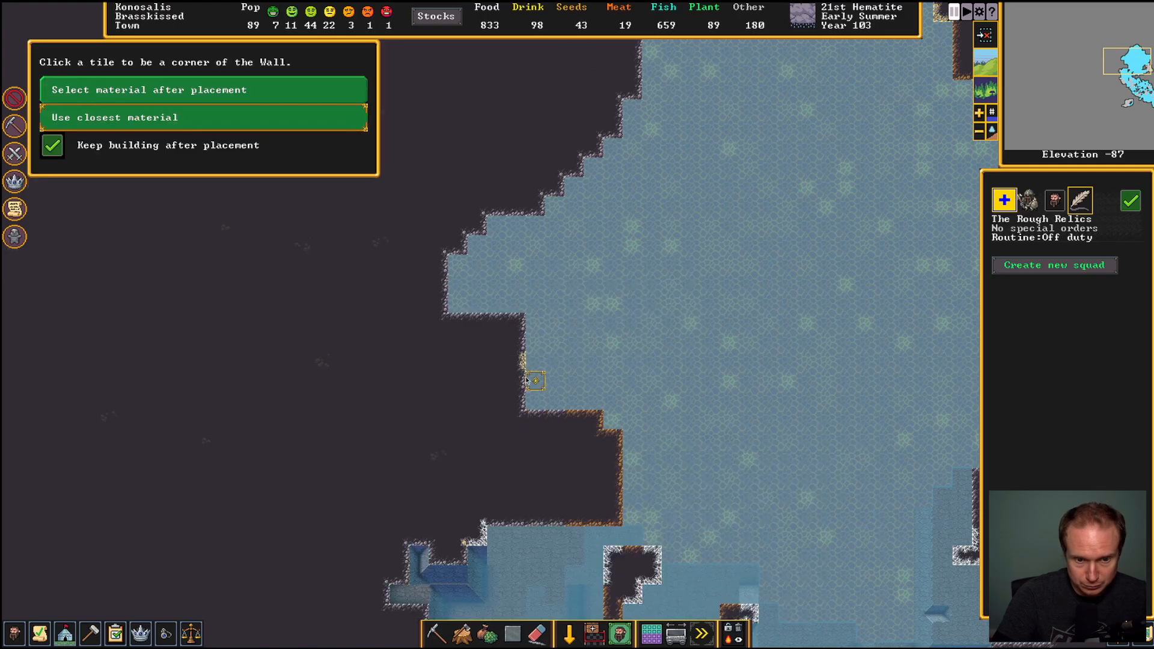
pyautogui.click(538, 380)
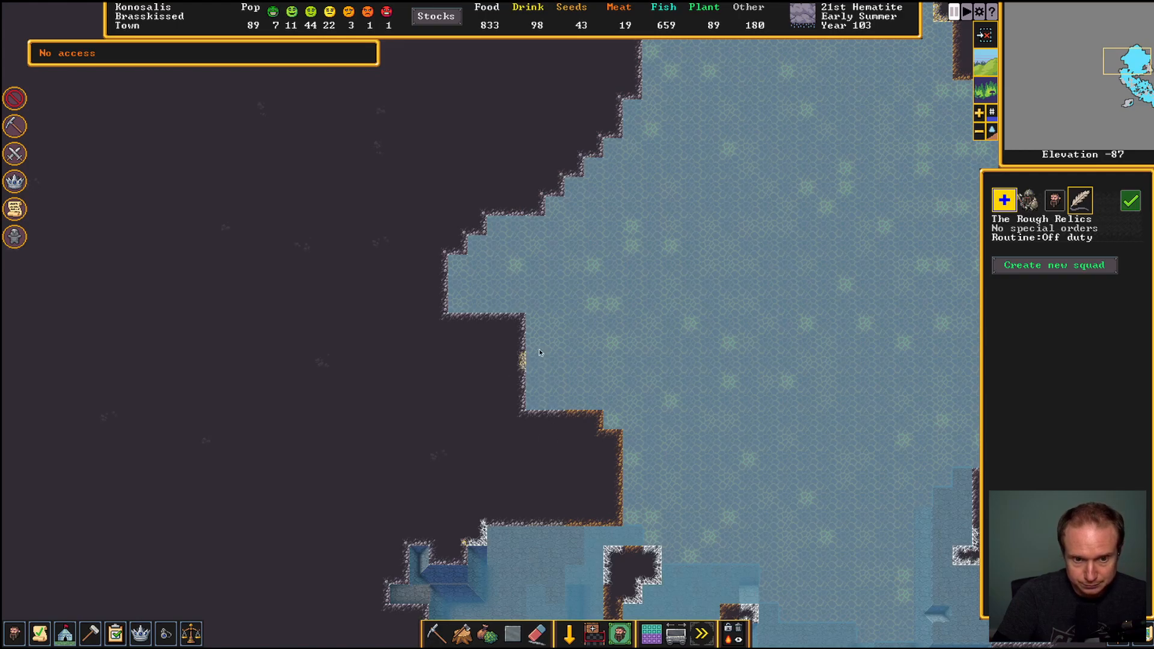
pyautogui.moveTo(536, 357)
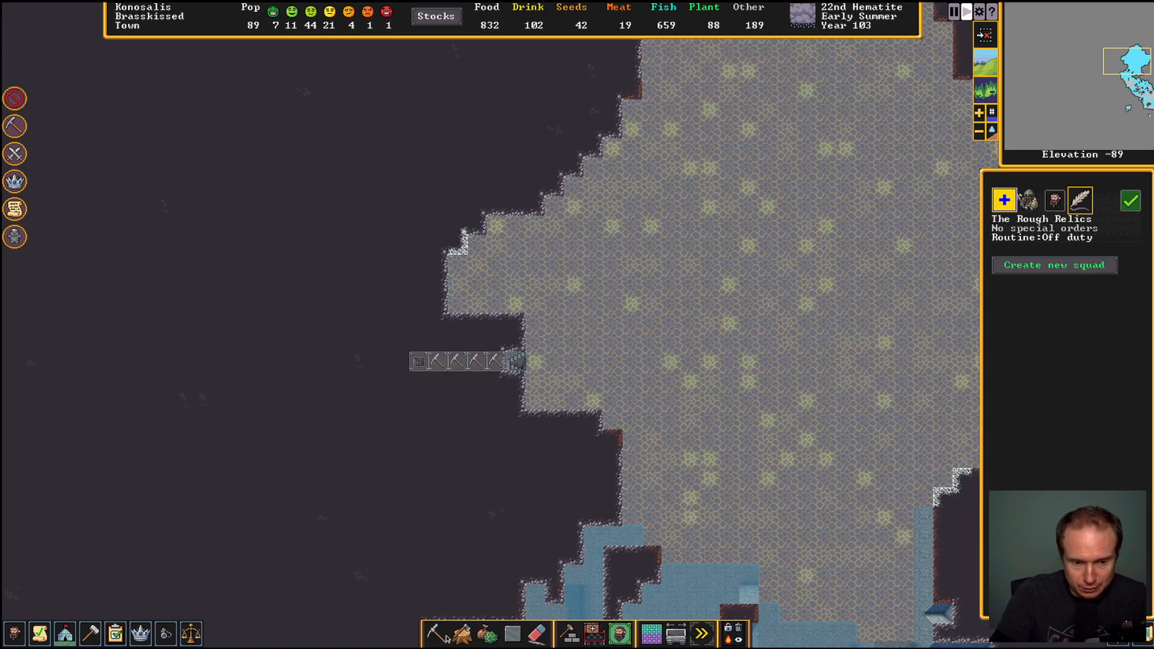
# Check the Machines/fluids build options, then view the migrant-arrival announcements log
pyautogui.click(566, 638)
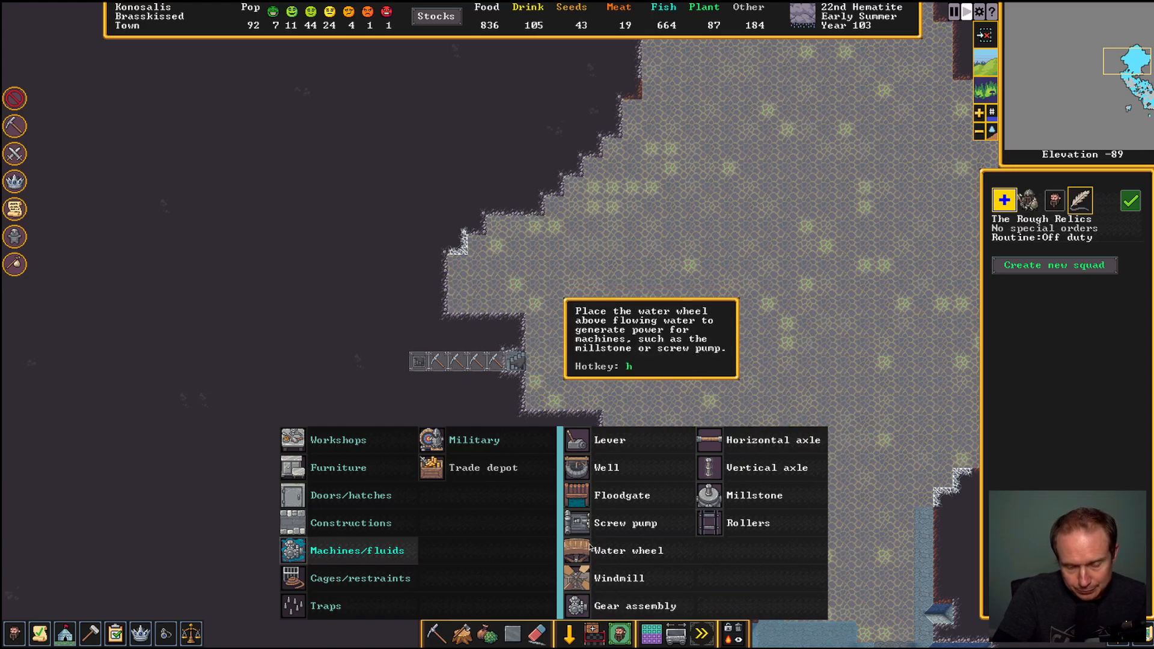
pyautogui.moveTo(576, 519)
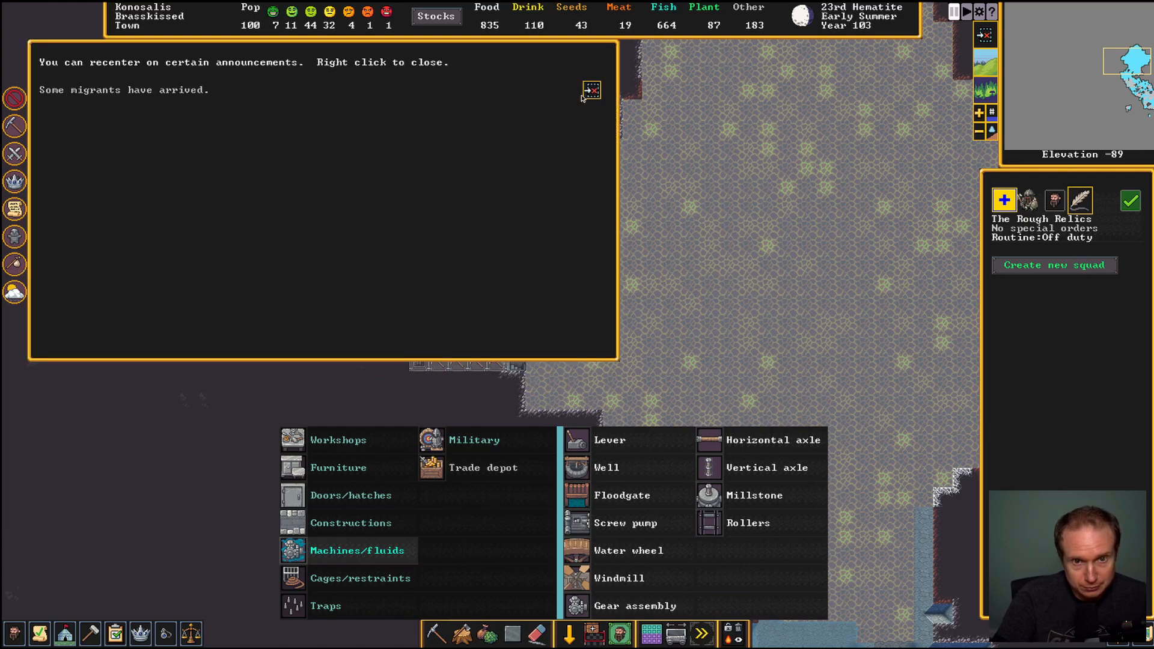
pyautogui.moveTo(26, 292)
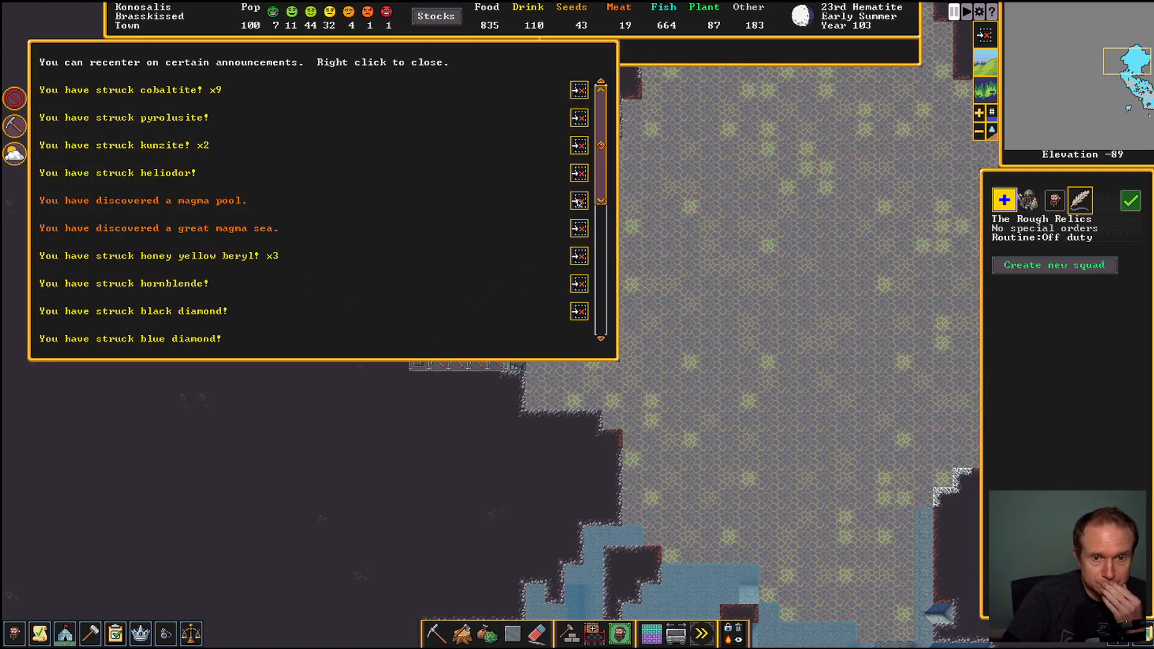
pyautogui.moveTo(499, 272)
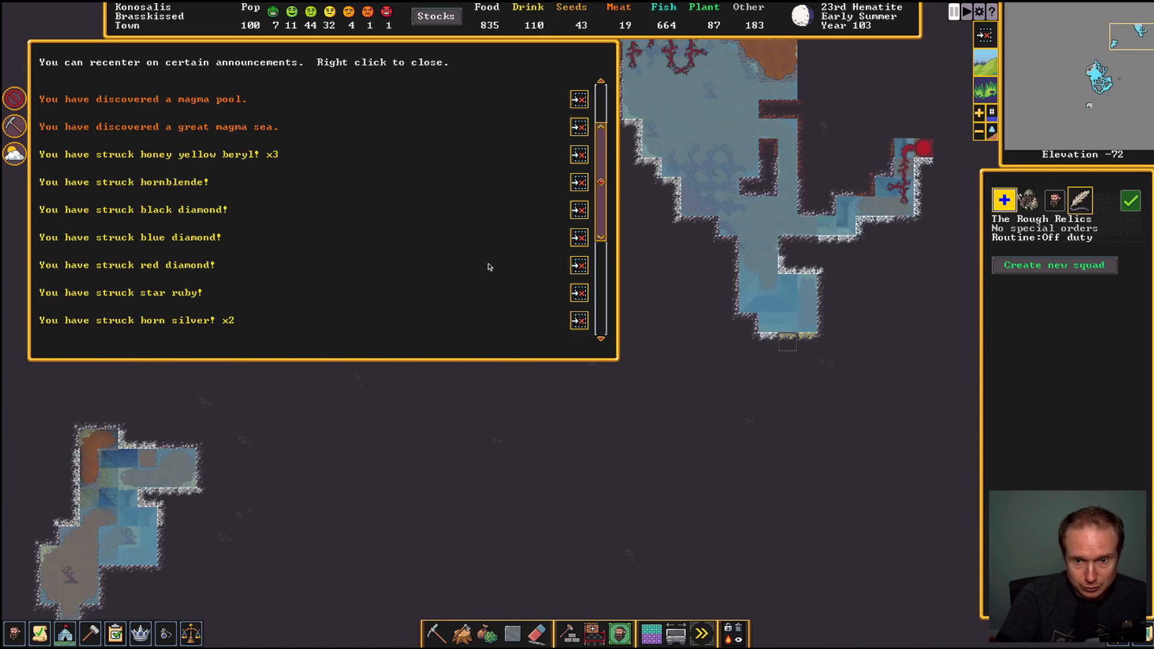
# Scroll the announcements, recenter on the magma discovery, and dismiss the log
pyautogui.scroll(-3)
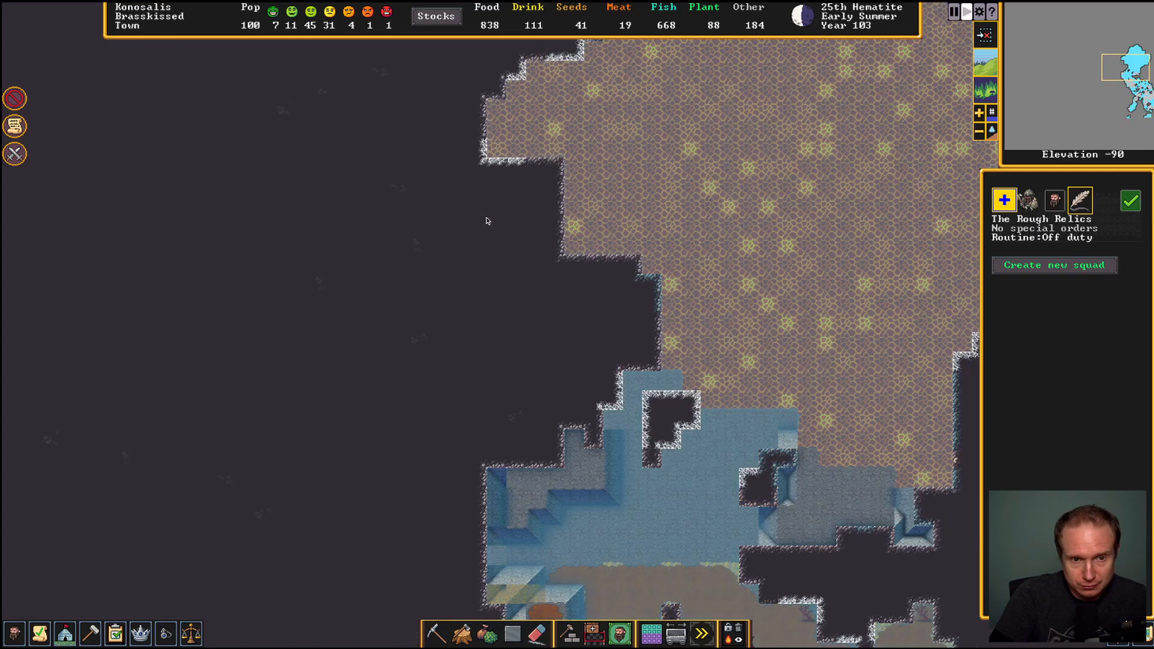
# Inspect the magma sea and smelter corridor at -93, then return to the surface at 48
pyautogui.scroll(-3)
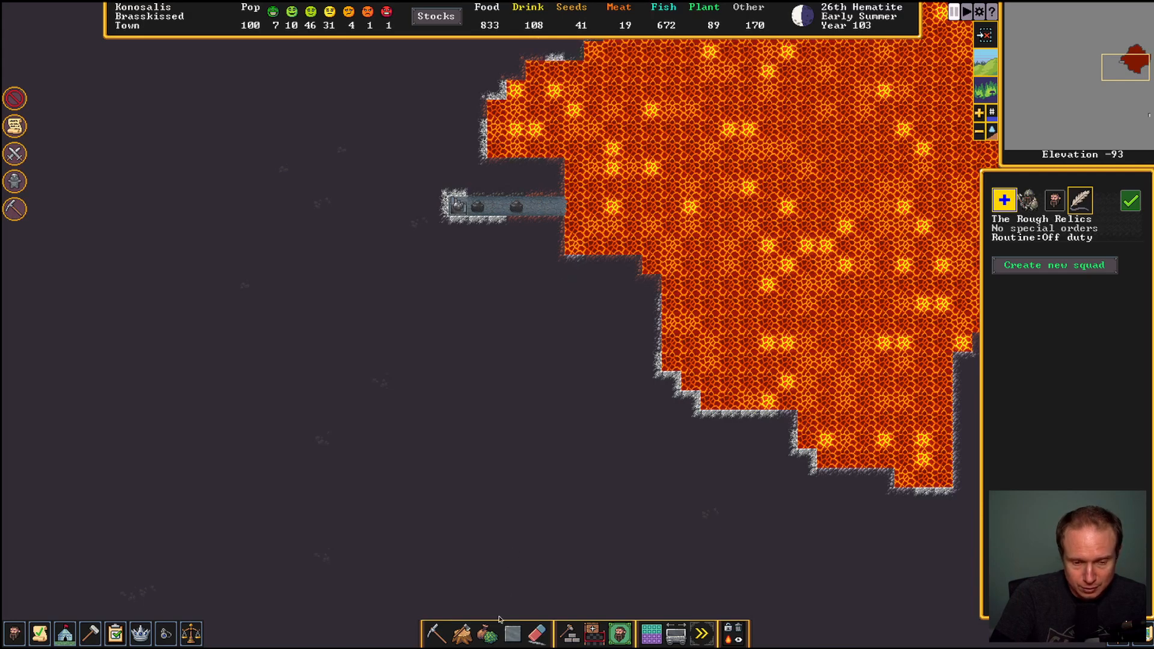
pyautogui.moveTo(568, 639)
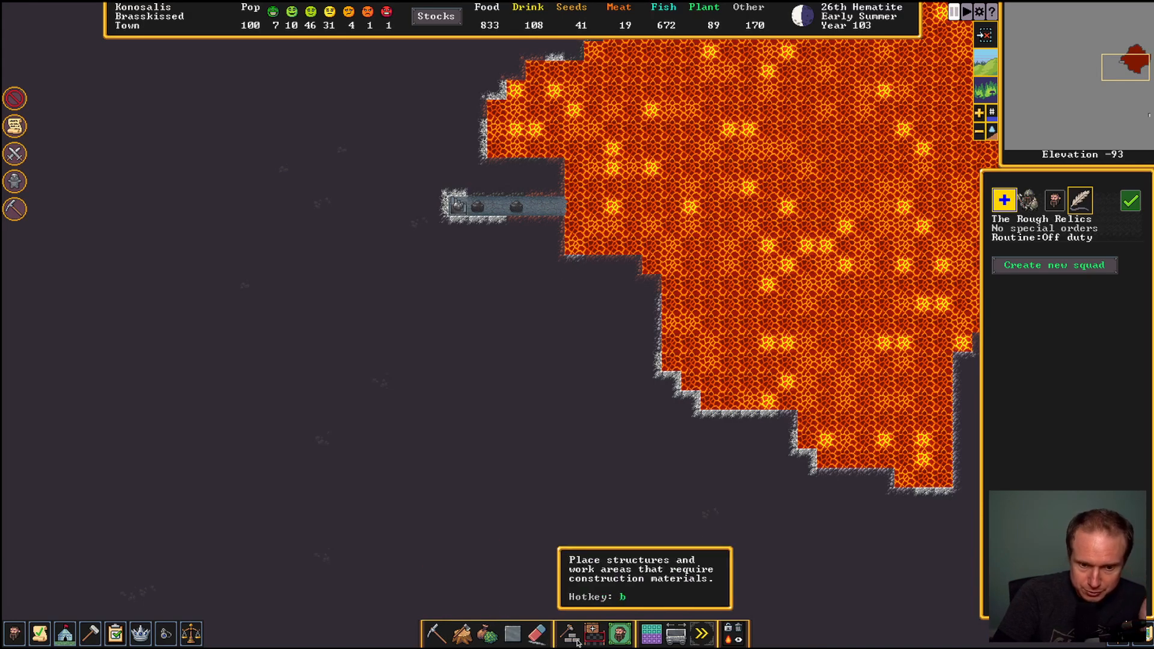
pyautogui.click(565, 635)
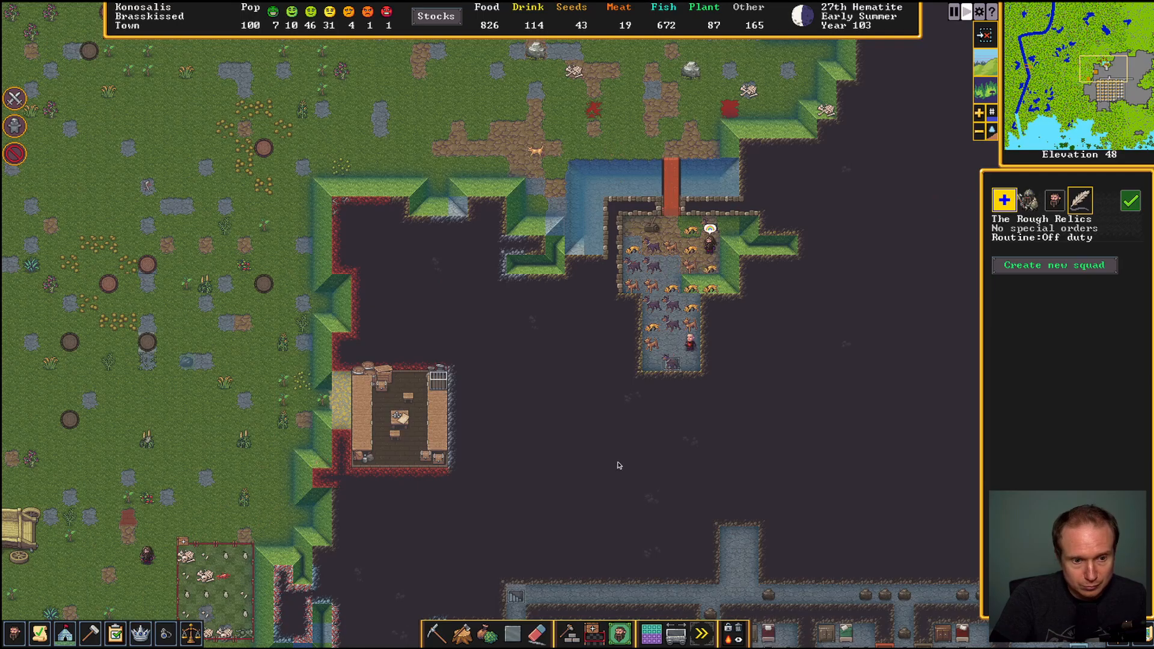
# Place a bed in the bedroom grid, exit furniture building, and pan over the bedrooms
pyautogui.scroll(-3)
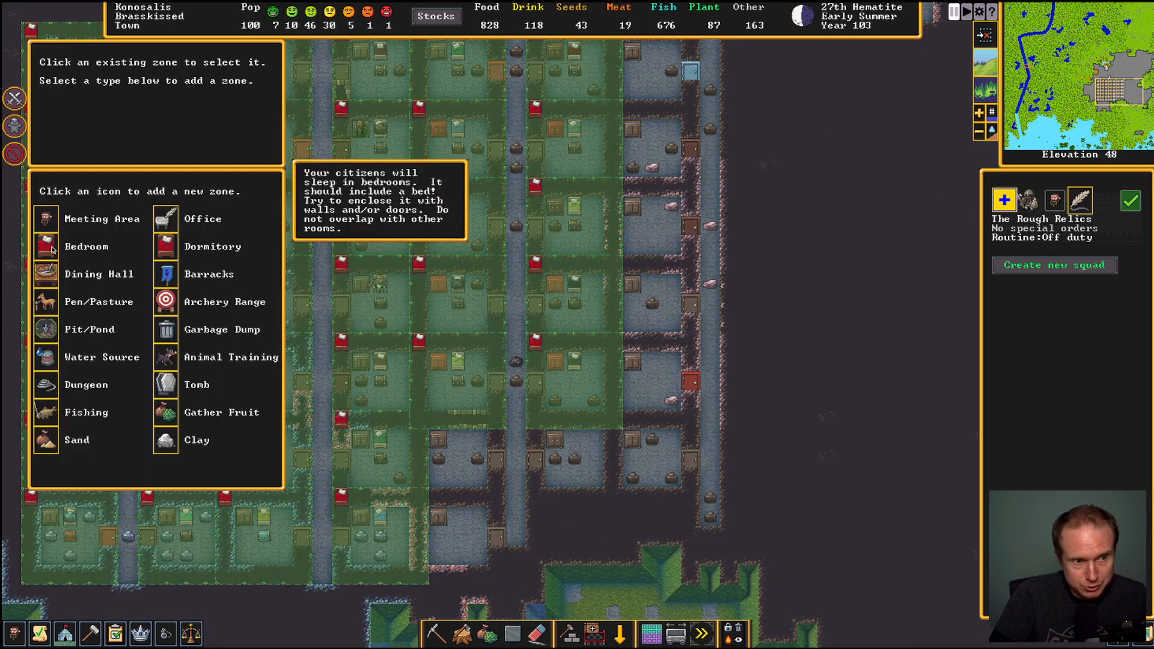
pyautogui.click(44, 246)
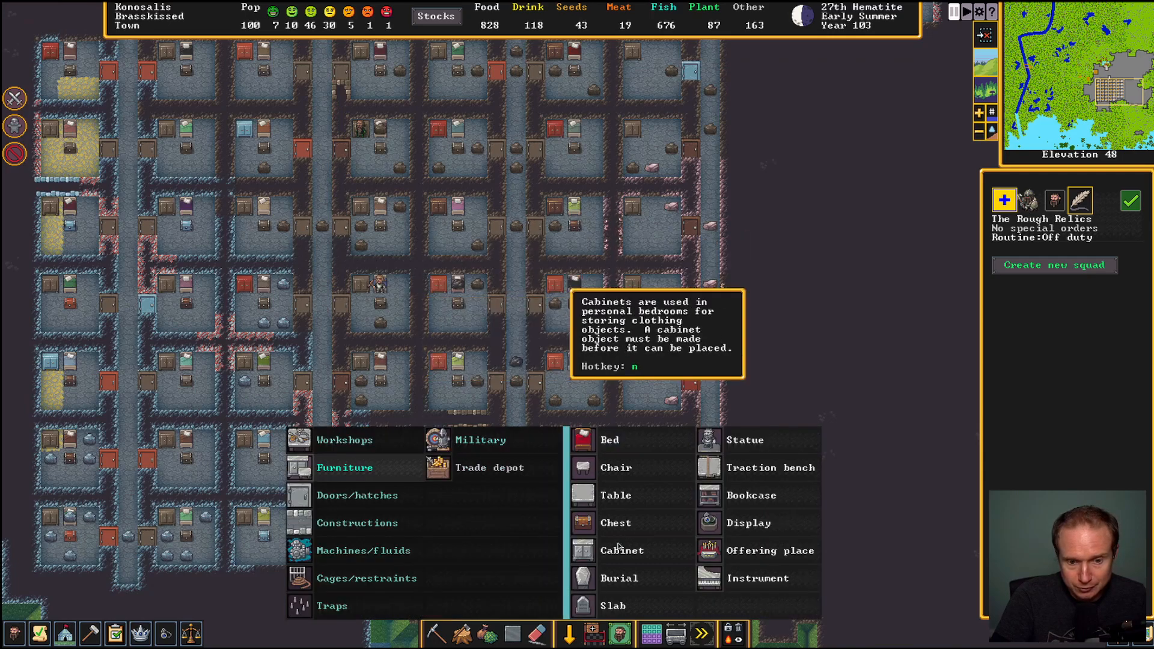
pyautogui.click(610, 440)
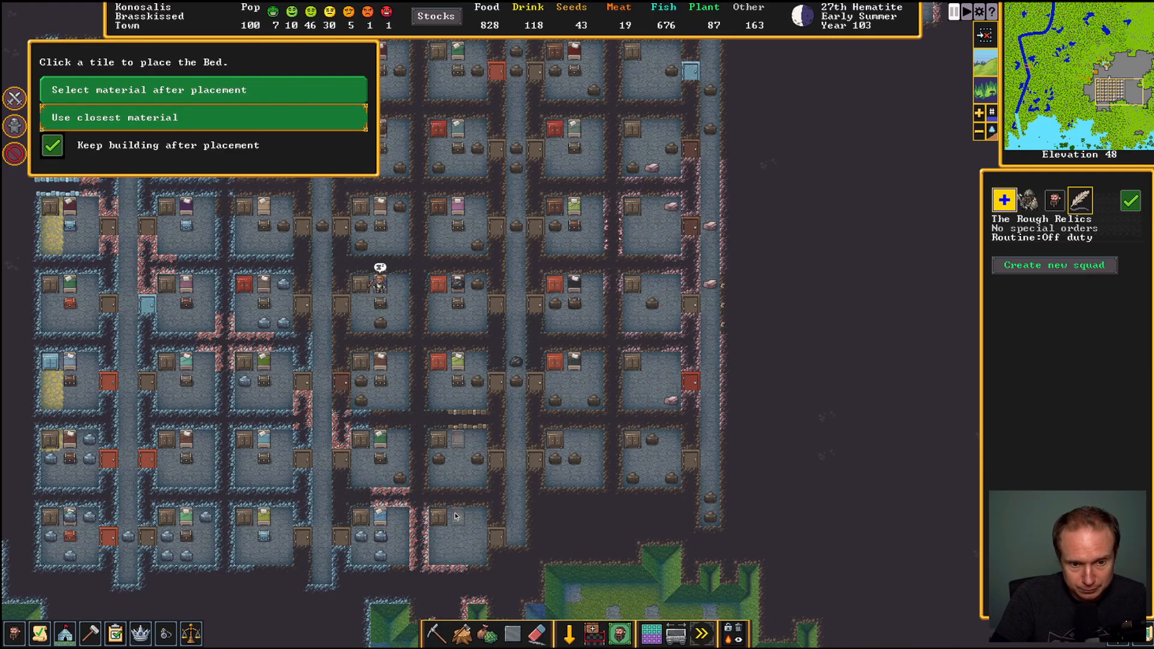
pyautogui.moveTo(655, 377)
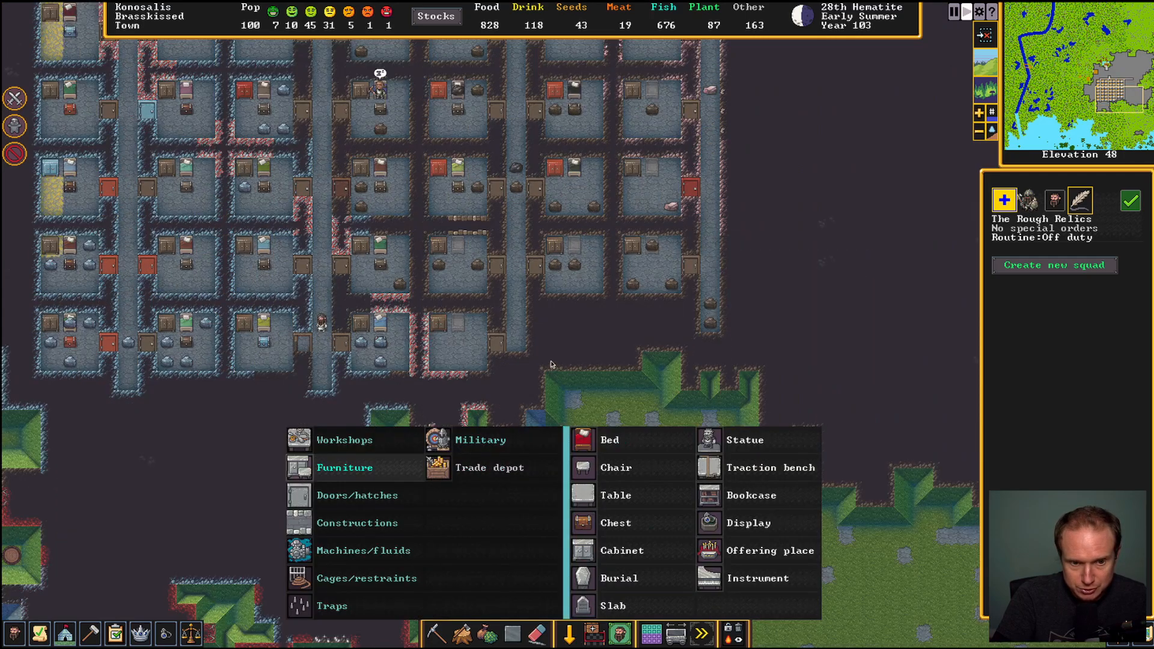
pyautogui.click(584, 523)
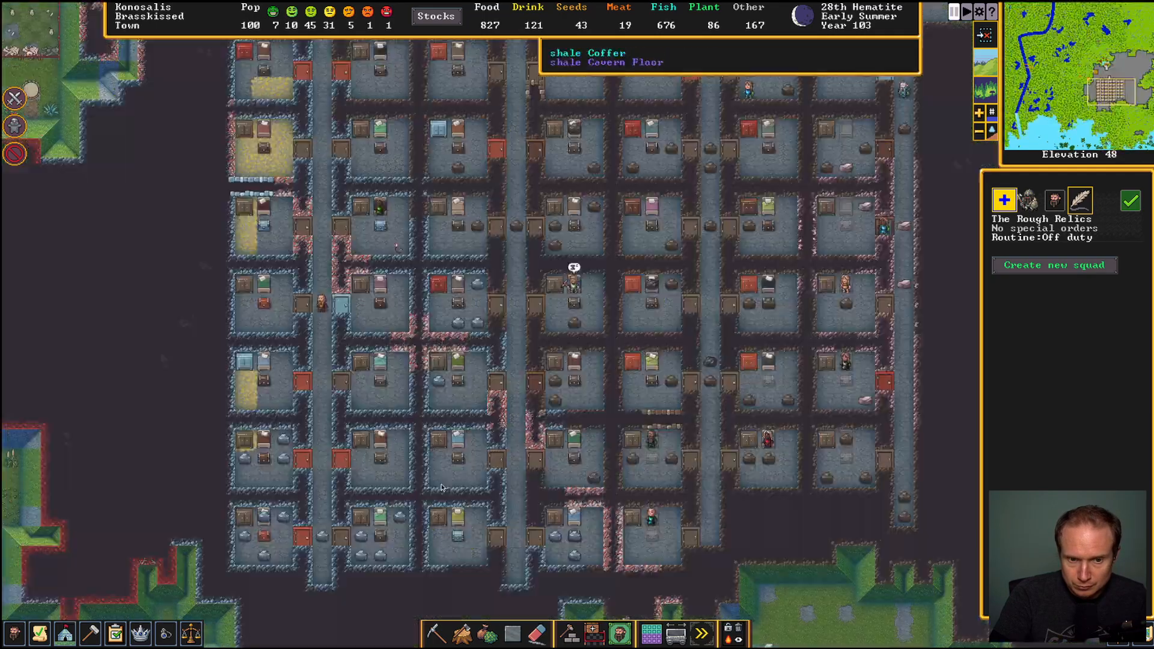
pyautogui.click(563, 634)
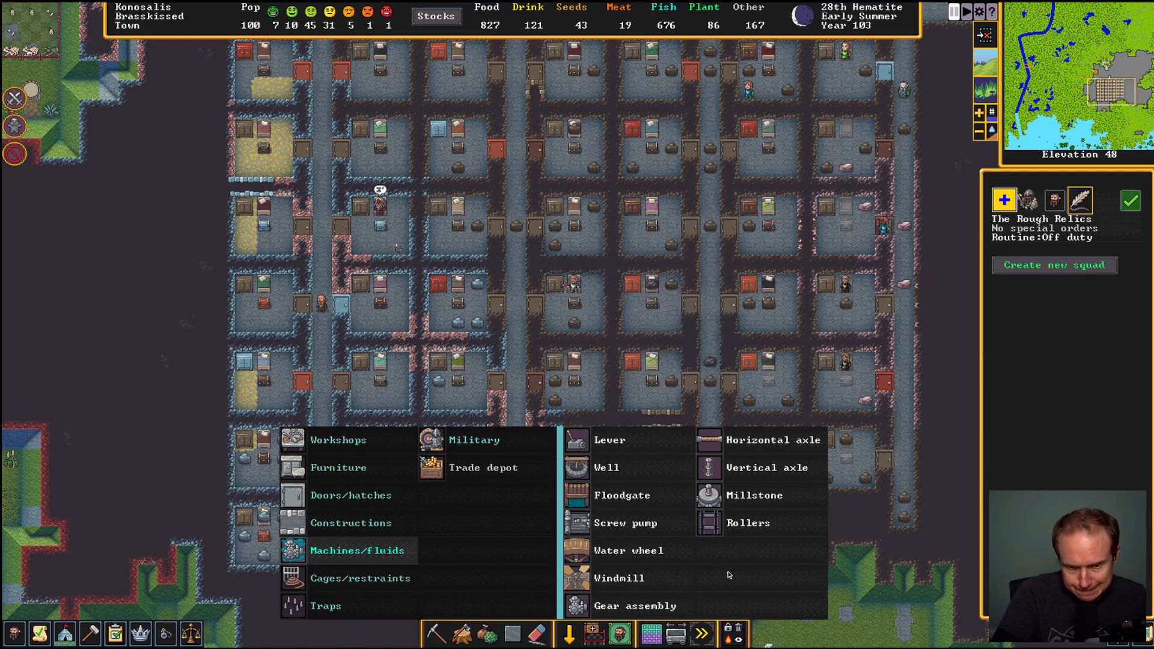
pyautogui.moveTo(713, 478)
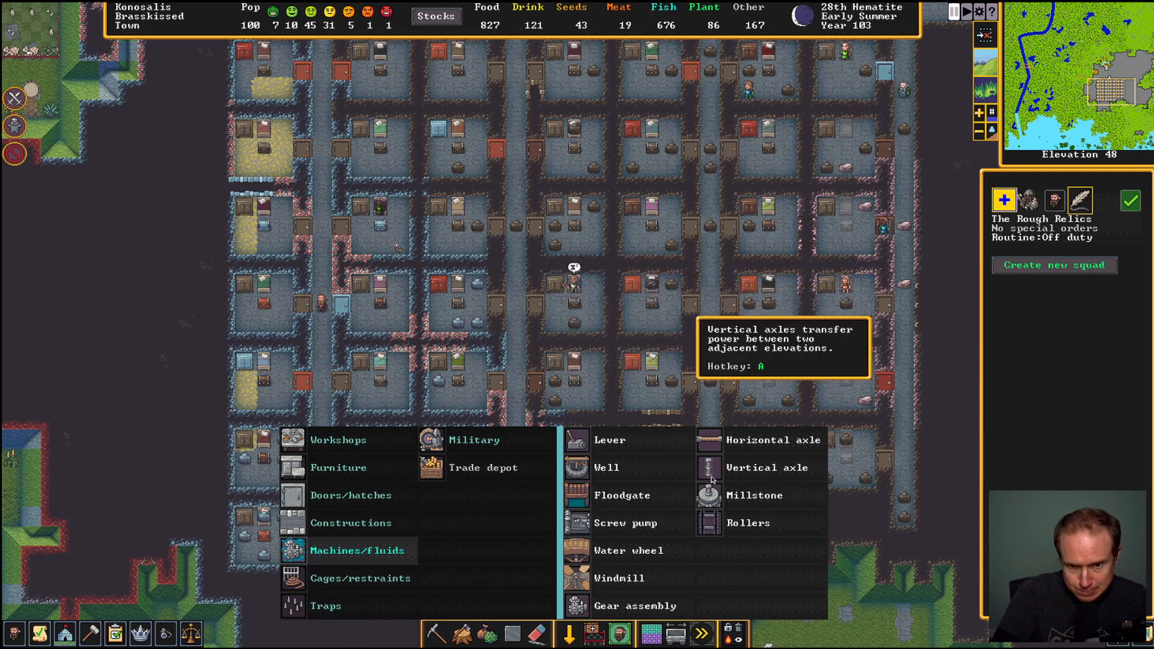
pyautogui.moveTo(583, 474)
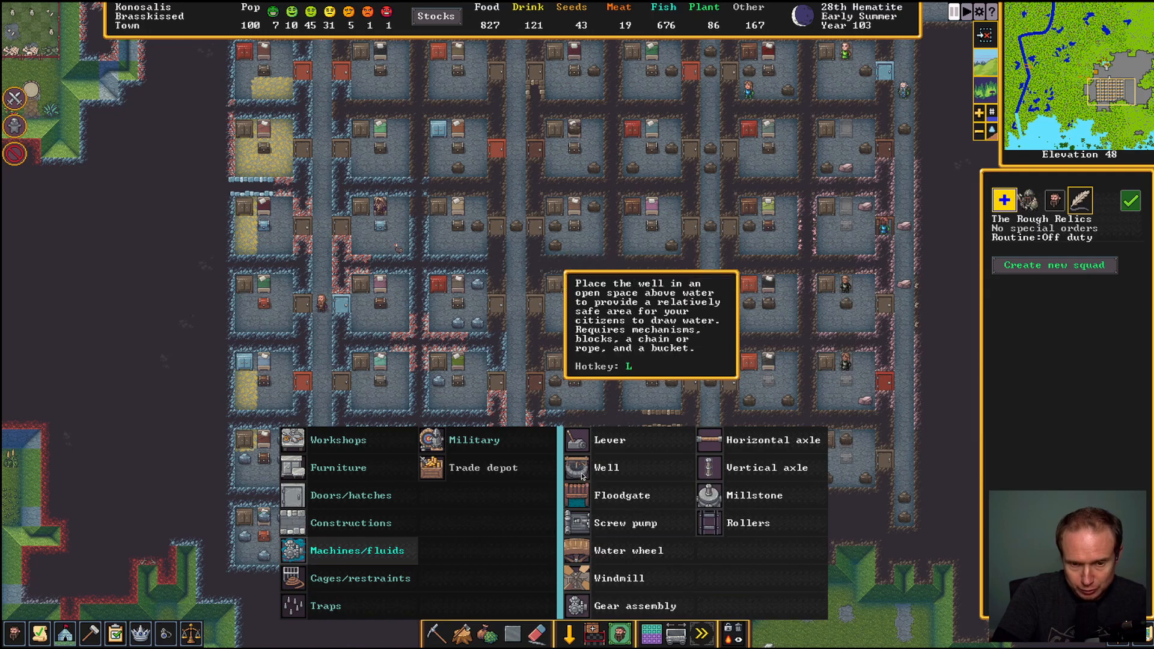
pyautogui.moveTo(604, 596)
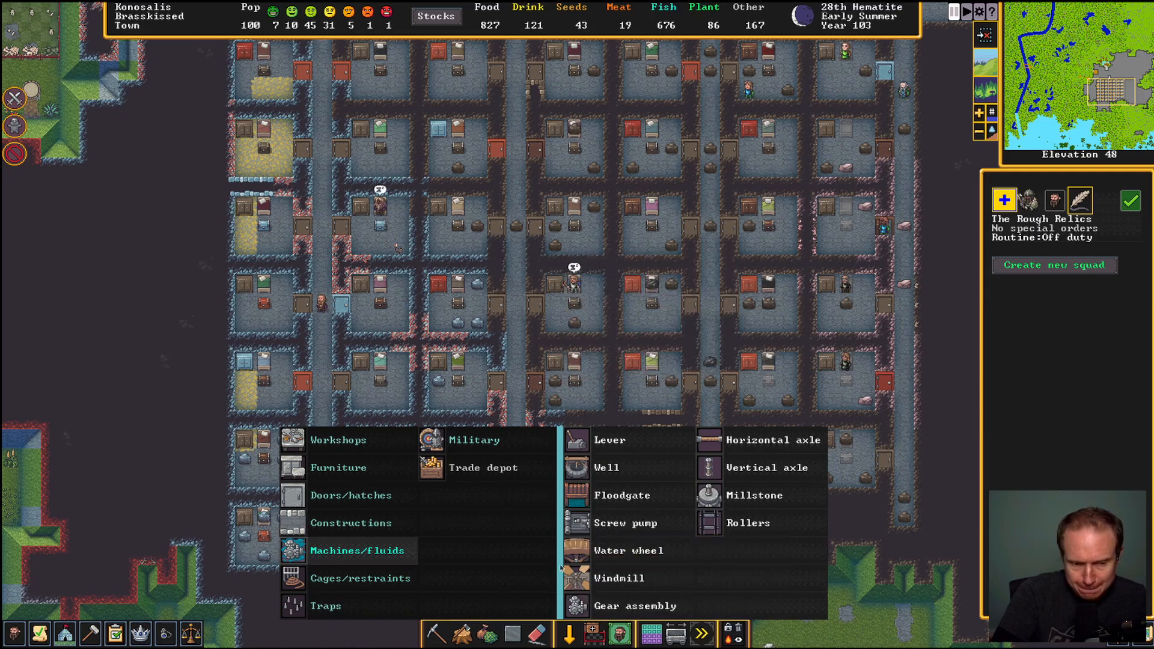
pyautogui.click(774, 440)
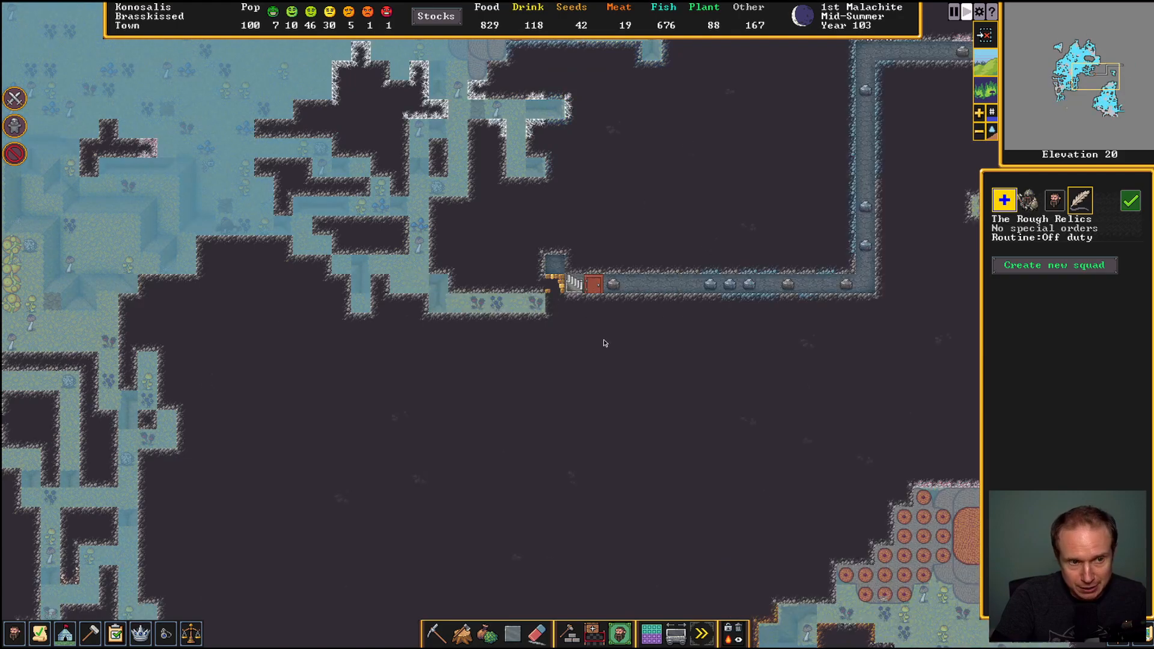
pyautogui.moveTo(286, 233)
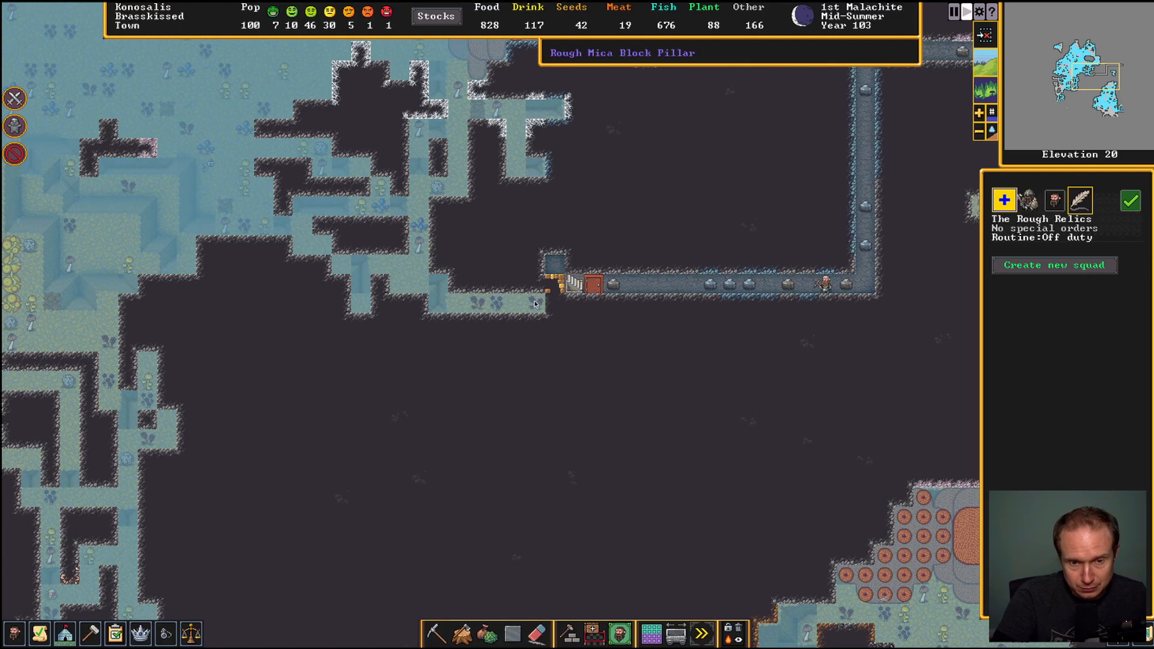
pyautogui.moveTo(542, 309)
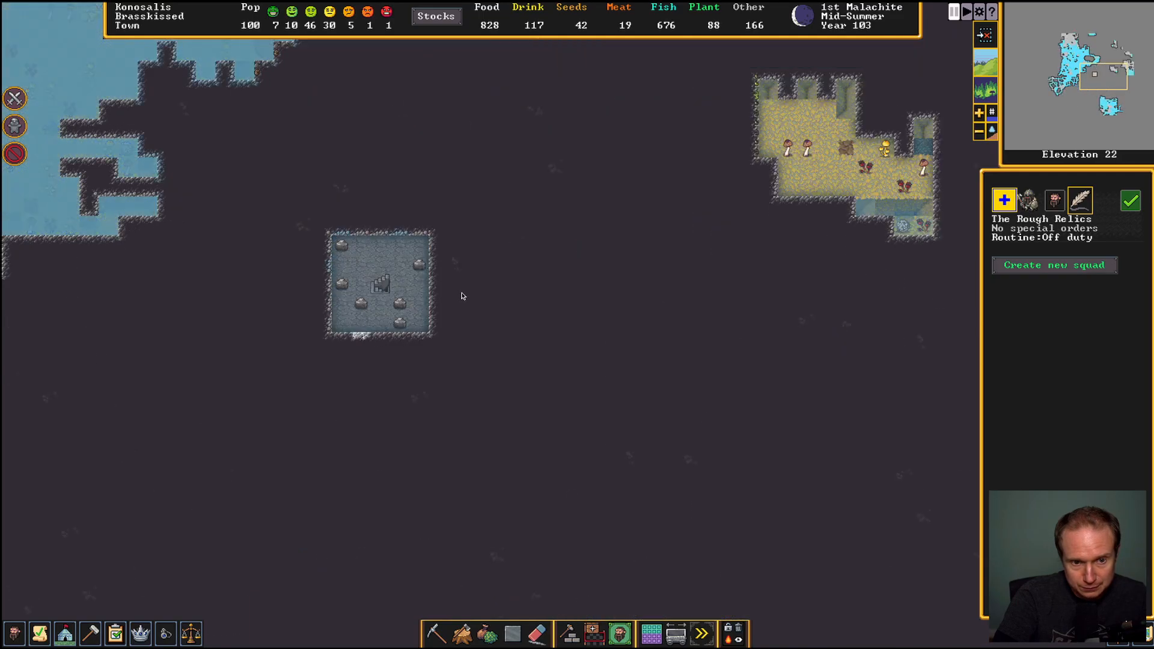
# Descend through the cavern corridor levels toward the magma sea at elevation -93
pyautogui.scroll(-3)
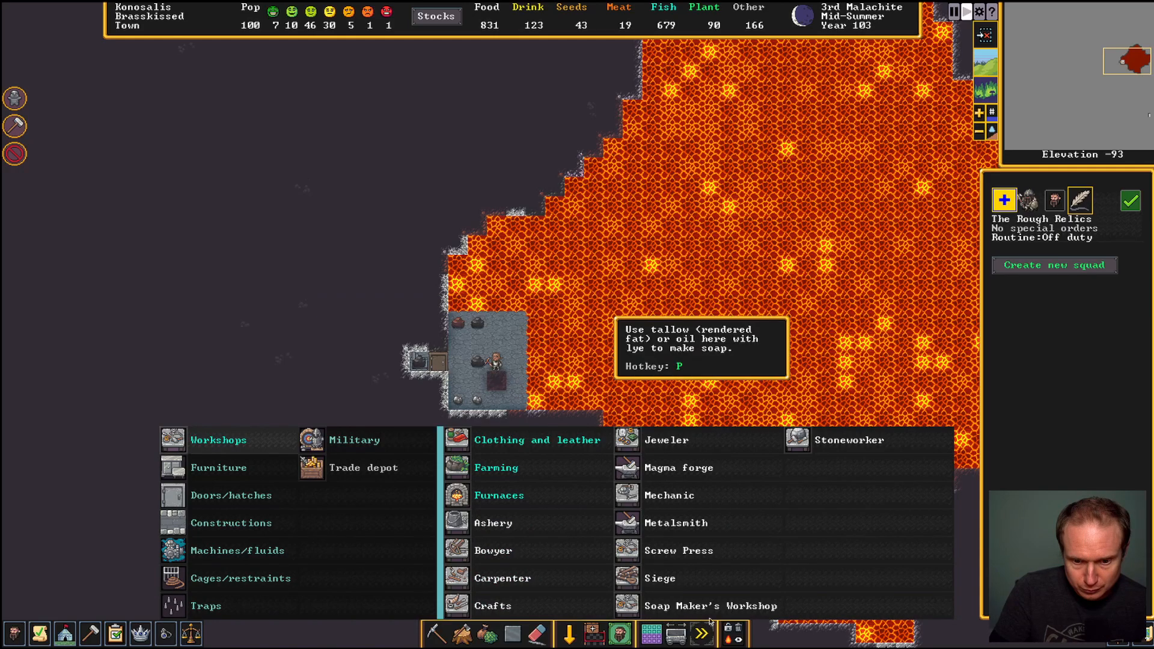
pyautogui.click(219, 468)
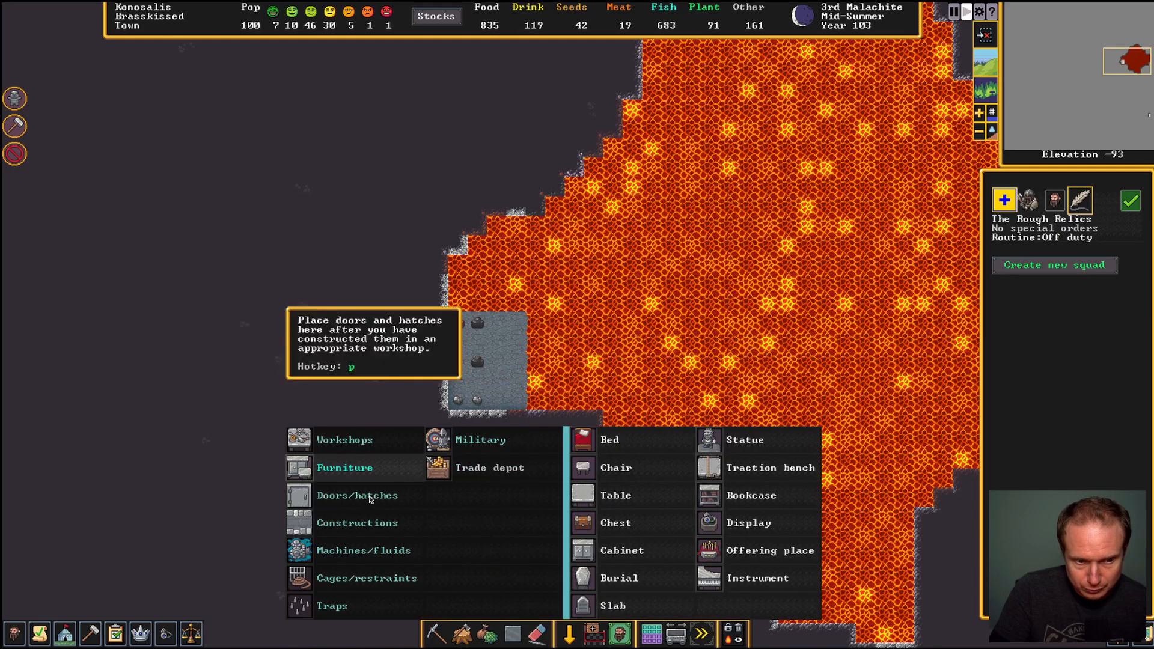
pyautogui.click(357, 495)
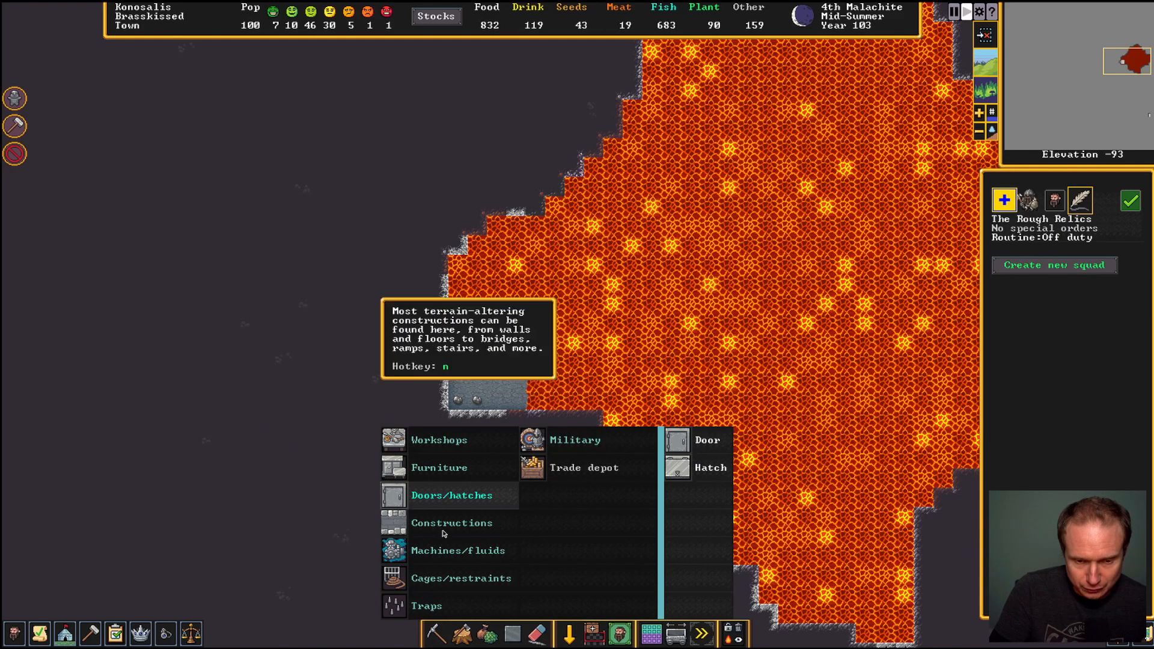
pyautogui.click(451, 523)
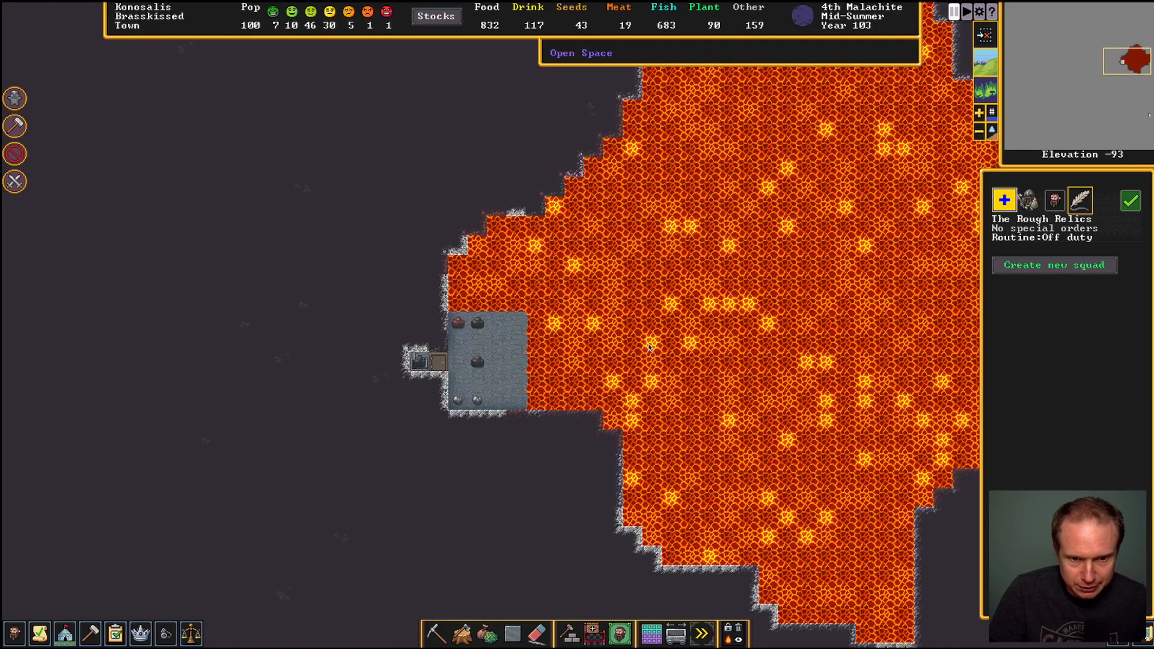
pyautogui.moveTo(660, 363)
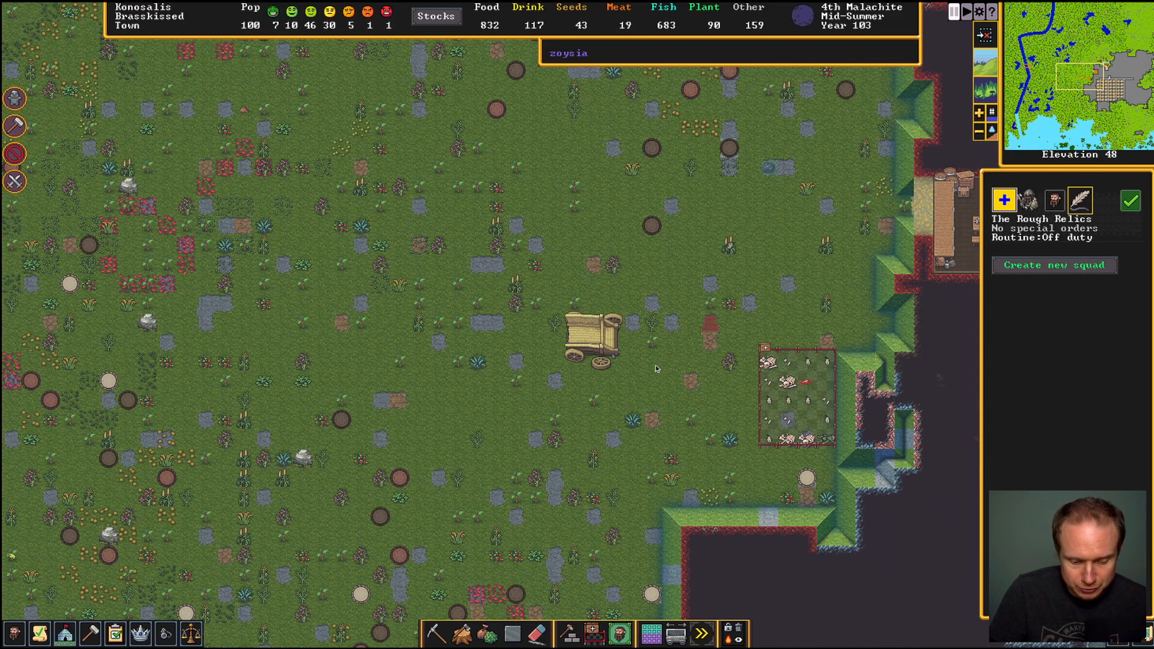
pyautogui.moveTo(663, 374)
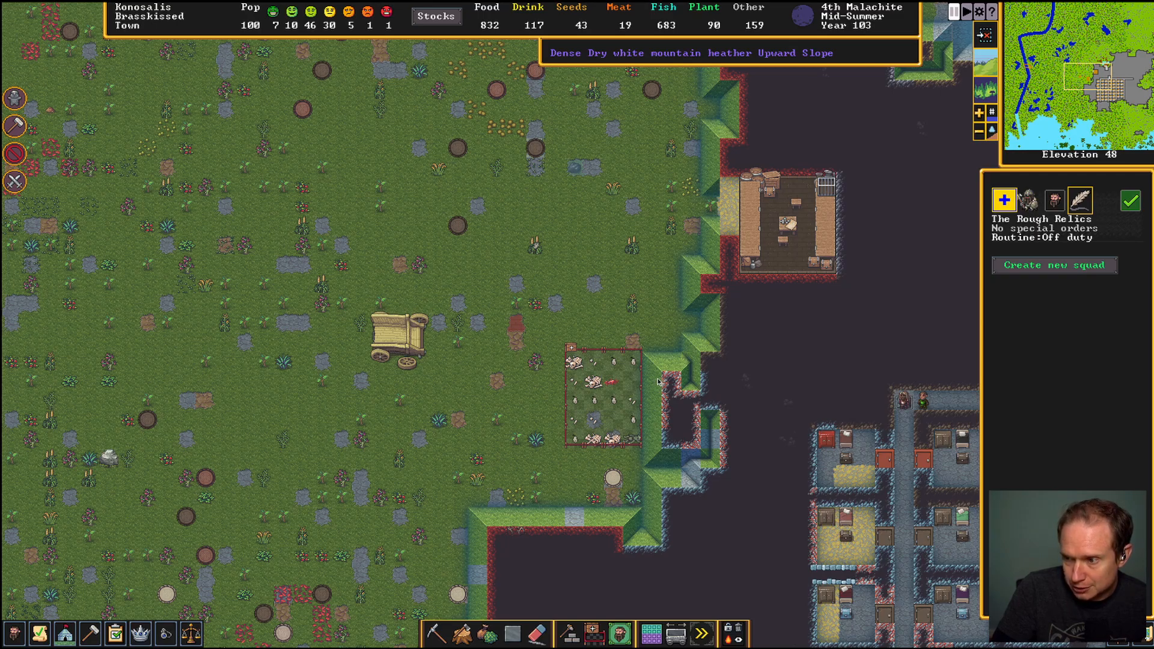
pyautogui.moveTo(665, 437)
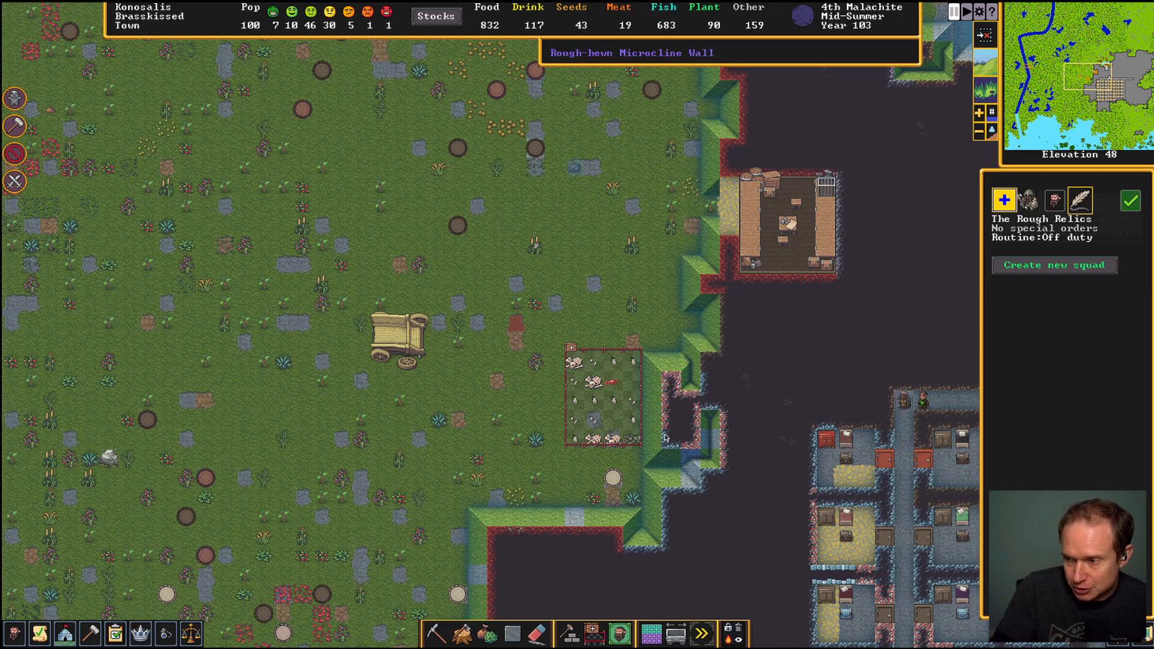
pyautogui.moveTo(634, 397)
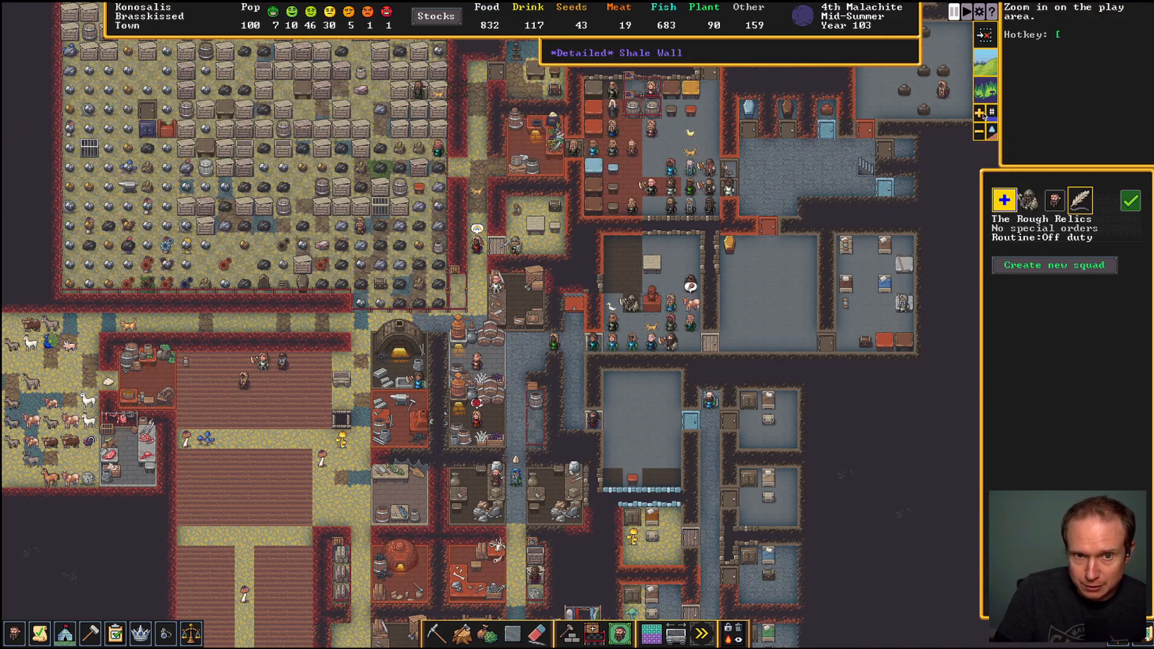
pyautogui.moveTo(993, 114)
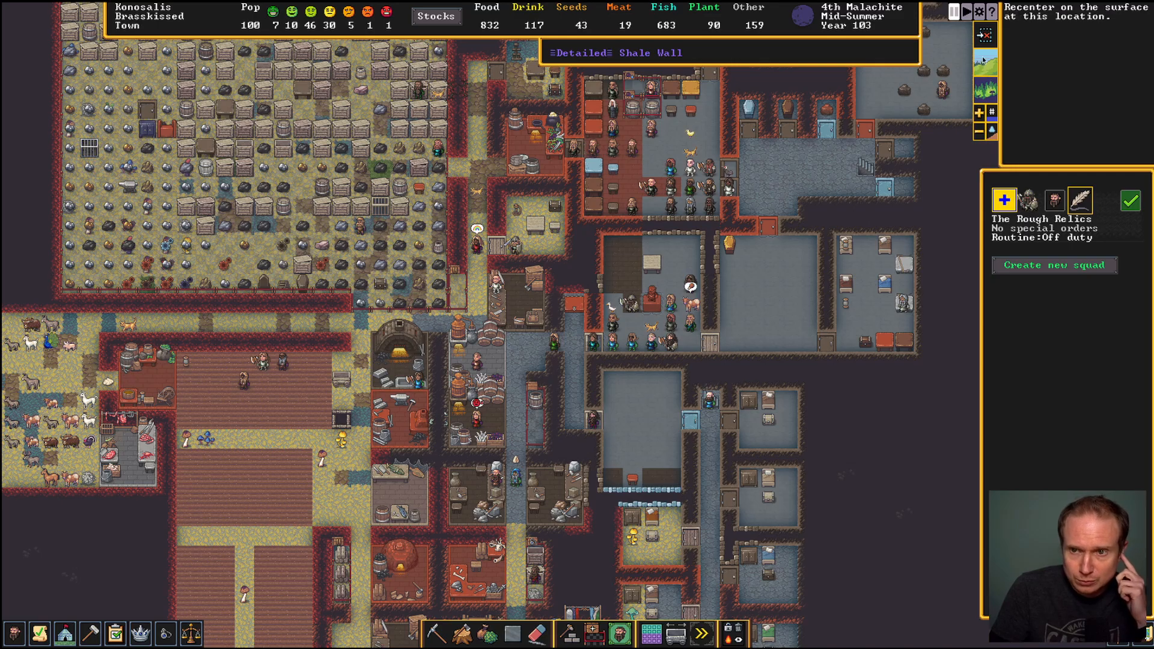
pyautogui.moveTo(985, 135)
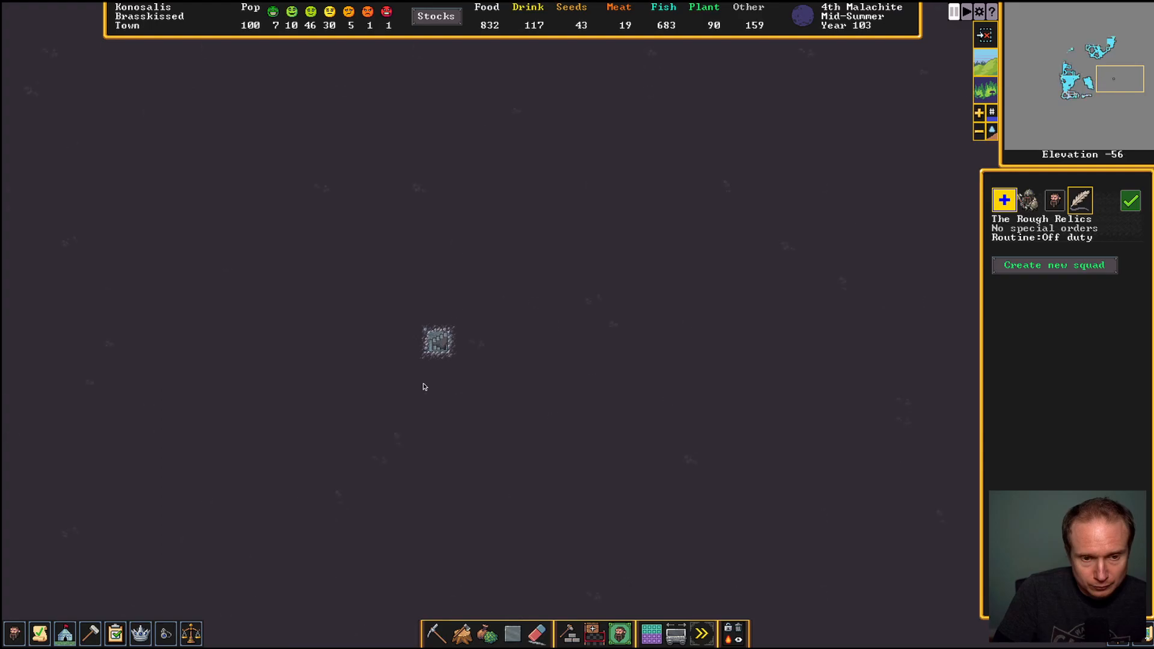
# Descend z-levels through the deep rock from the surface toward elevation -93
pyautogui.scroll(-3)
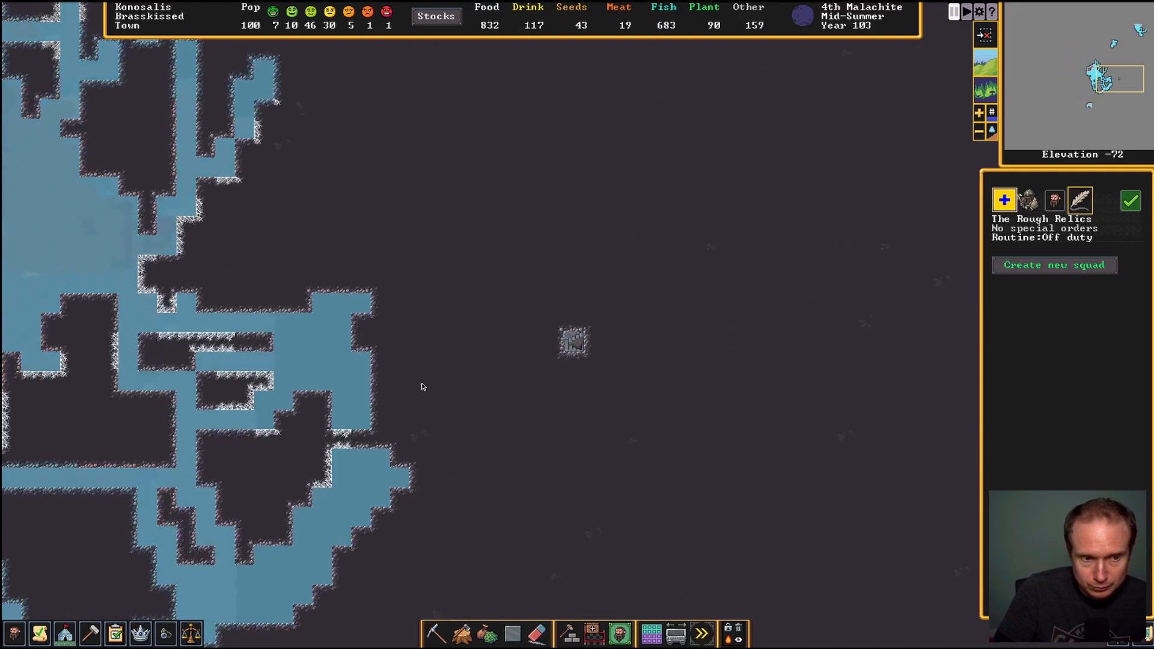
pyautogui.scroll(-3)
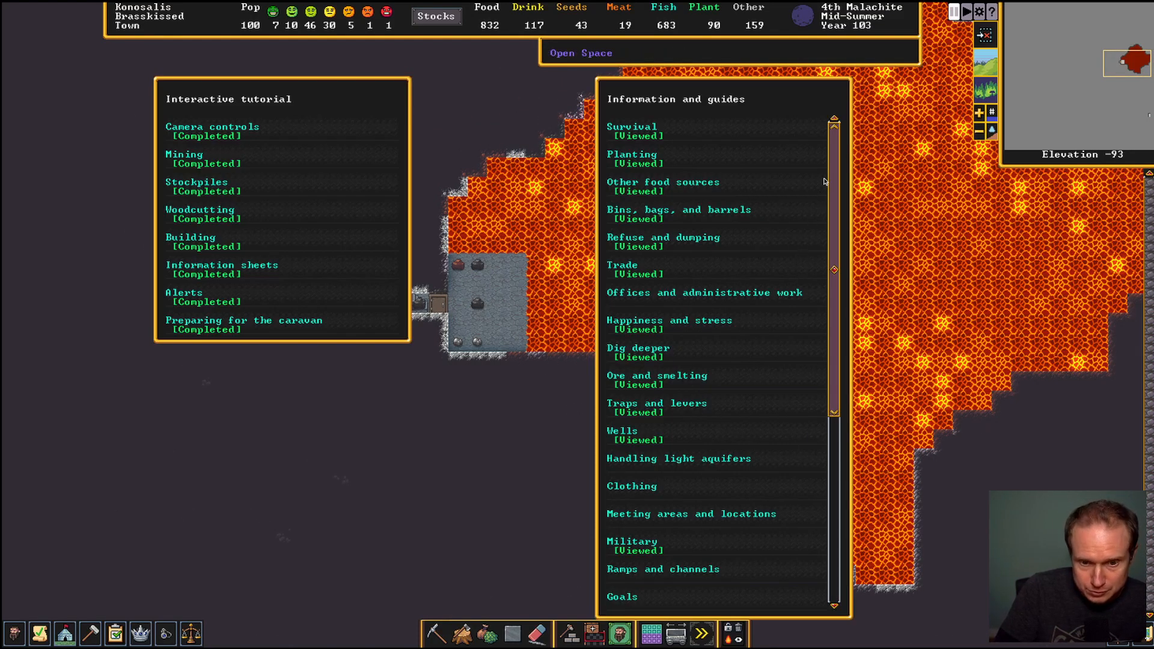
# Complete the camera-movement and elevation tutorial checks and dismiss each tutorial page
pyautogui.scroll(-3)
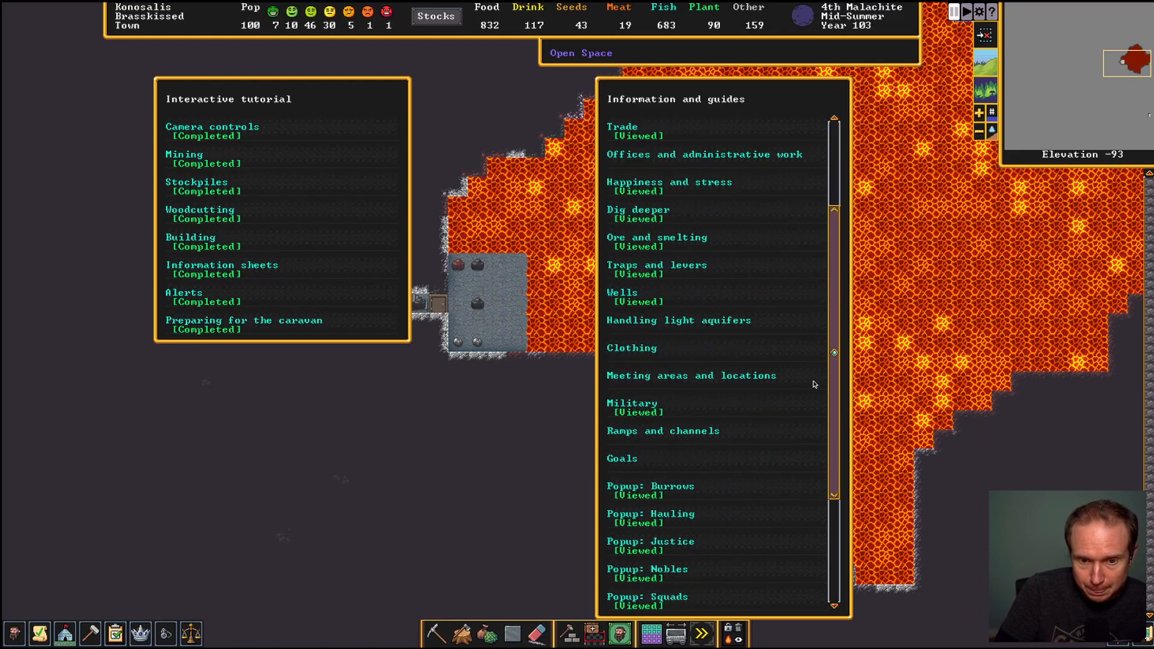
pyautogui.scroll(-3)
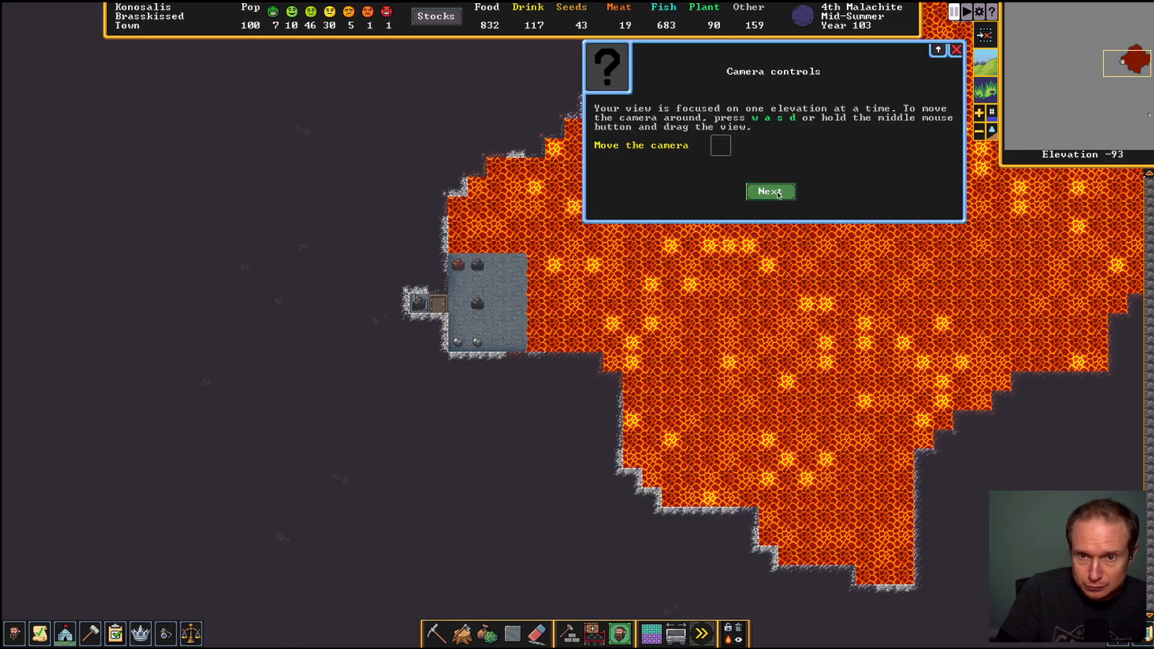
pyautogui.click(771, 191)
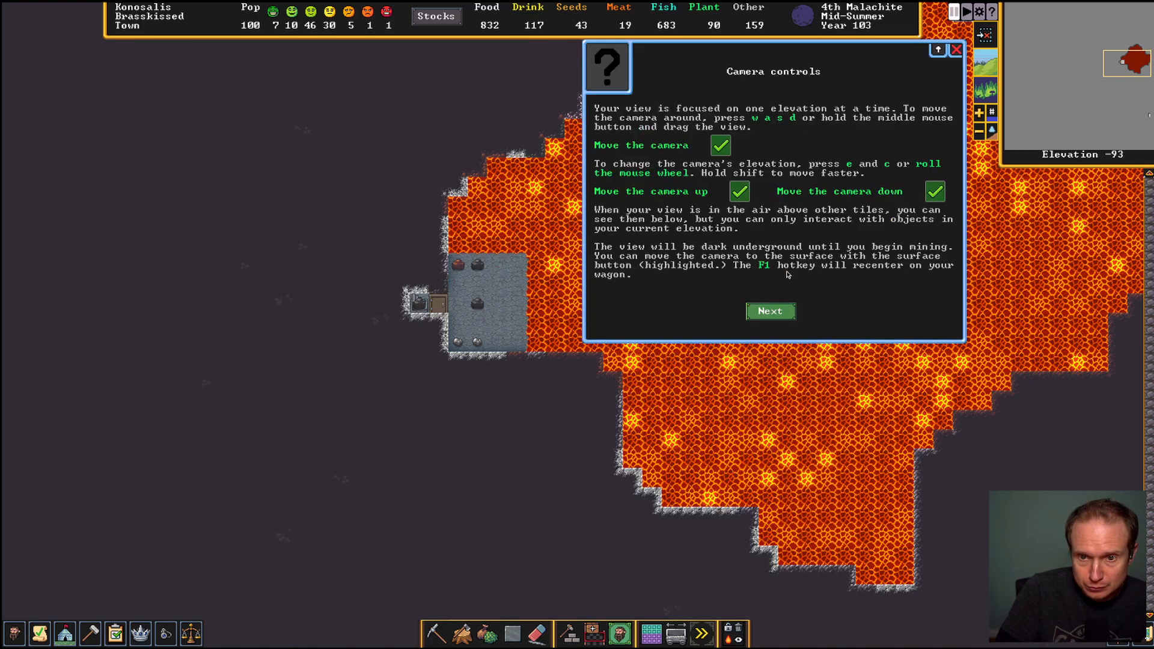
pyautogui.click(771, 311)
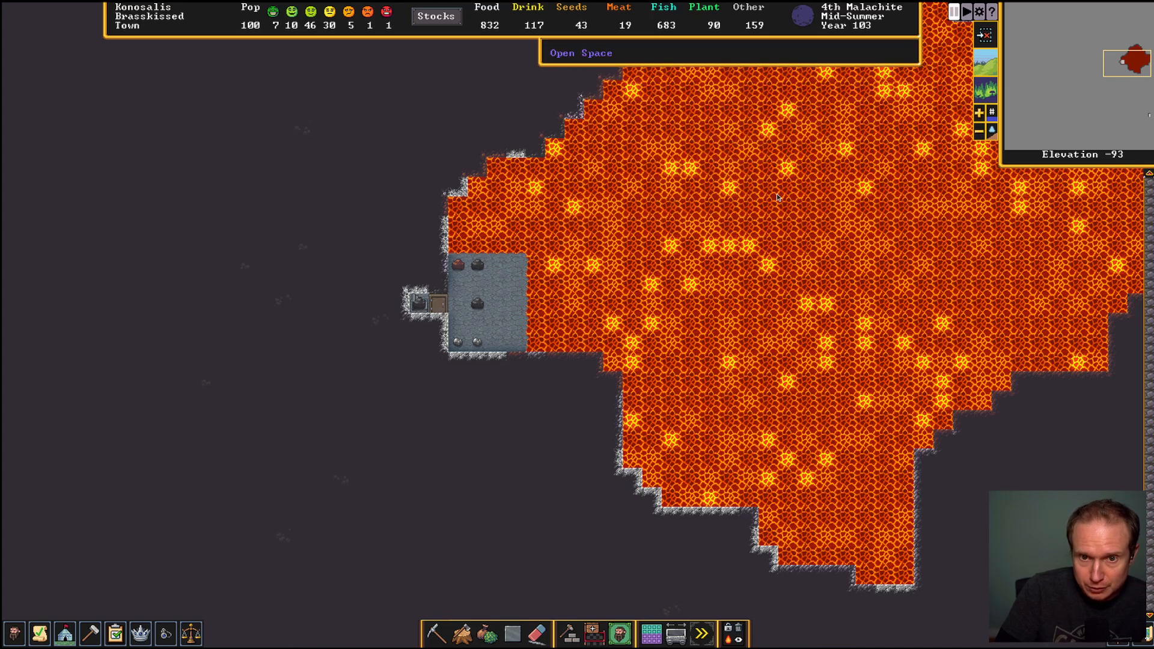
pyautogui.click(990, 12)
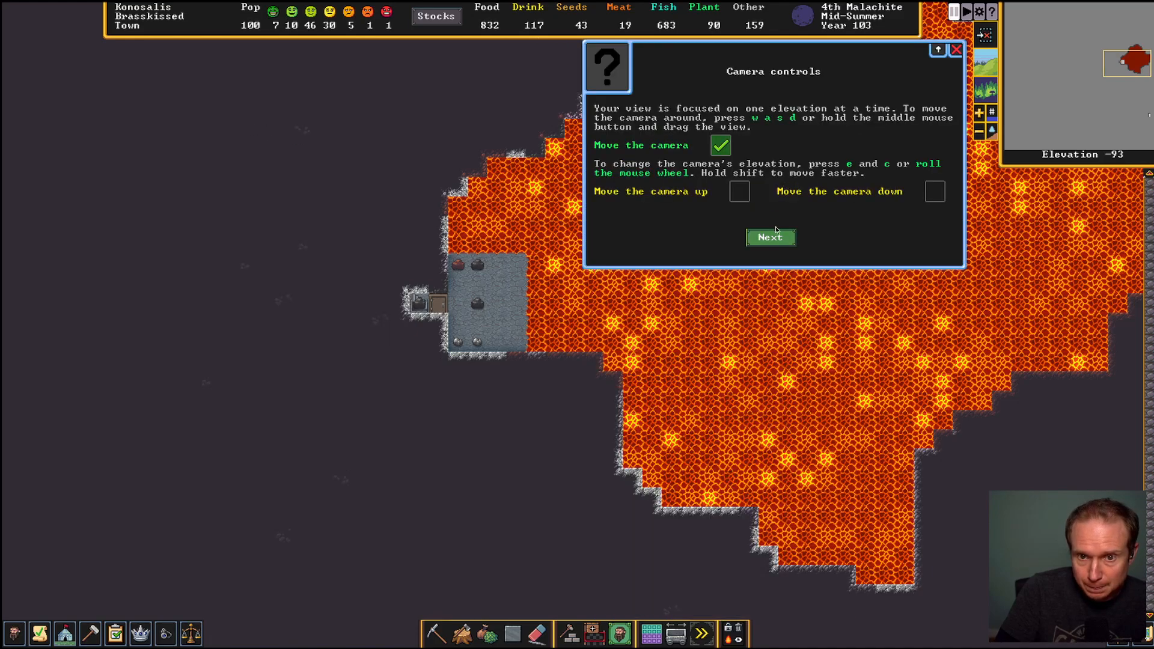
pyautogui.click(770, 238)
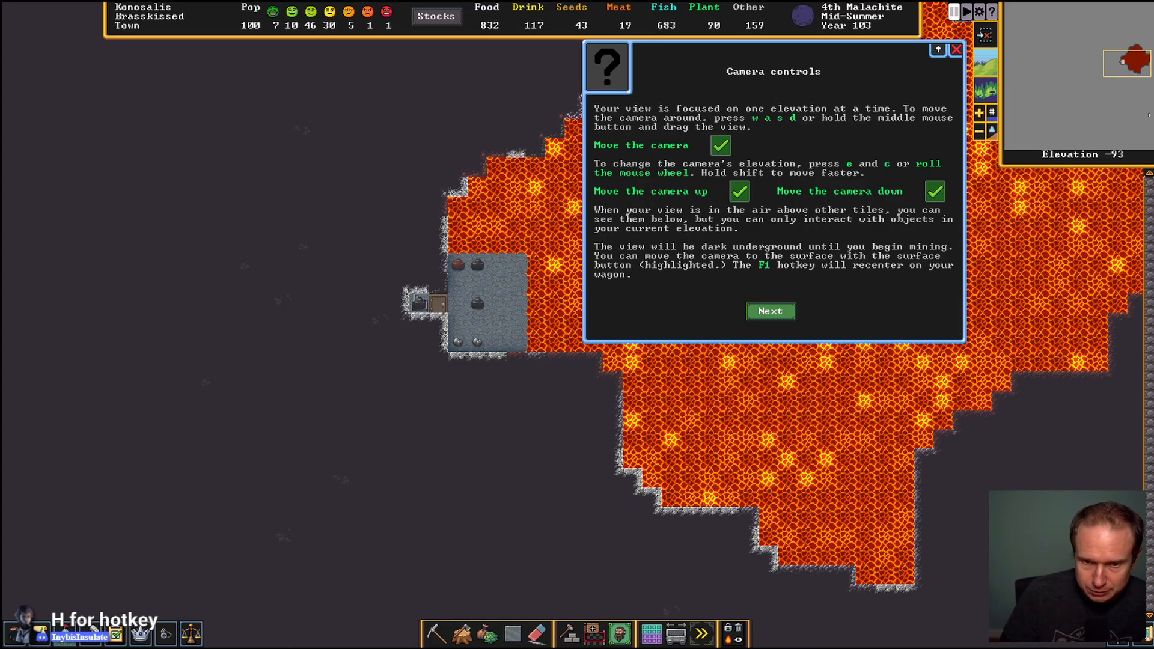
pyautogui.click(771, 311)
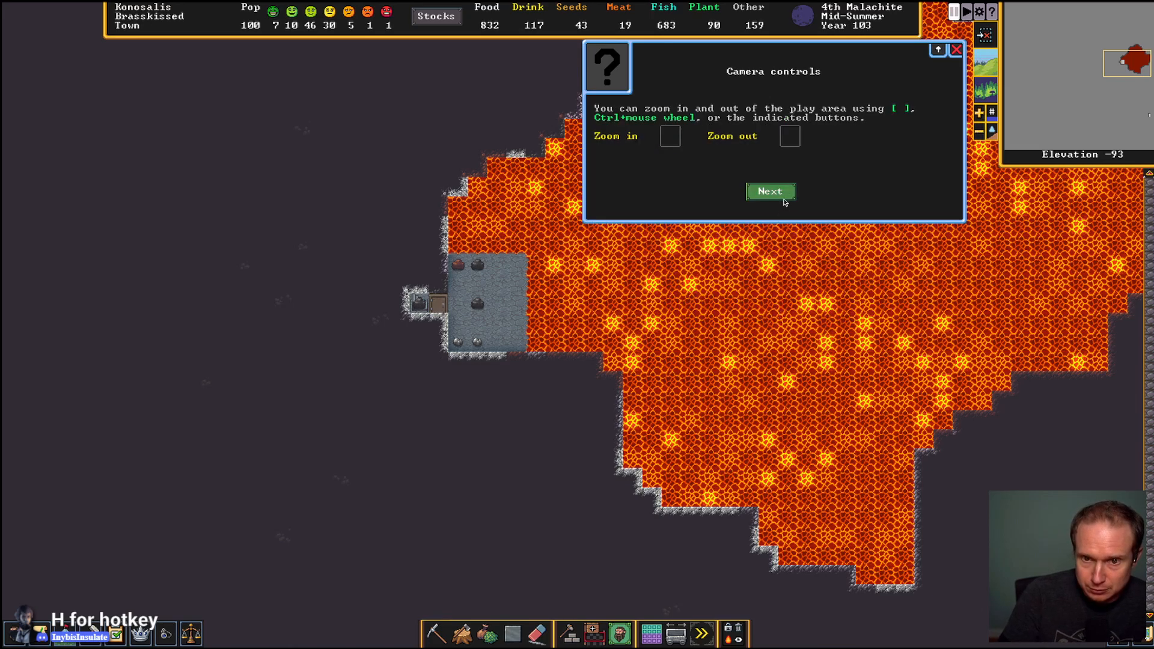
pyautogui.click(771, 192)
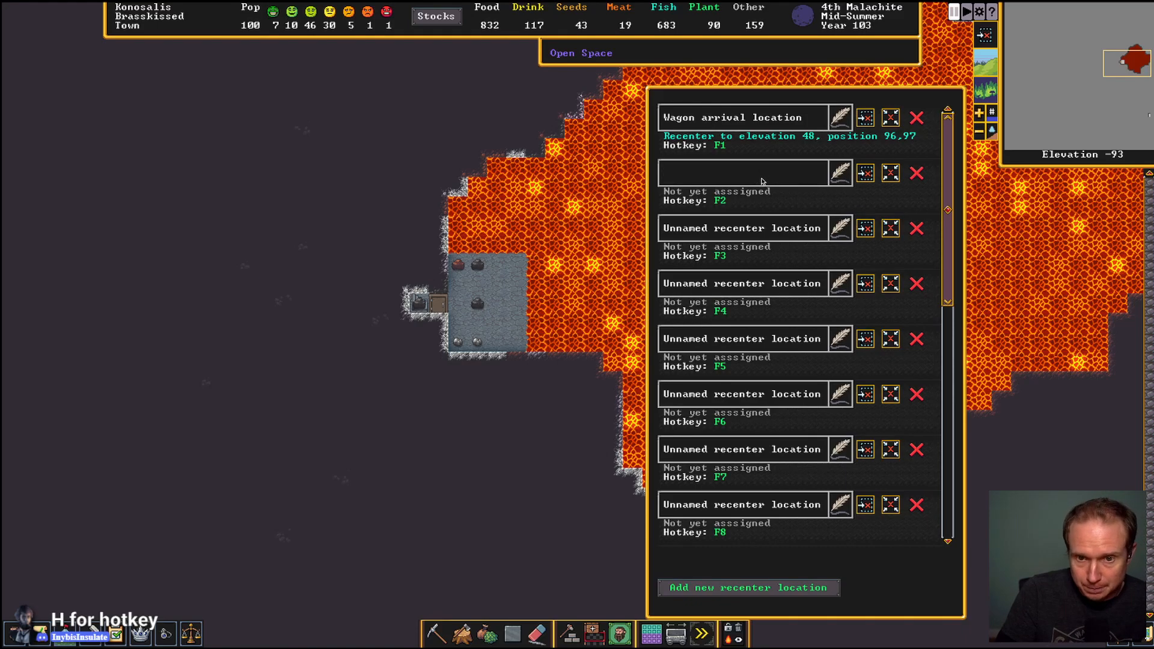
# Name the F2 recenter location 'Magma' at elevation -93, and rename F1 'Main'
pyautogui.write('Magma')
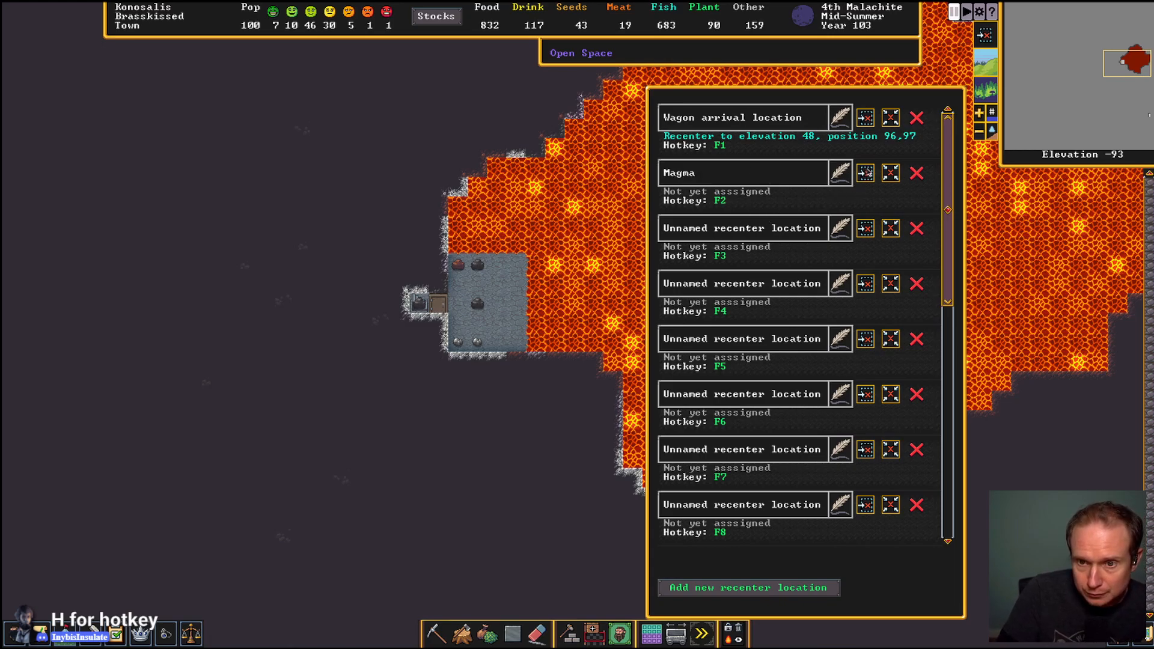
pyautogui.moveTo(890, 174)
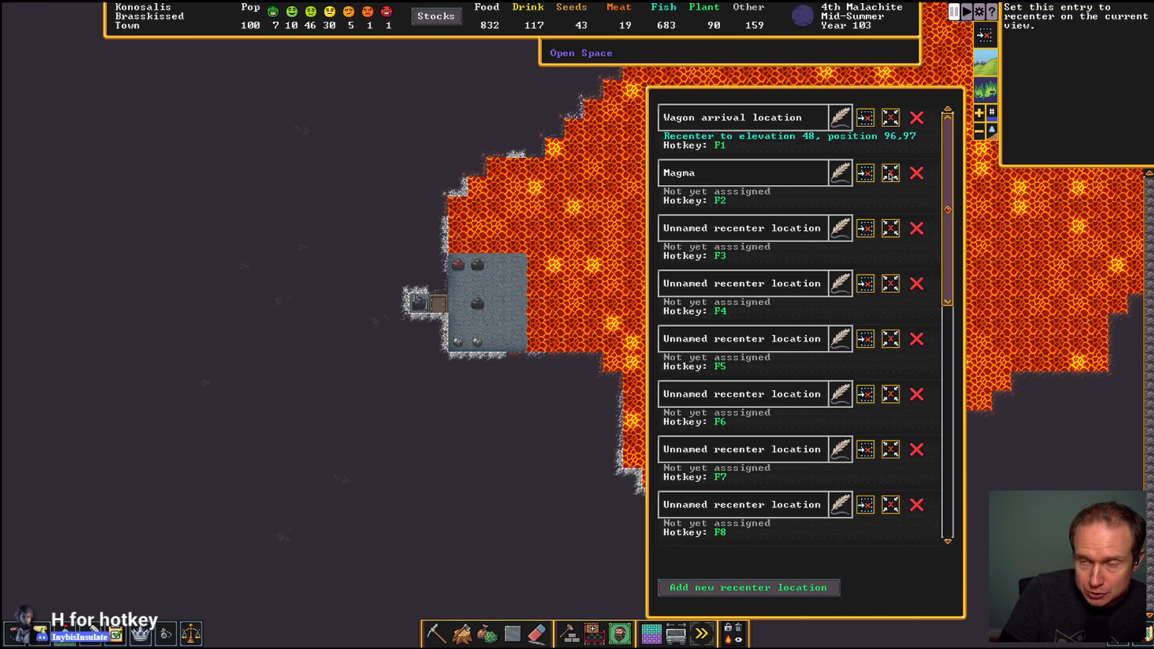
pyautogui.click(889, 173)
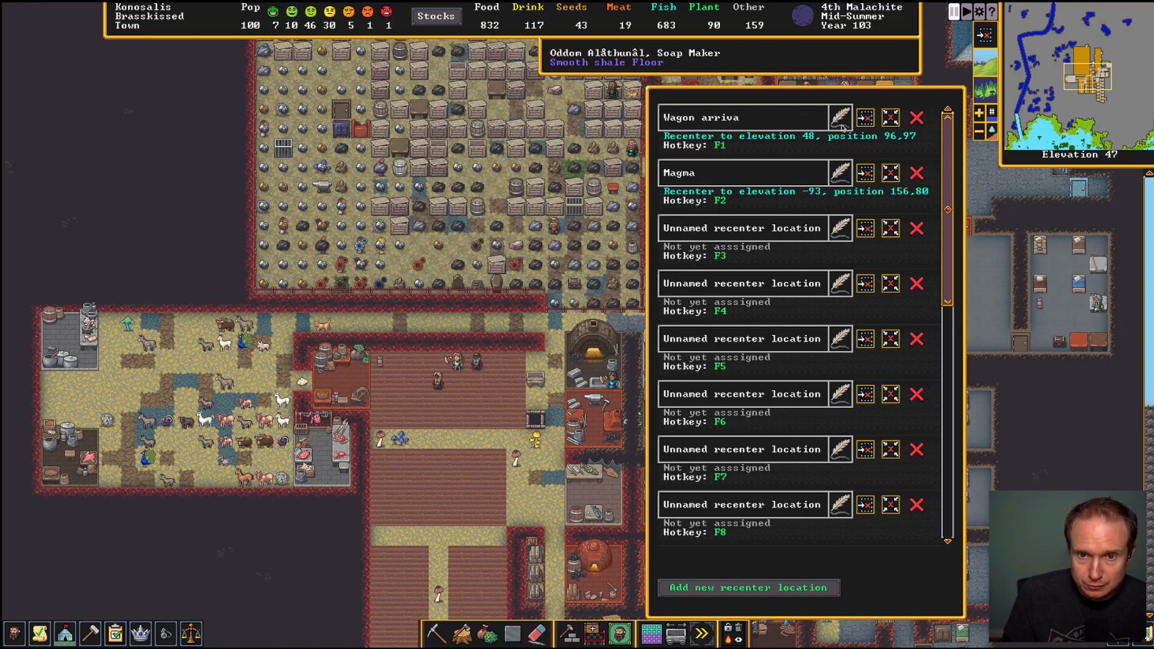
pyautogui.write('M')
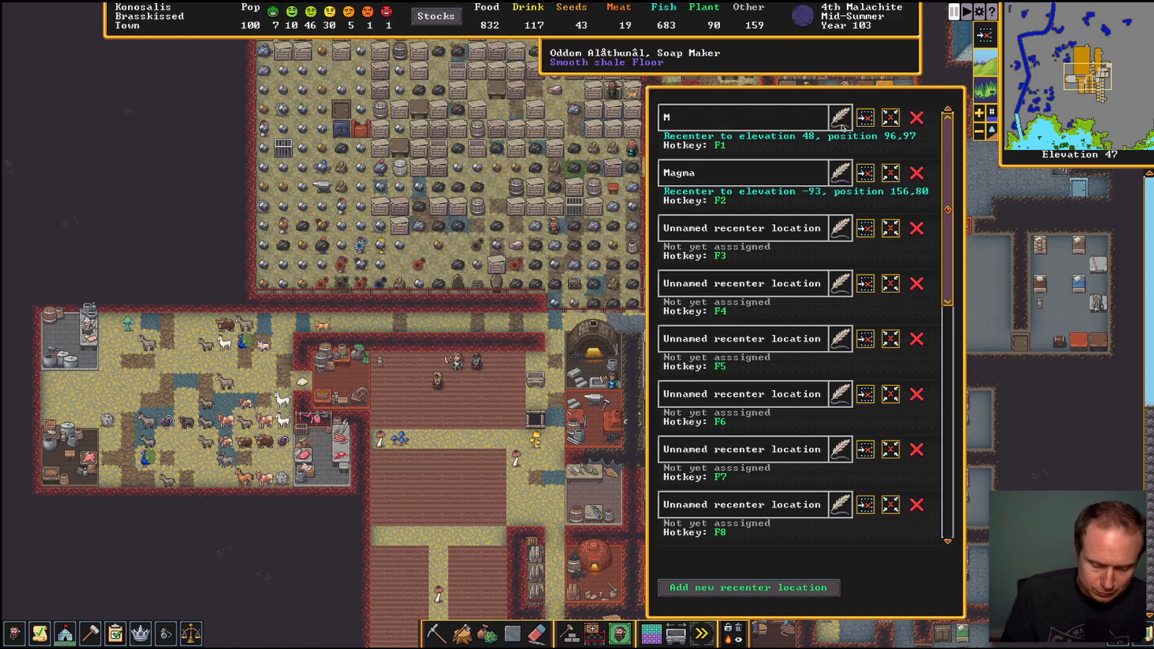
pyautogui.write('ain')
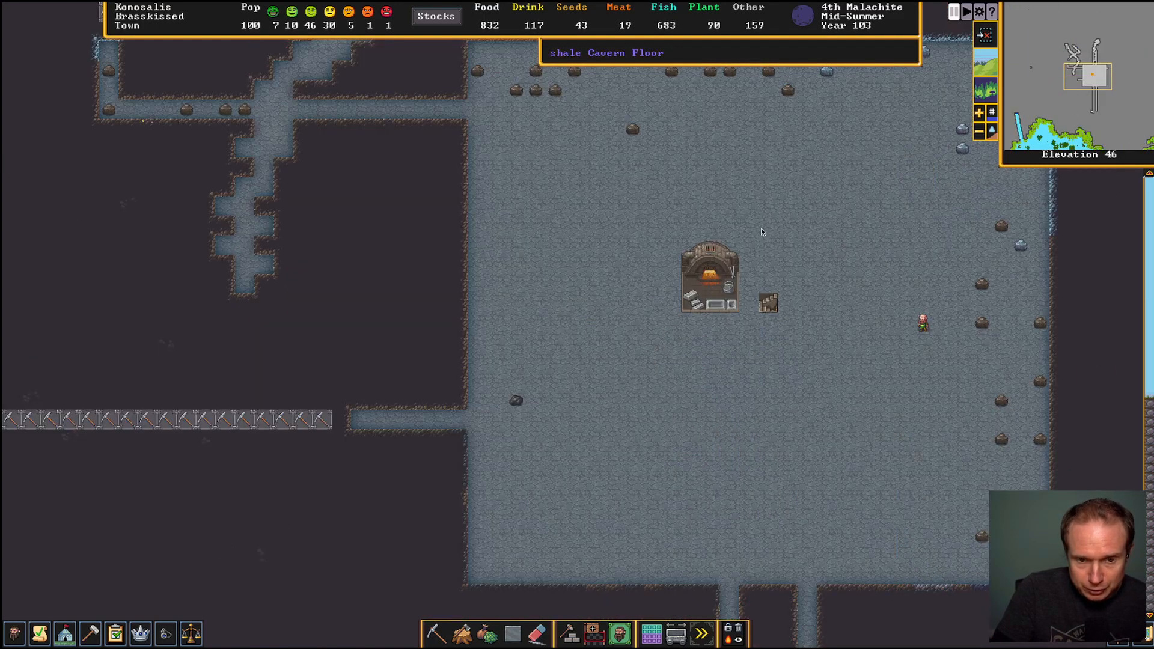
# Check the Magma Smelter's tasks, workers and work orders, finding nothing queued, then open the build menu
pyautogui.click(709, 276)
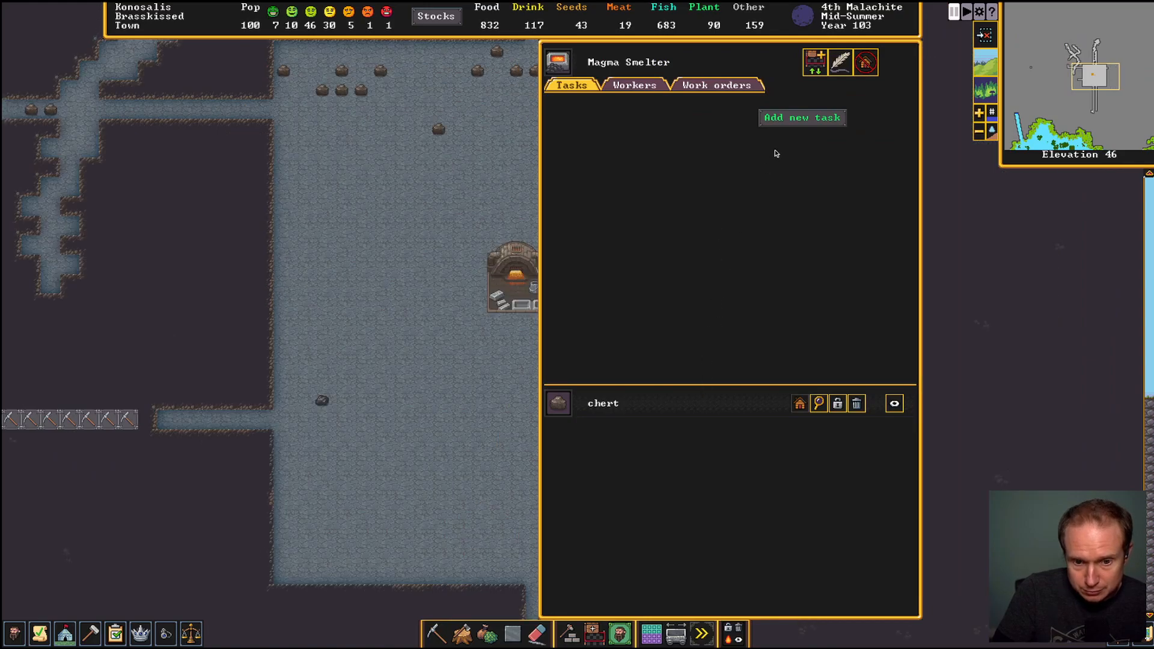
pyautogui.moveTo(770, 131)
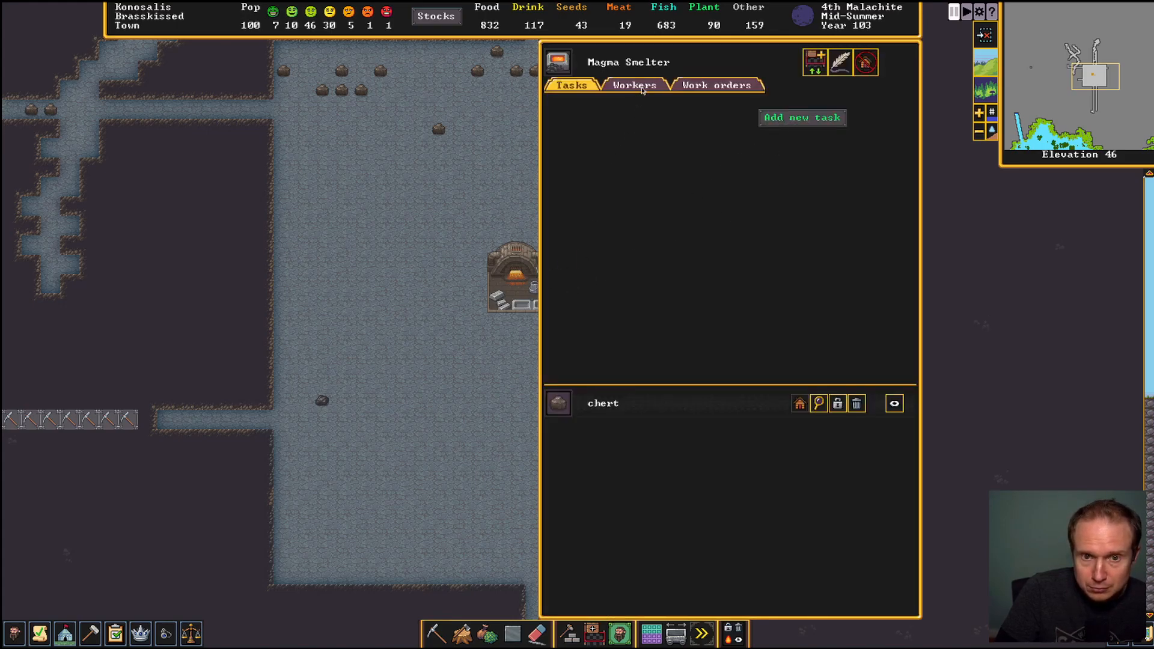
pyautogui.click(716, 85)
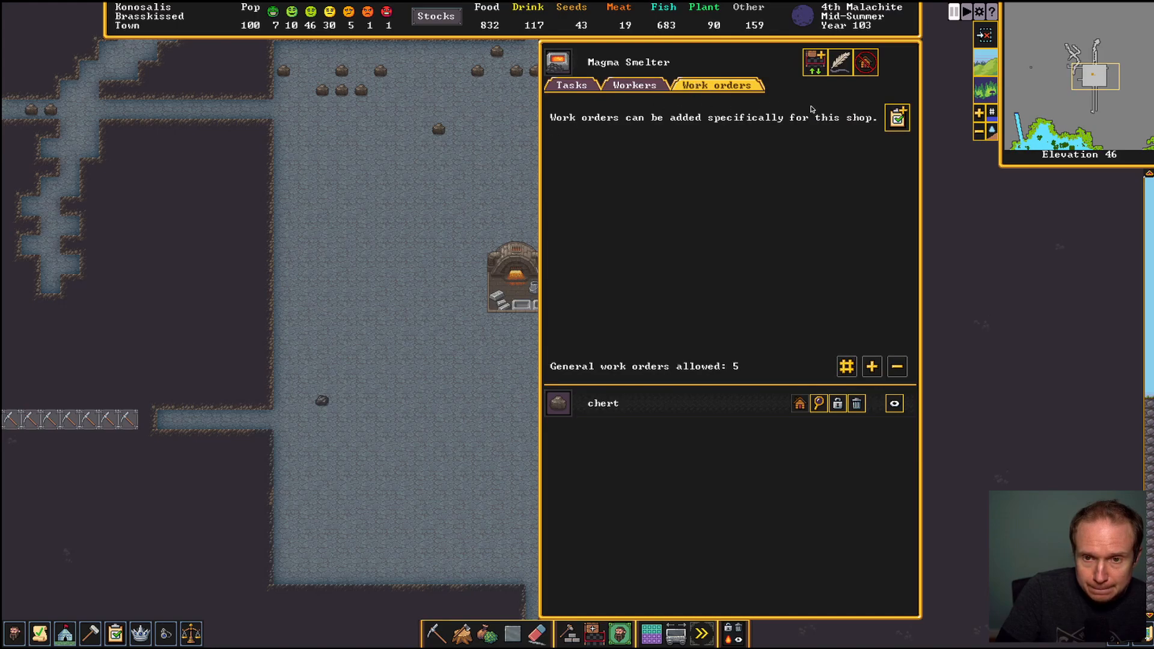
pyautogui.click(897, 117)
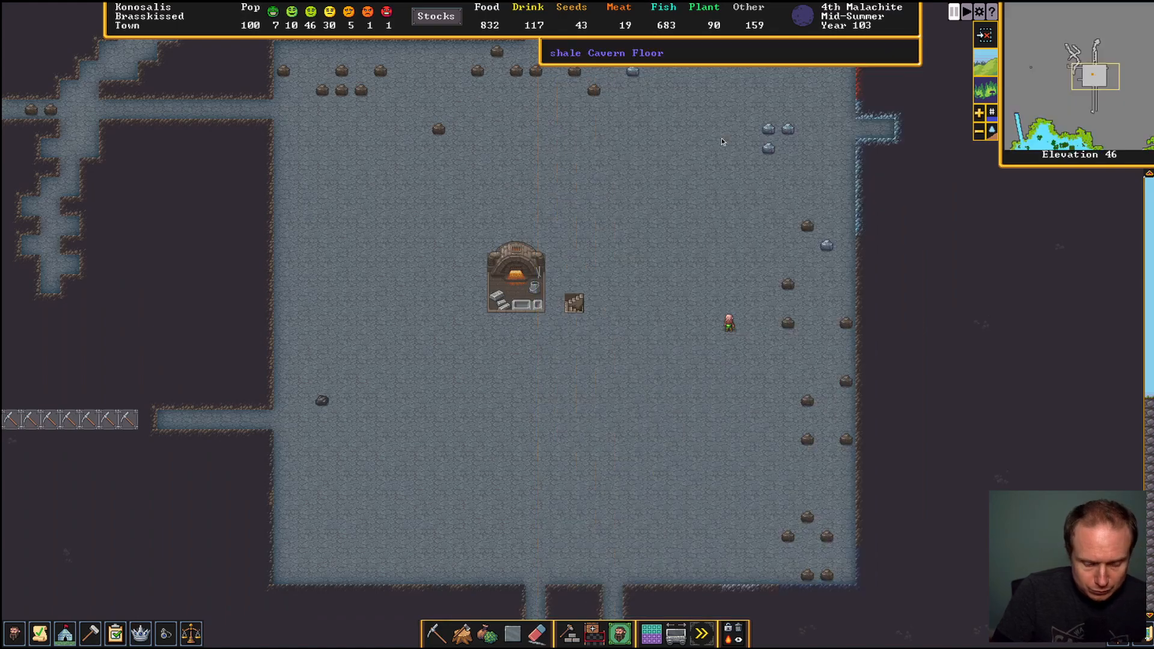
pyautogui.click(515, 274)
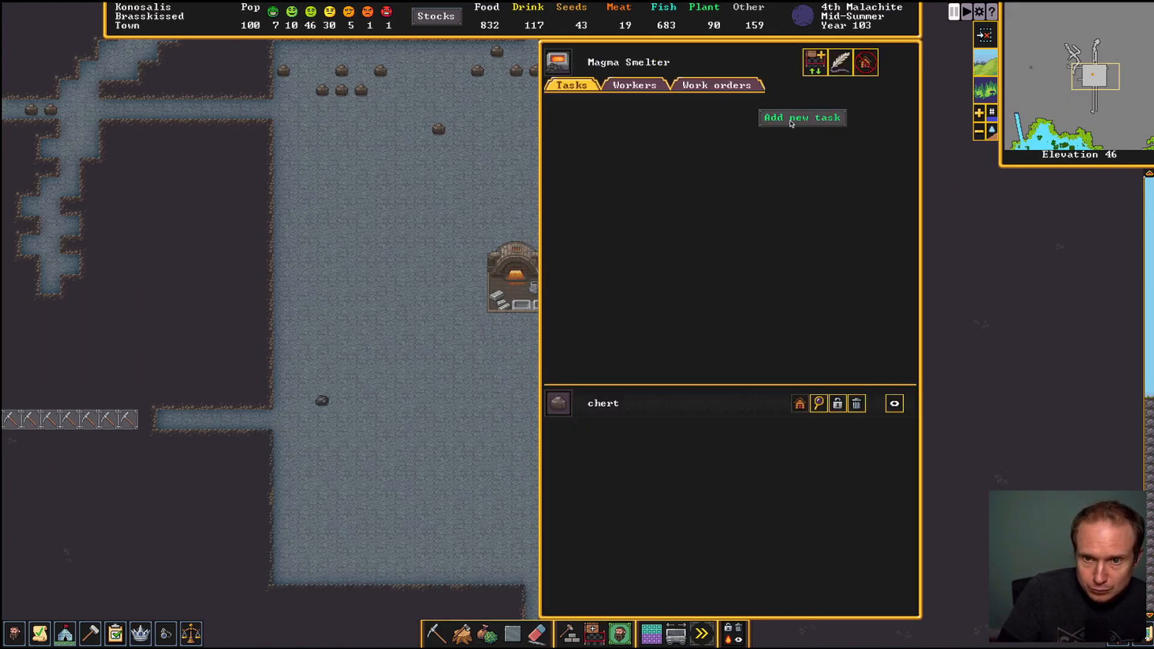
pyautogui.click(634, 84)
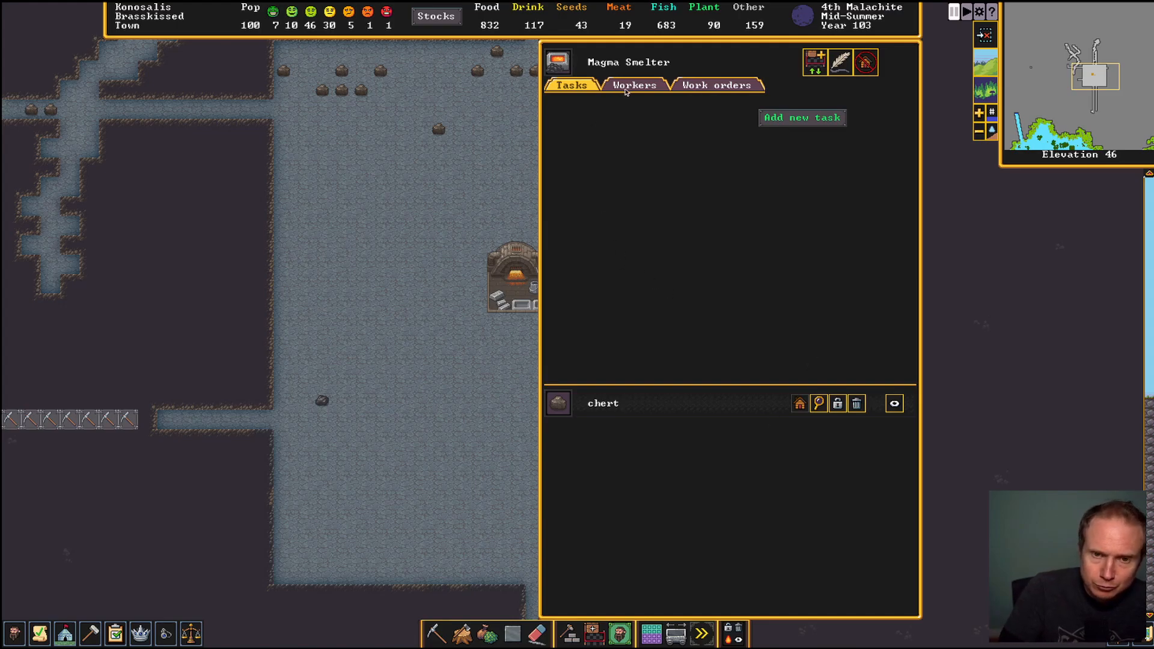
pyautogui.moveTo(517, 282)
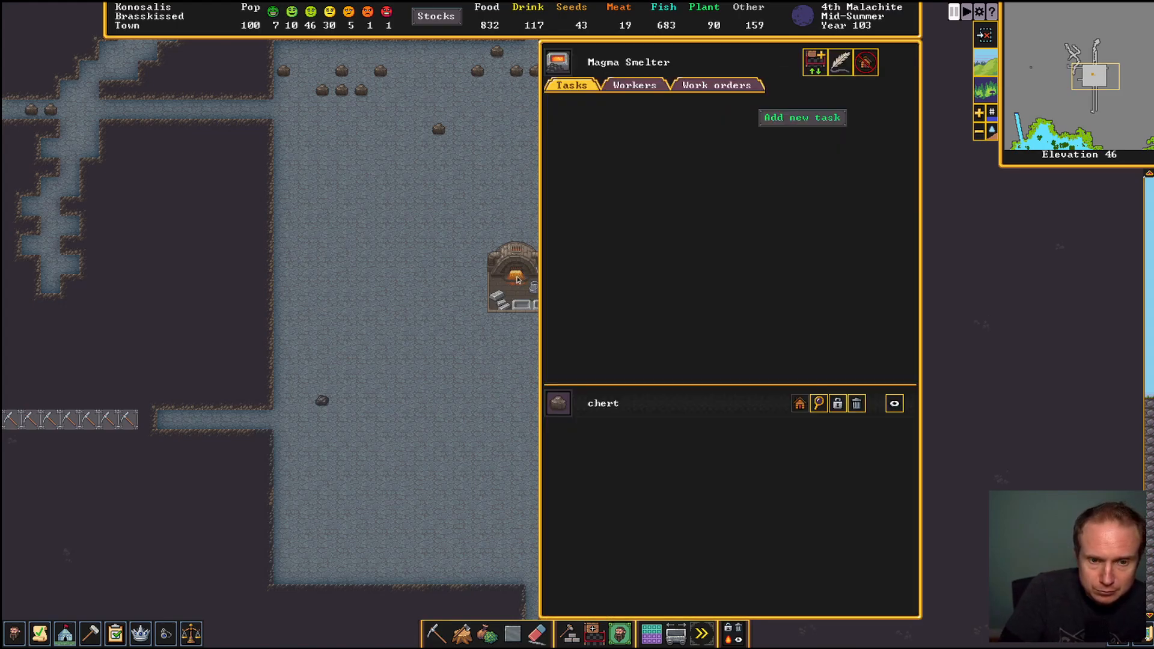
pyautogui.click(633, 85)
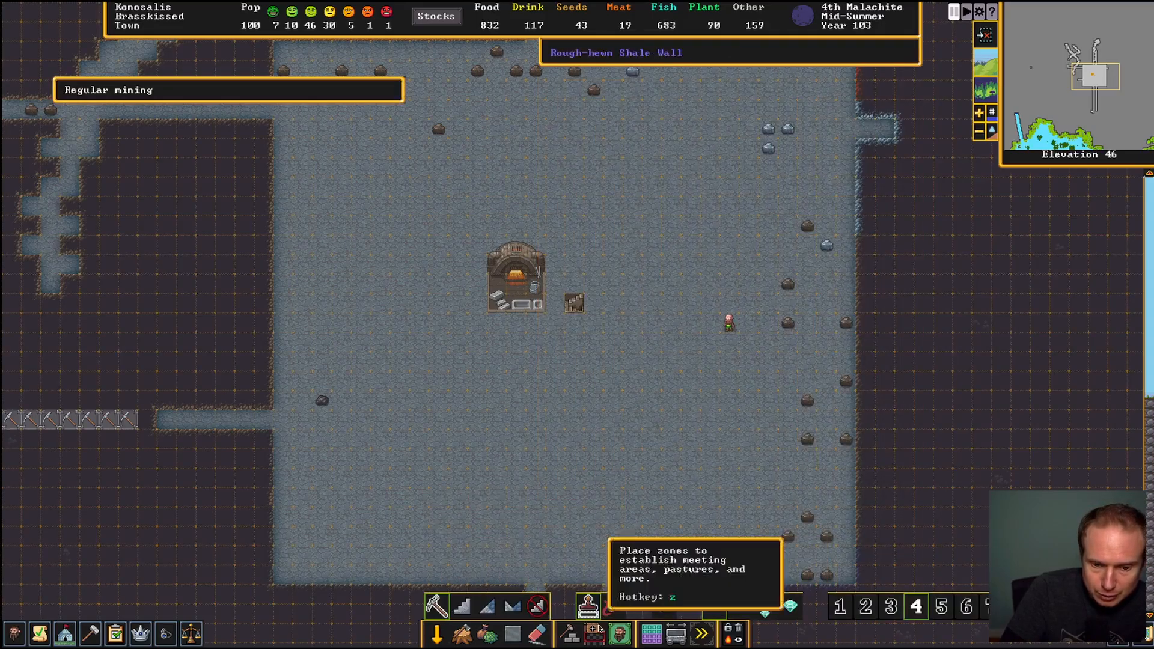
pyautogui.click(593, 631)
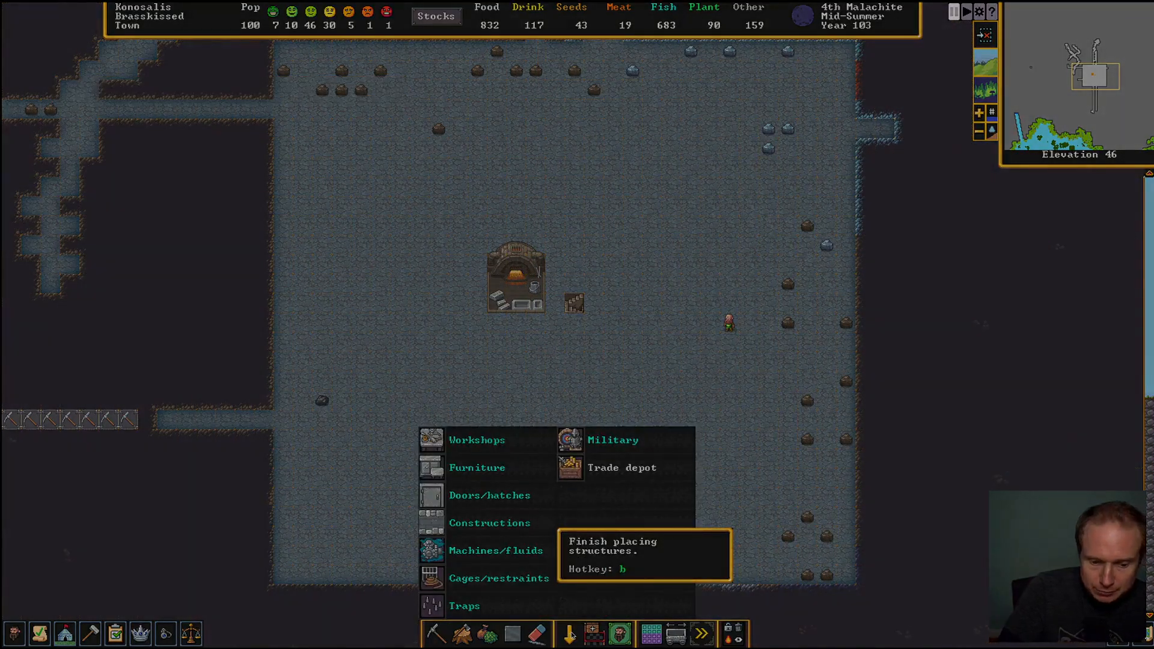